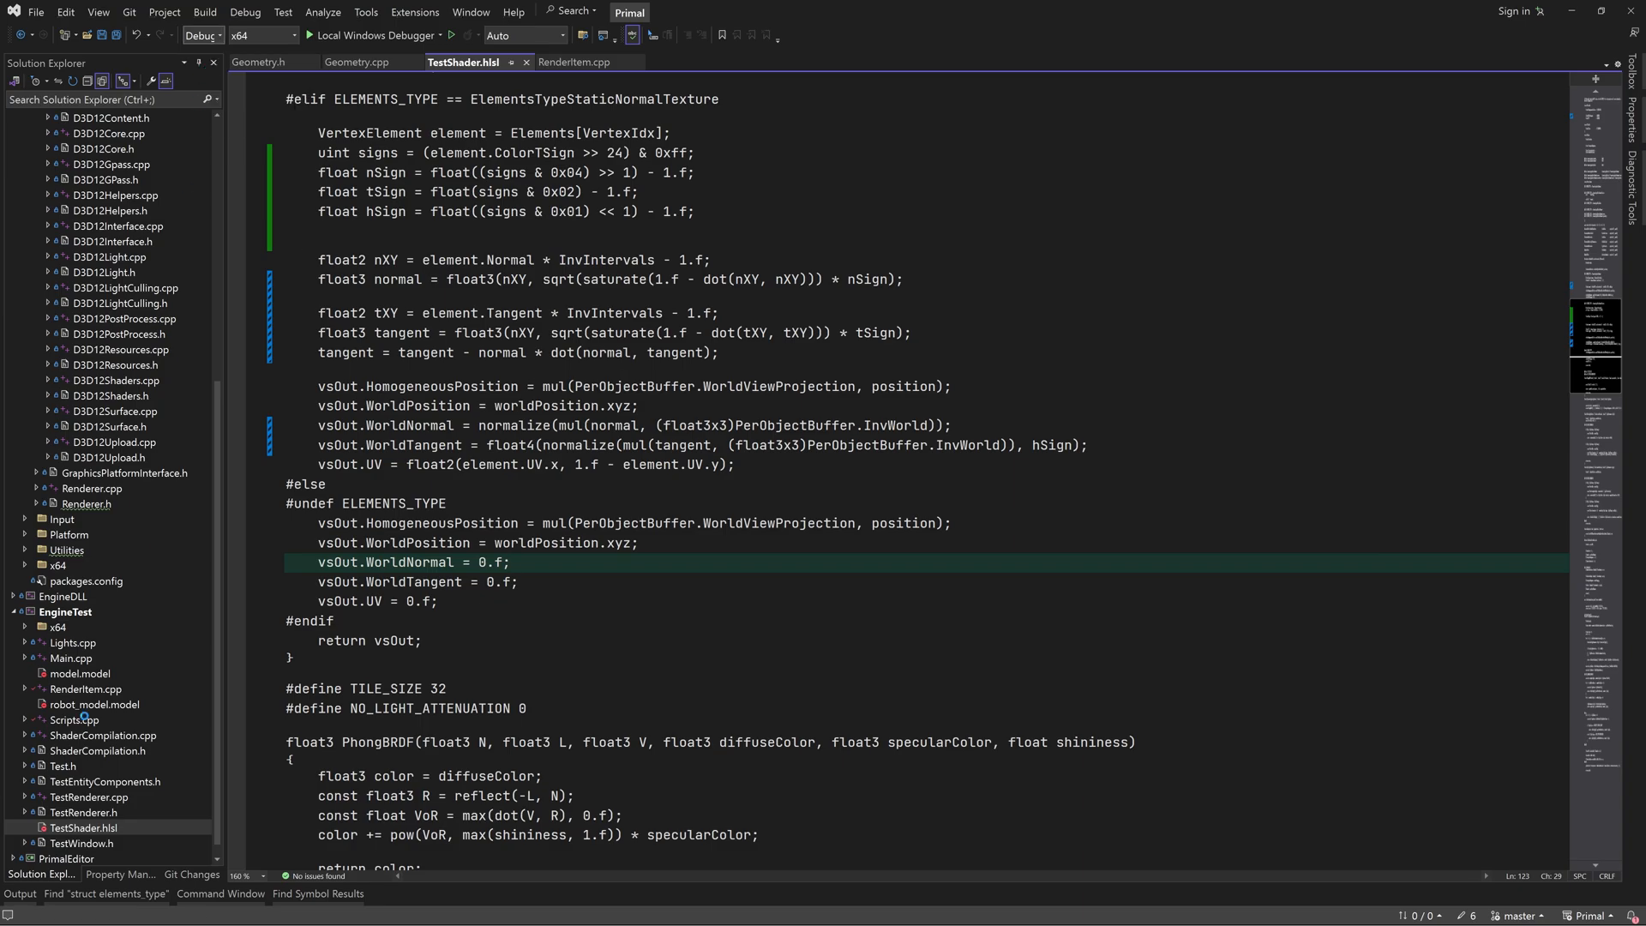
# Step: Review the texture loading code in Texture.cs, then inspect the Load methods in Geometry.cs
pyautogui.press('F7')
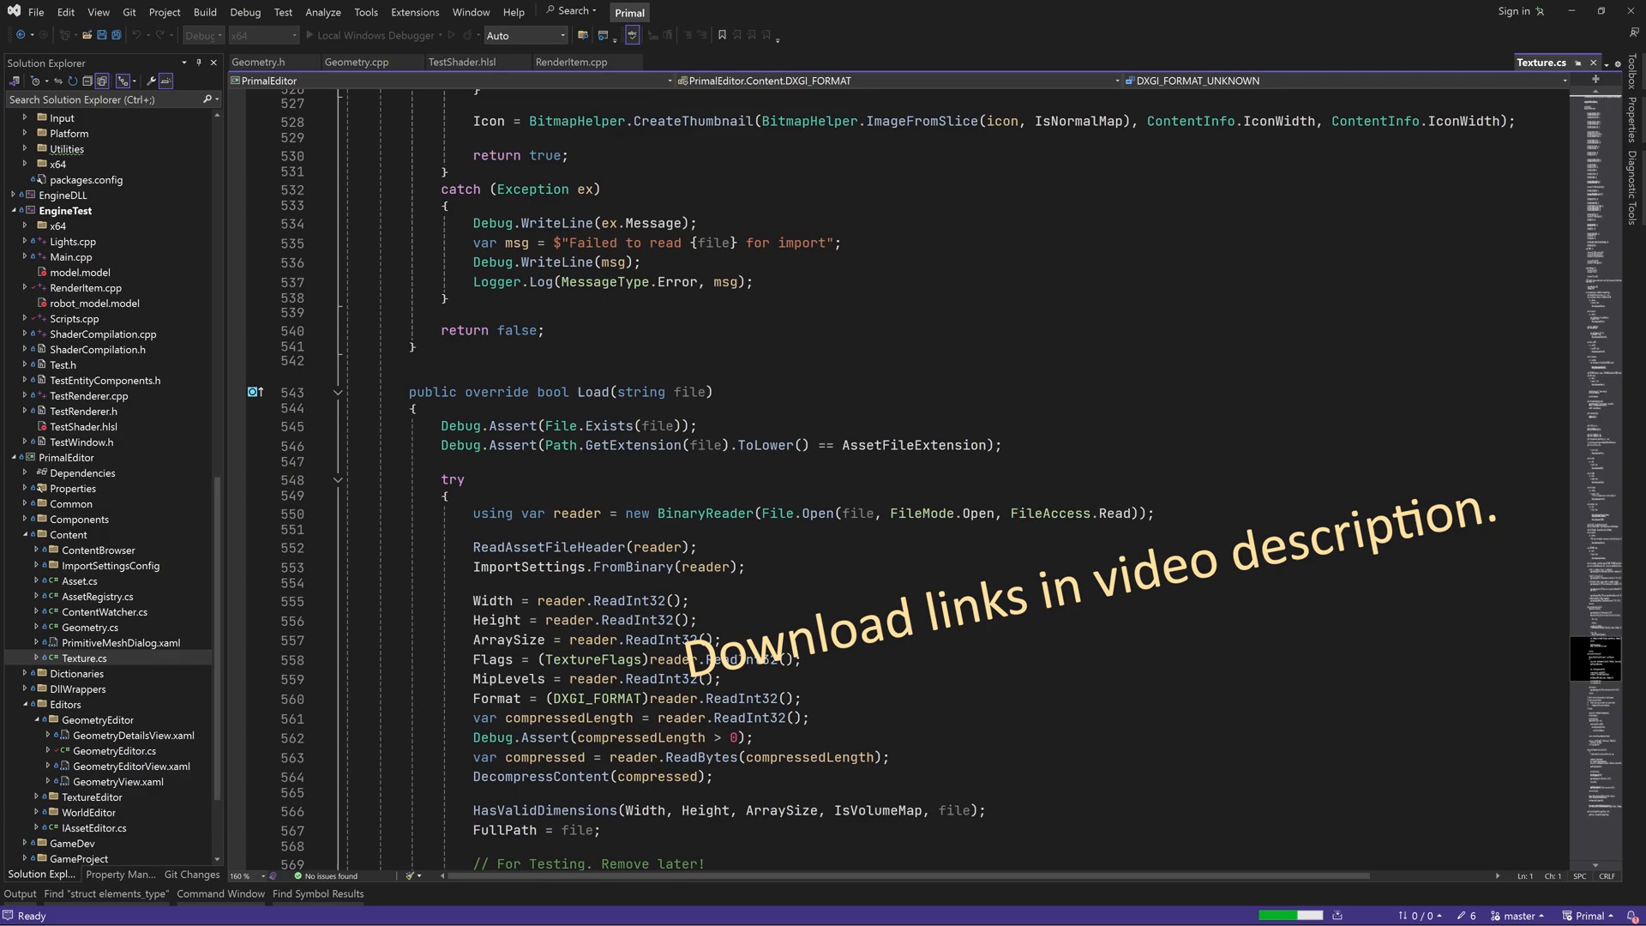
pyautogui.click(90, 627)
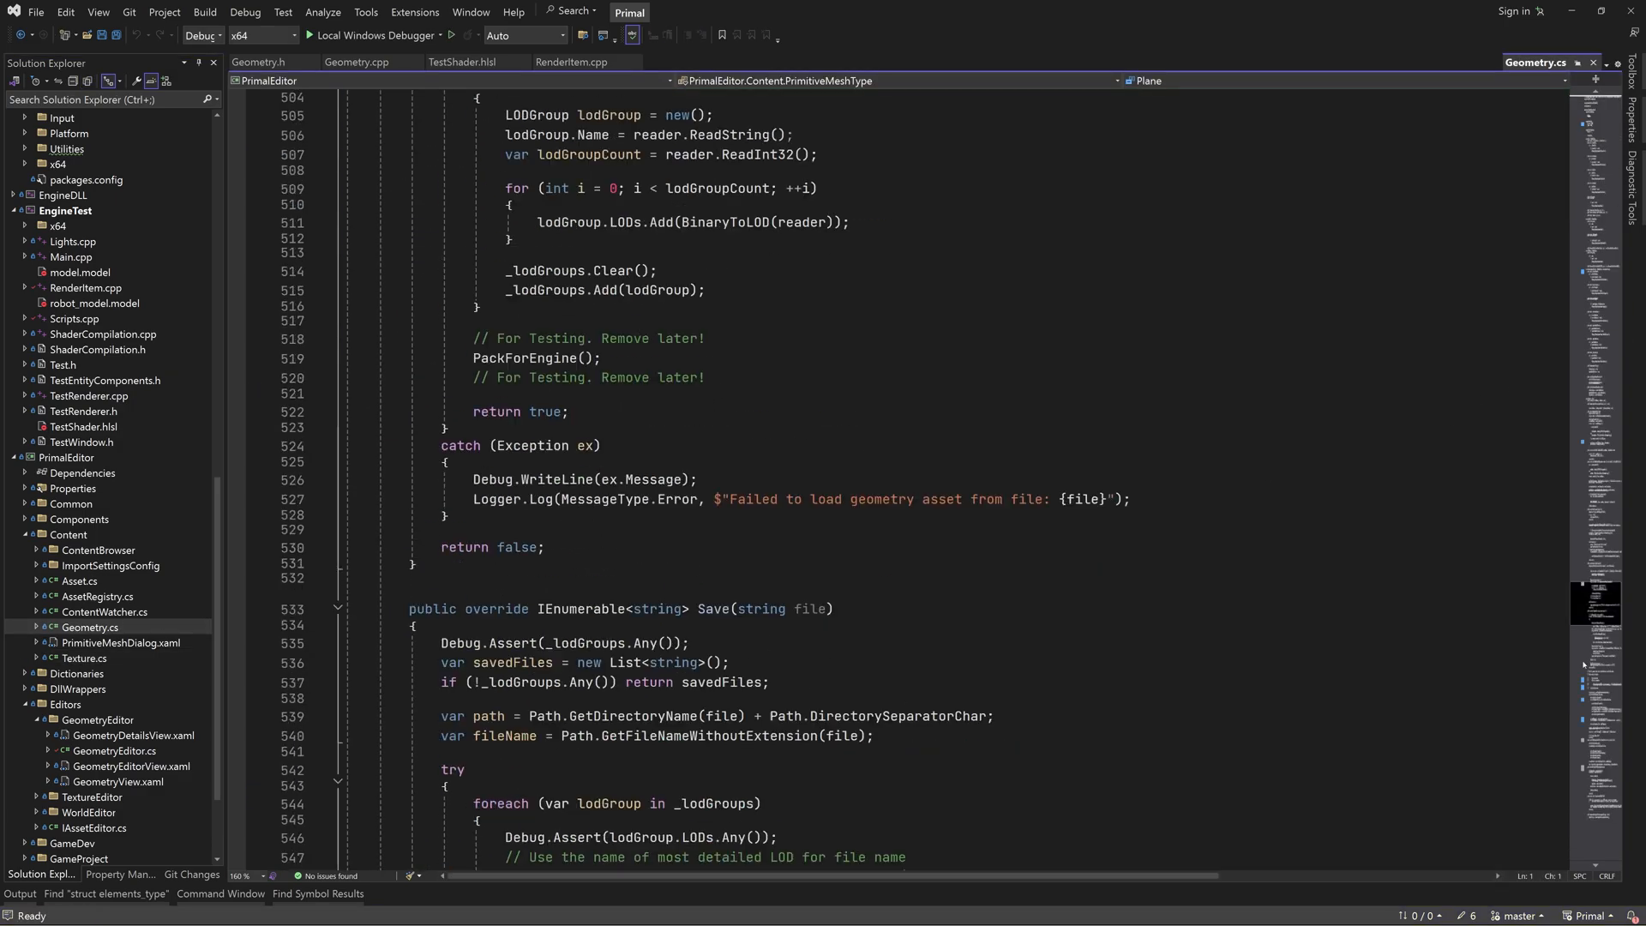
pyautogui.click(496, 479)
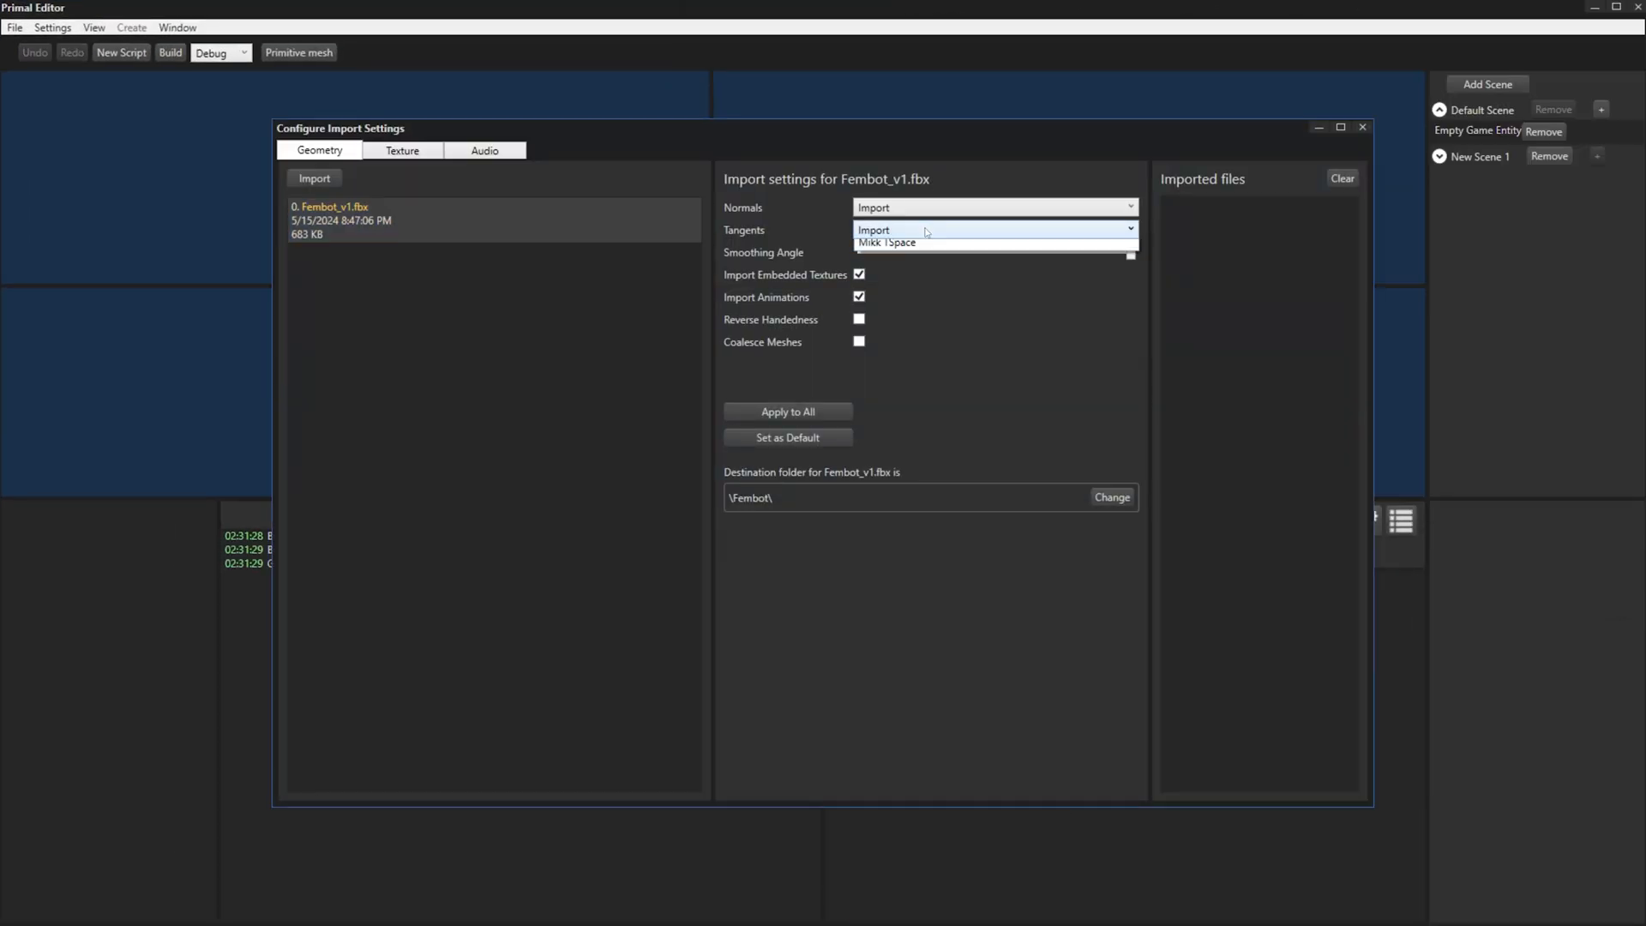
# Step: Import Fembot_v1 with Mikk TSpace tangents and close the import settings
pyautogui.click(887, 242)
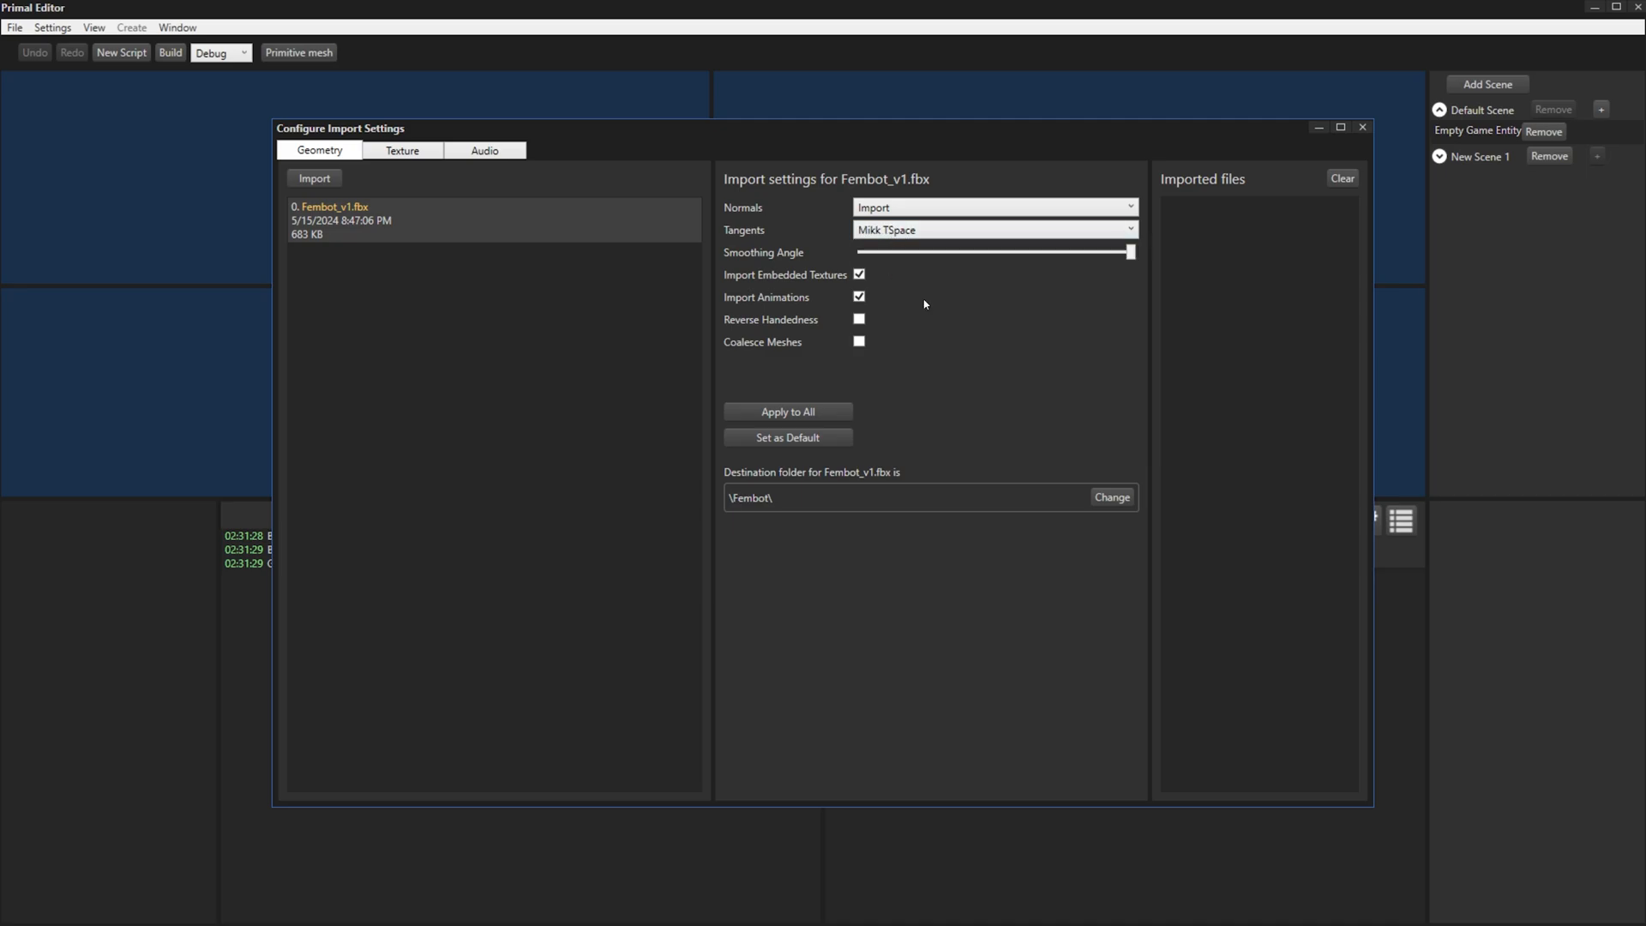
pyautogui.moveTo(921, 336)
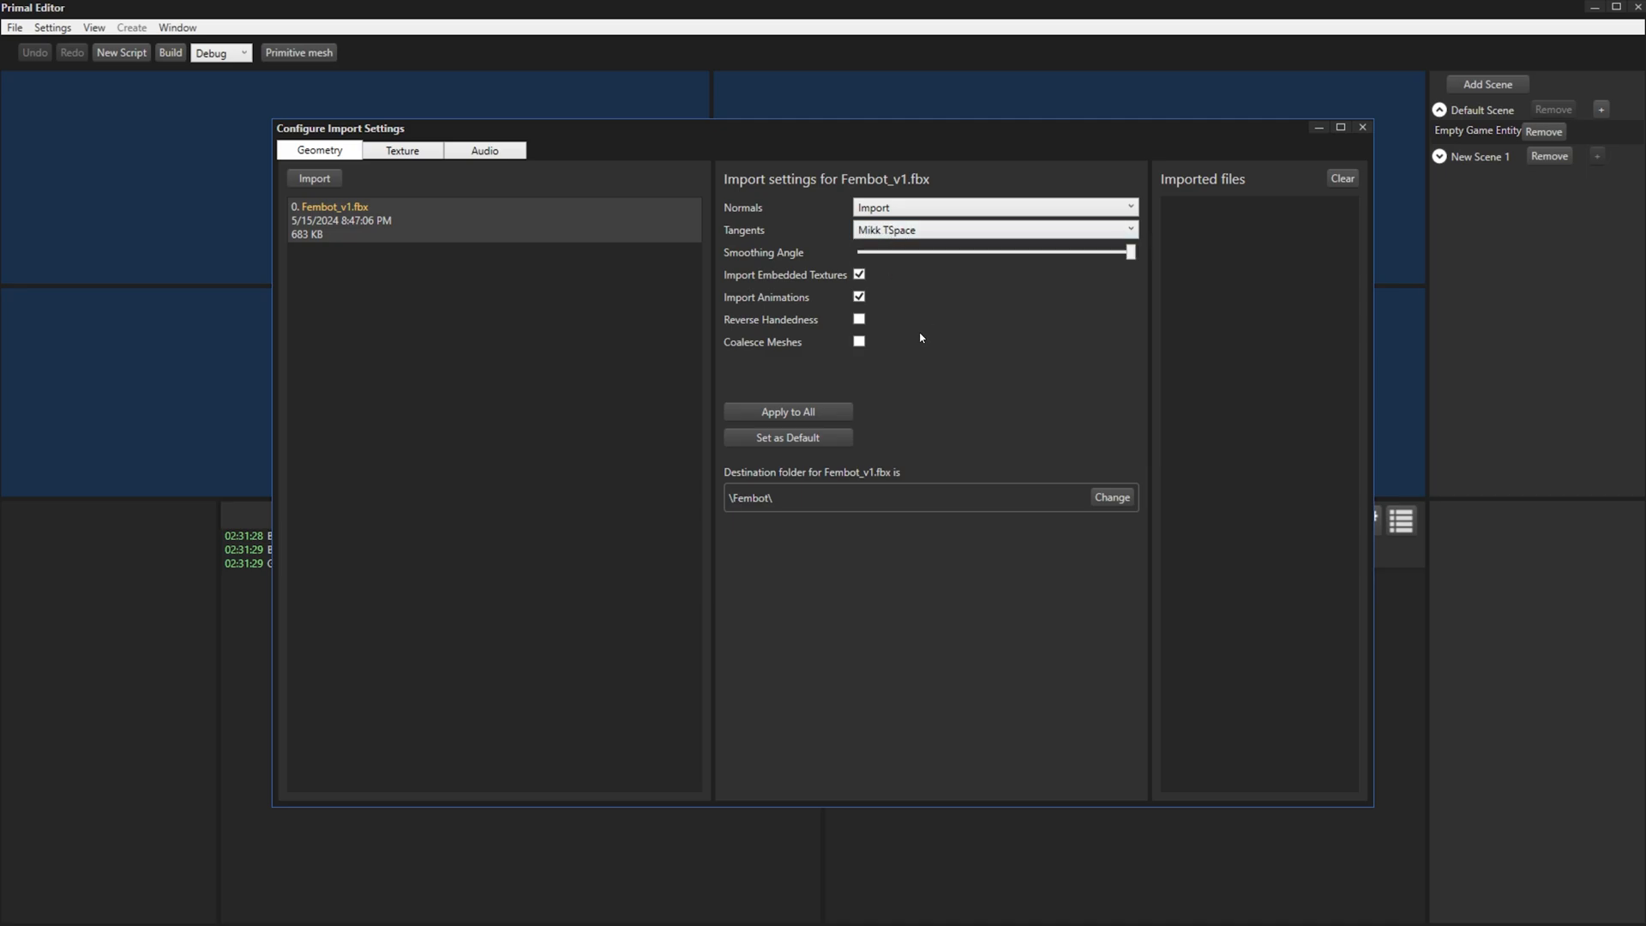
pyautogui.click(313, 178)
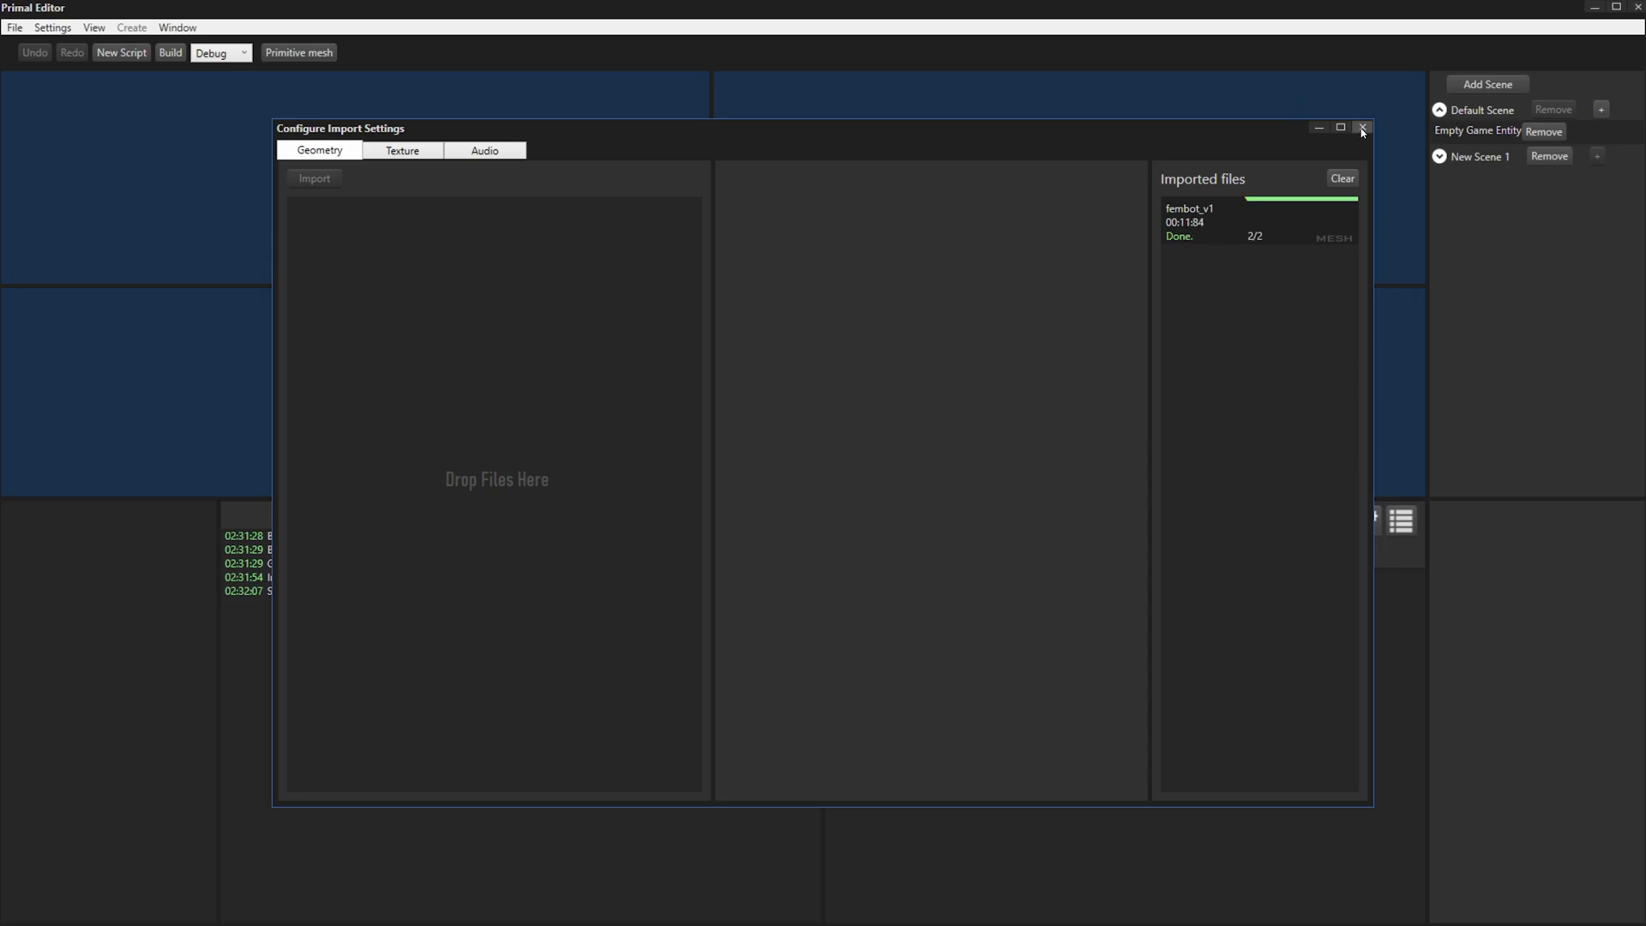
pyautogui.click(1360, 125)
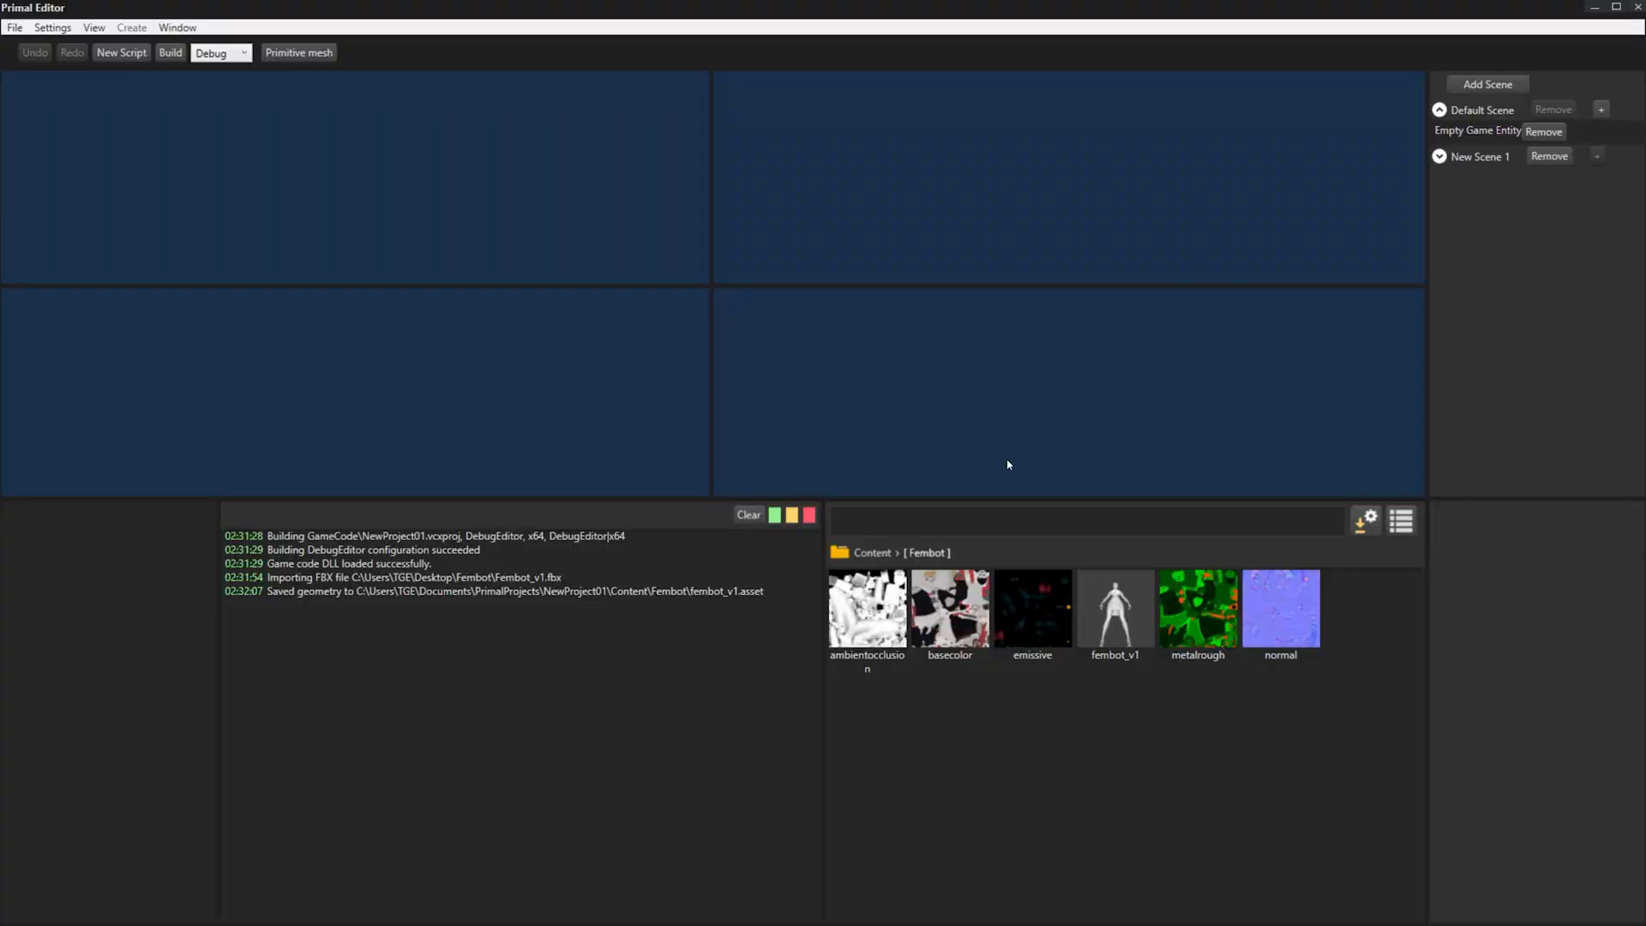
pyautogui.doubleClick(1114, 606)
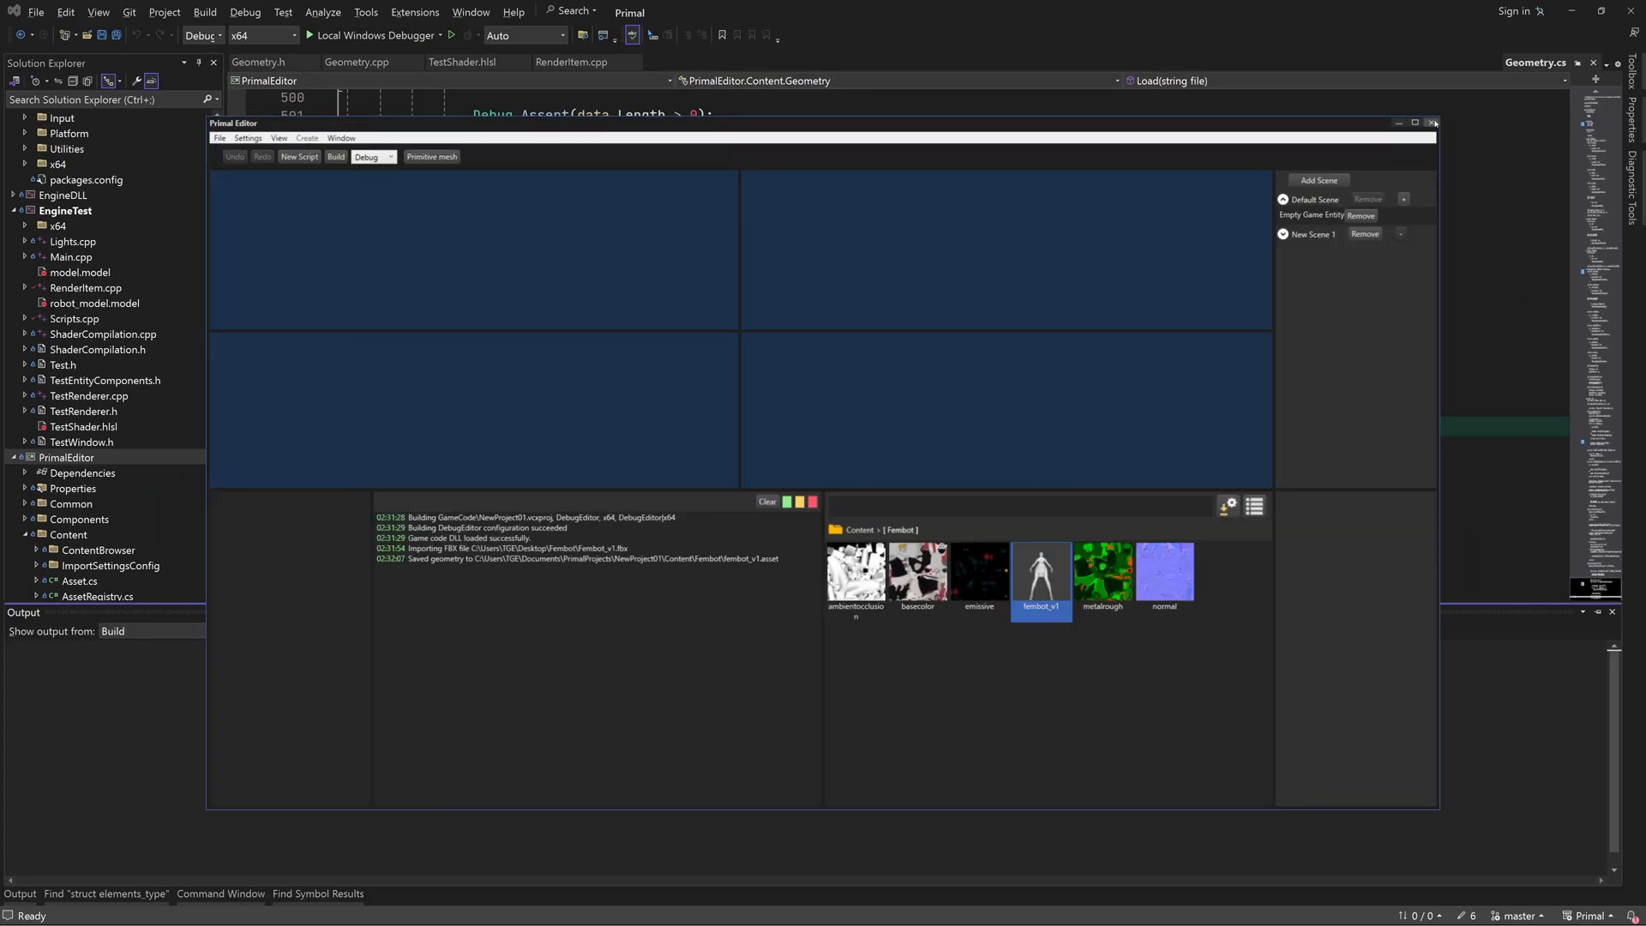
# Step: Permanently delete fembot_model.model from the Z:\Primal\x64 folder
pyautogui.click(1433, 123)
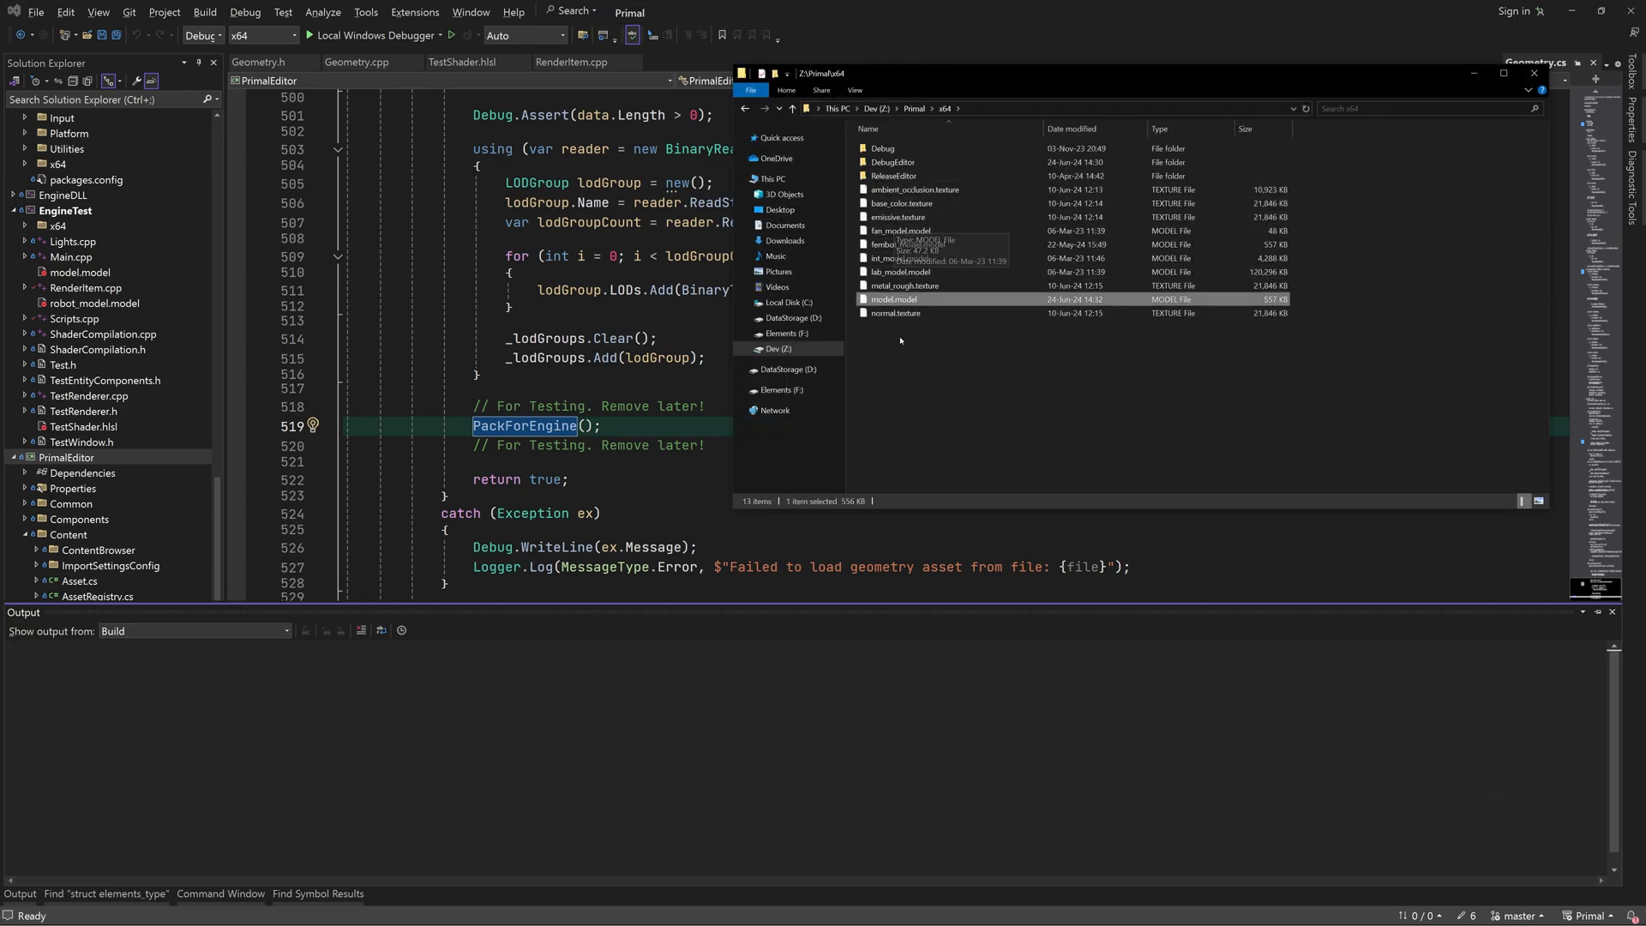
pyautogui.click(904, 244)
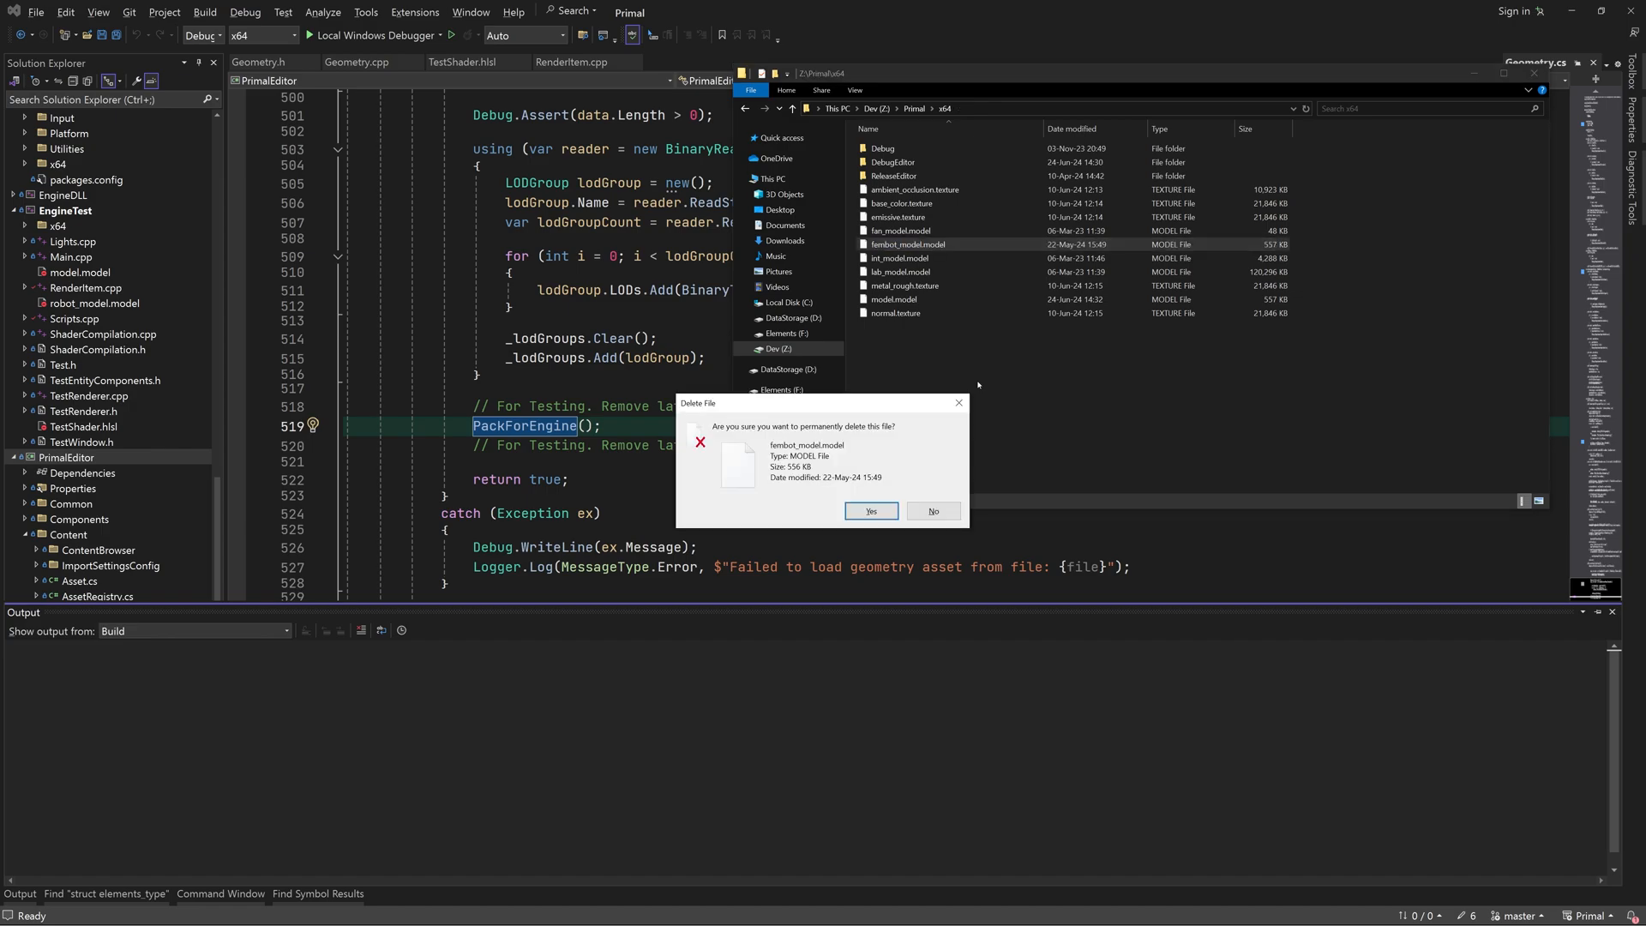
pyautogui.click(871, 511)
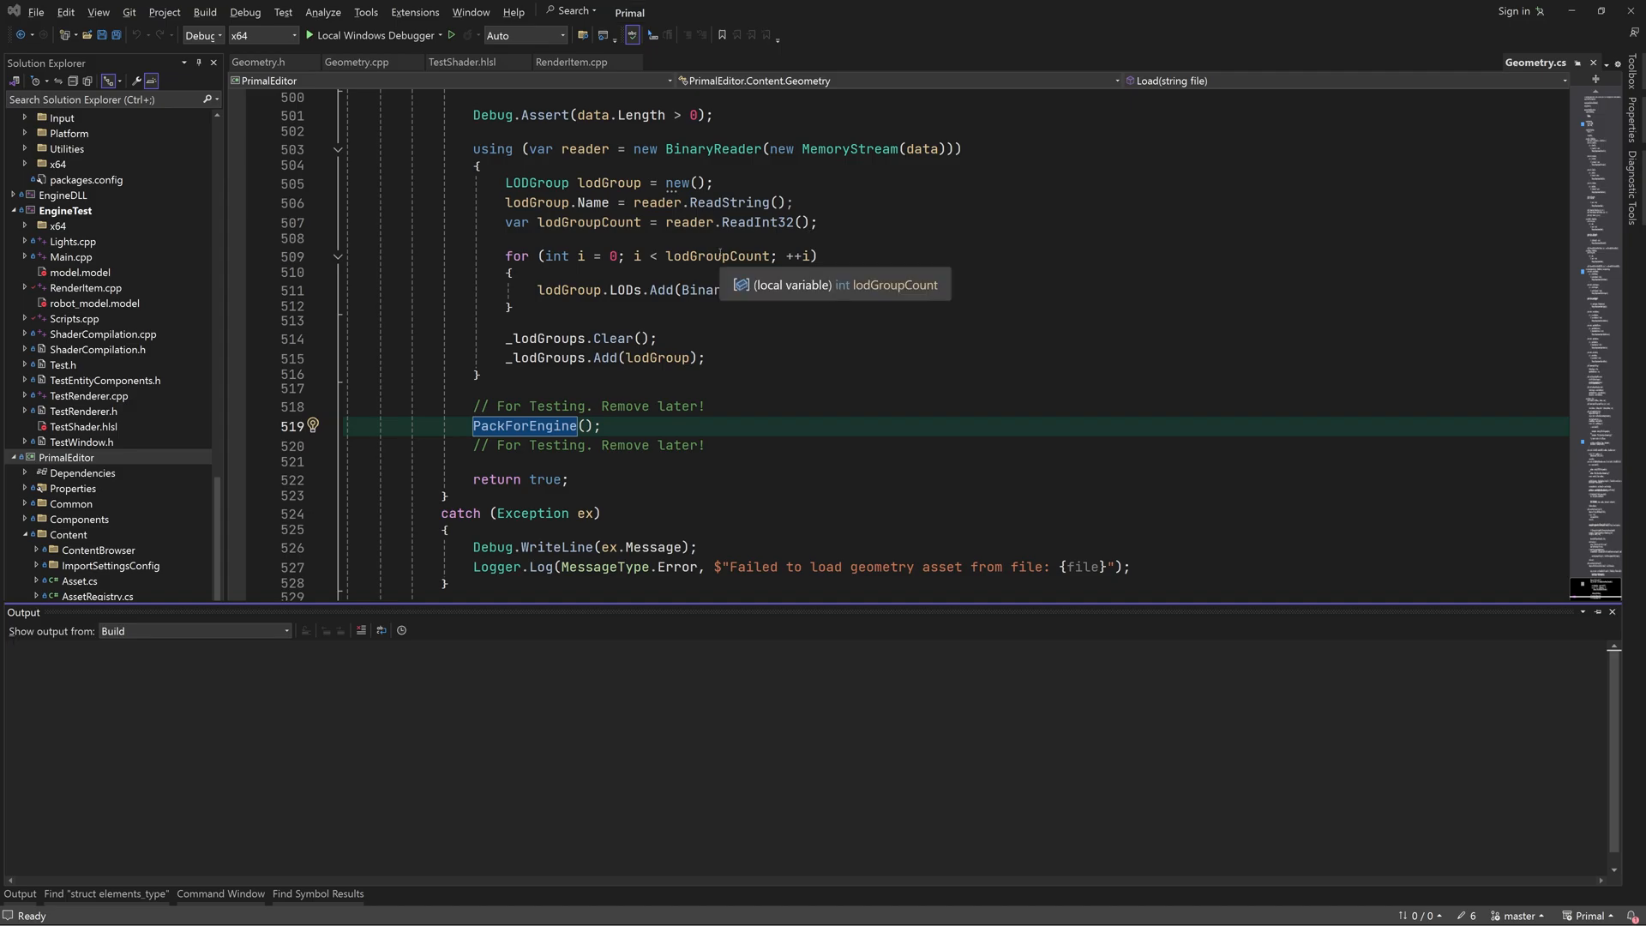
pyautogui.rightClick(66, 457)
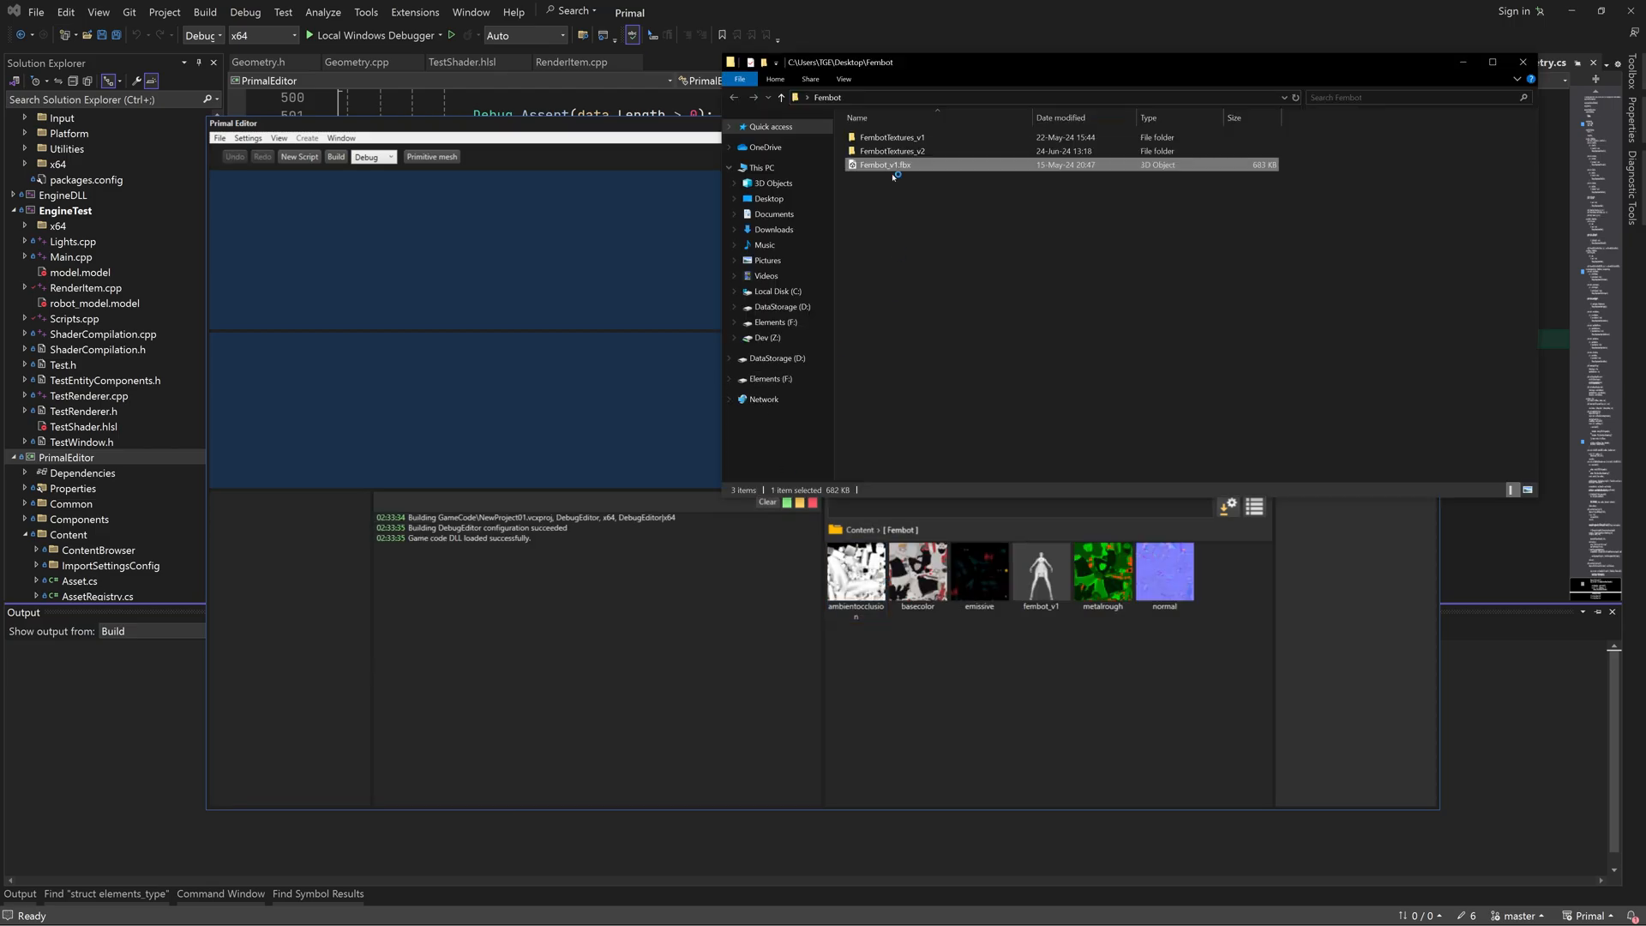
# Step: Set the Fembot PNGs' output format to BC5 (R8G8) Dual-Channel Gray for import
pyautogui.doubleClick(890, 150)
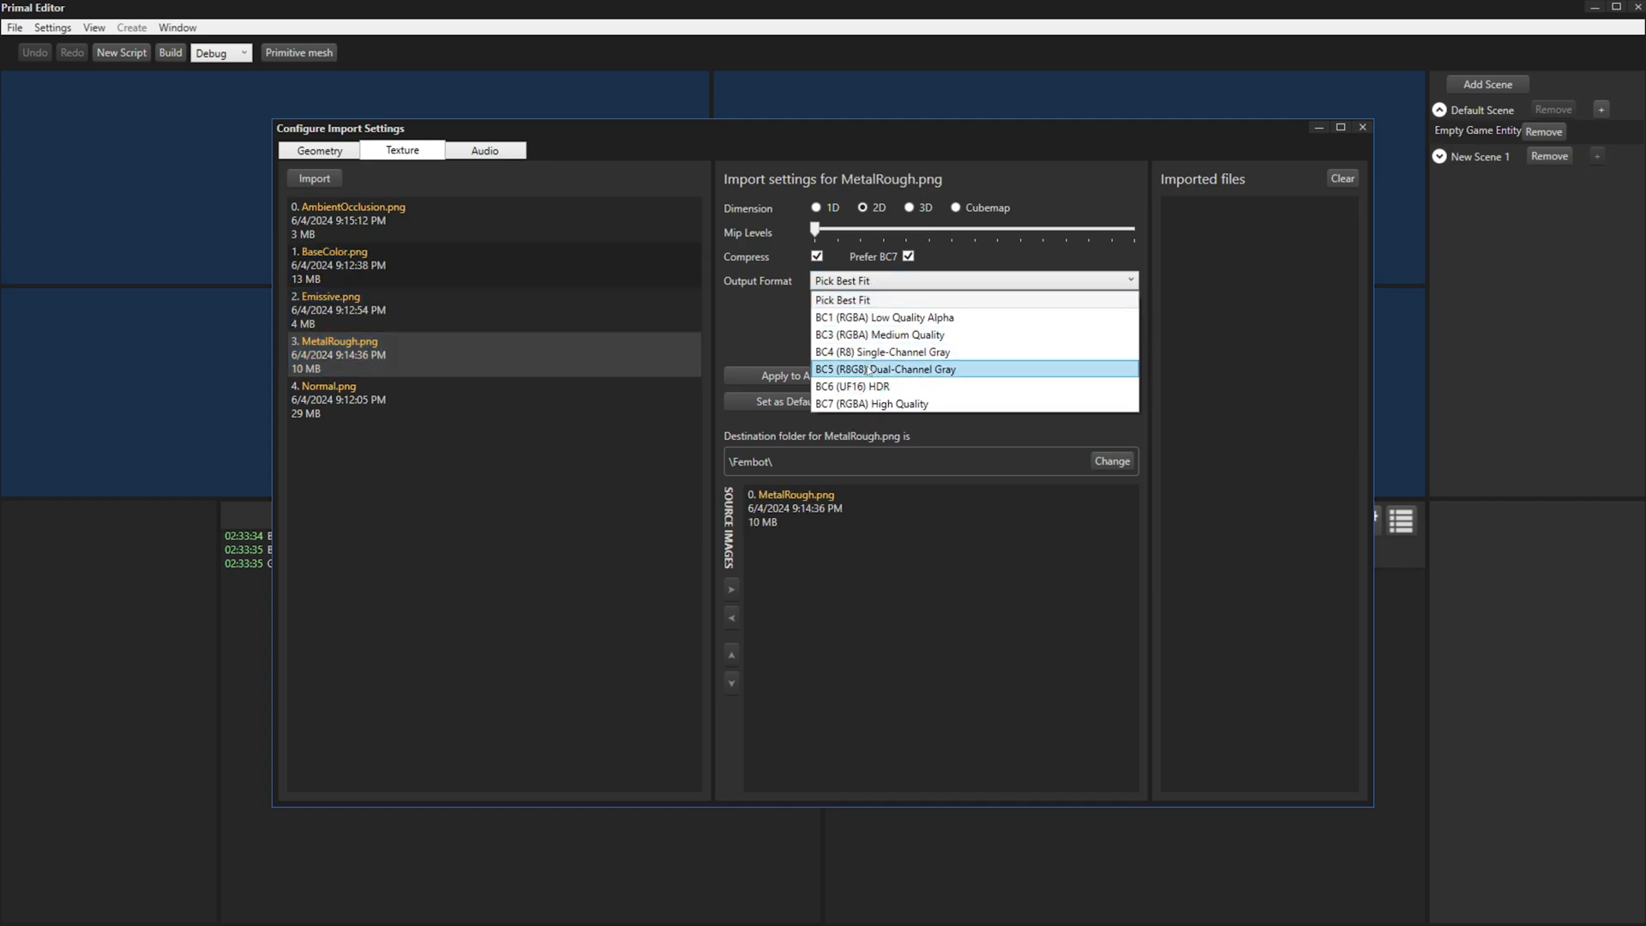
pyautogui.click(884, 369)
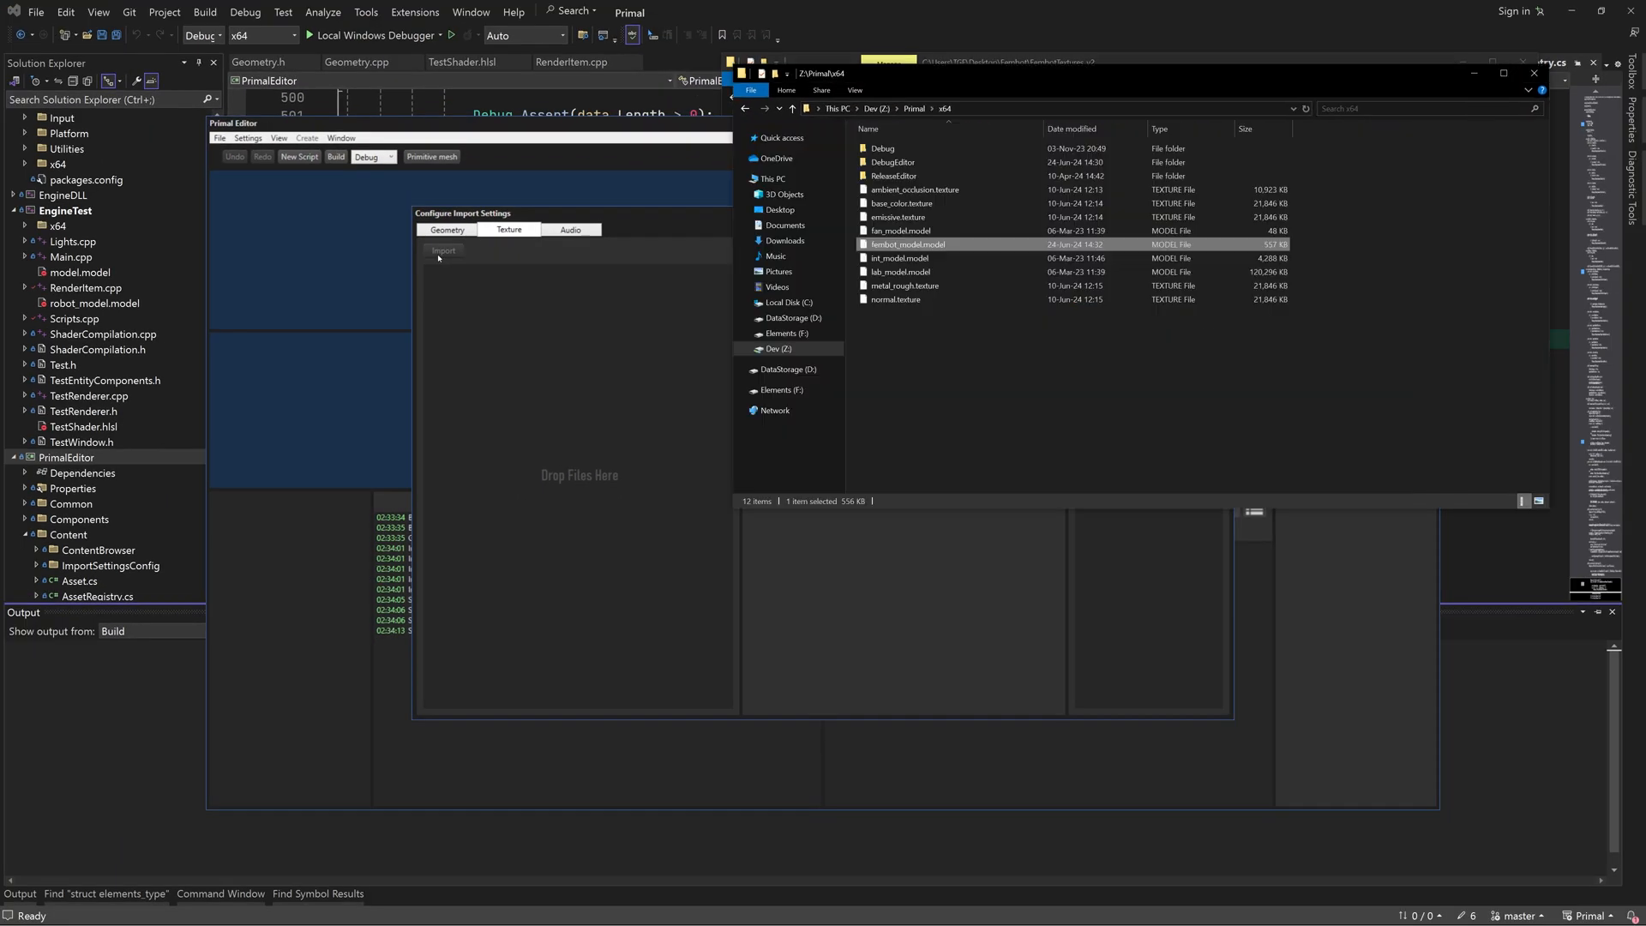
# Step: Permanently delete the five old .texture files and pick the newly saved texture image
pyautogui.click(910, 189)
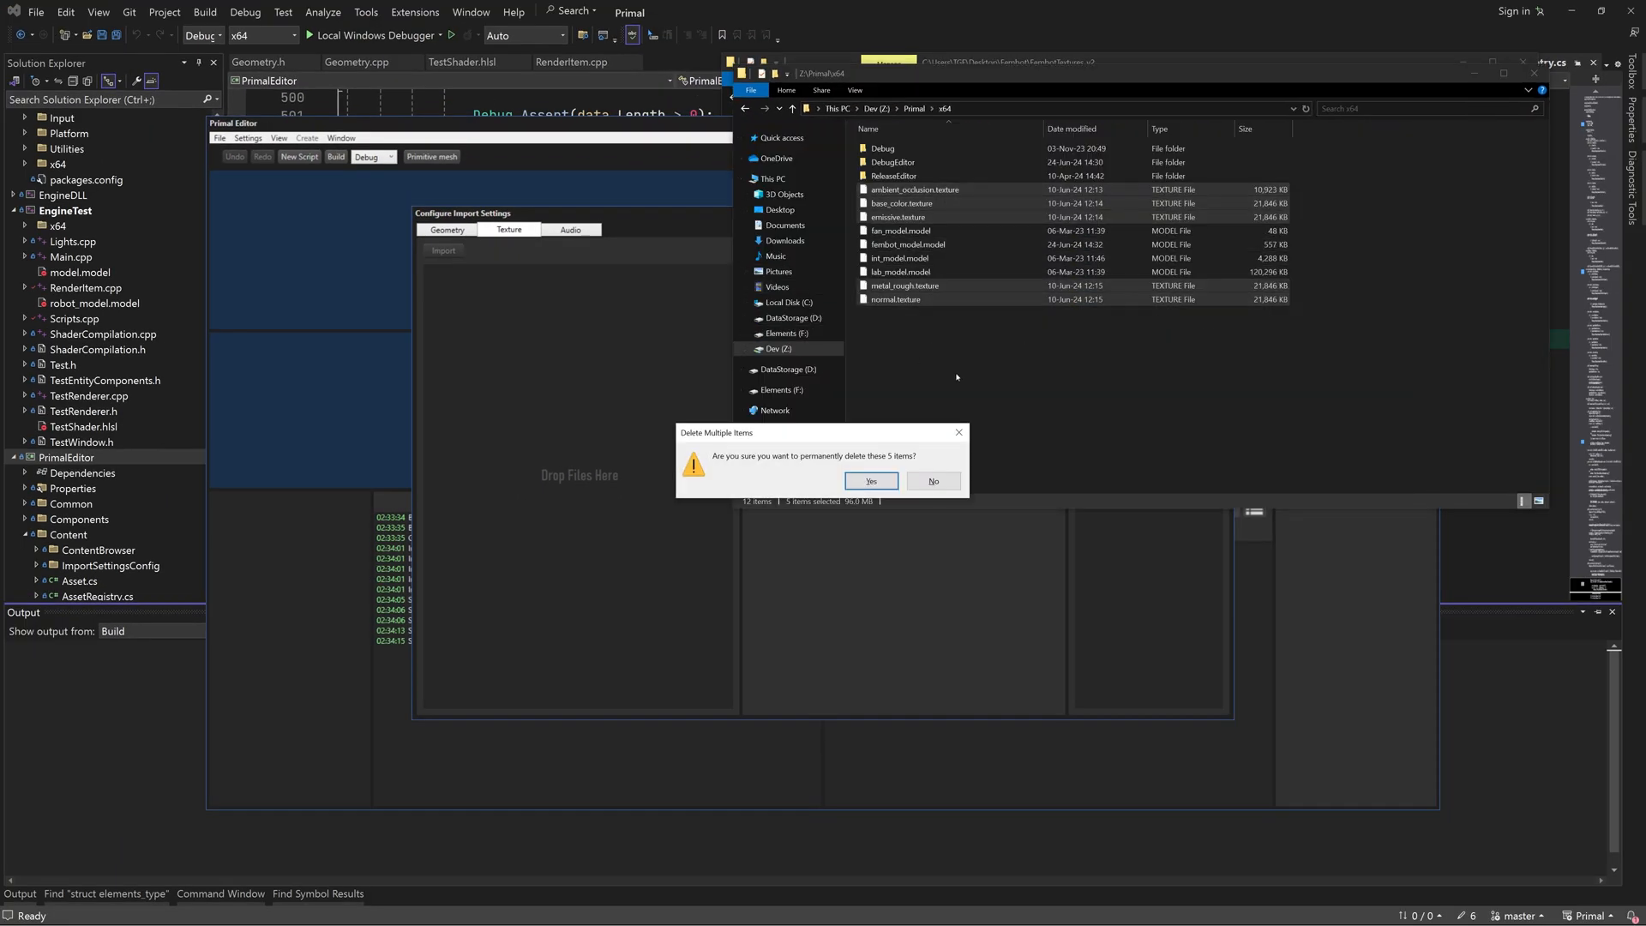
pyautogui.click(871, 480)
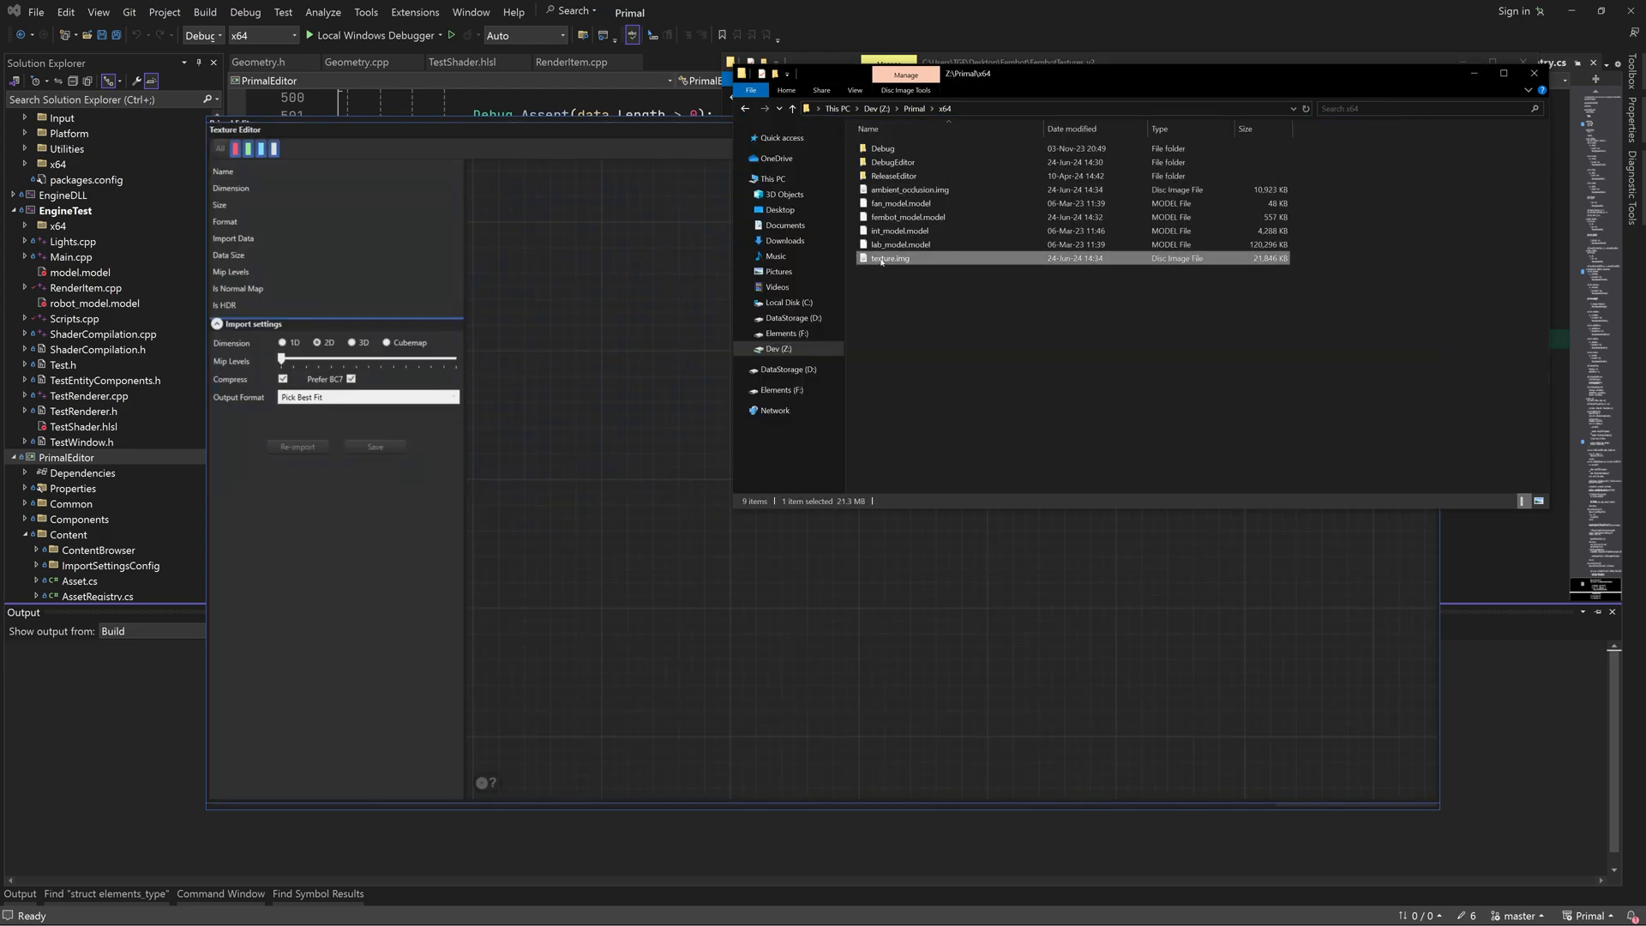
pyautogui.click(893, 203)
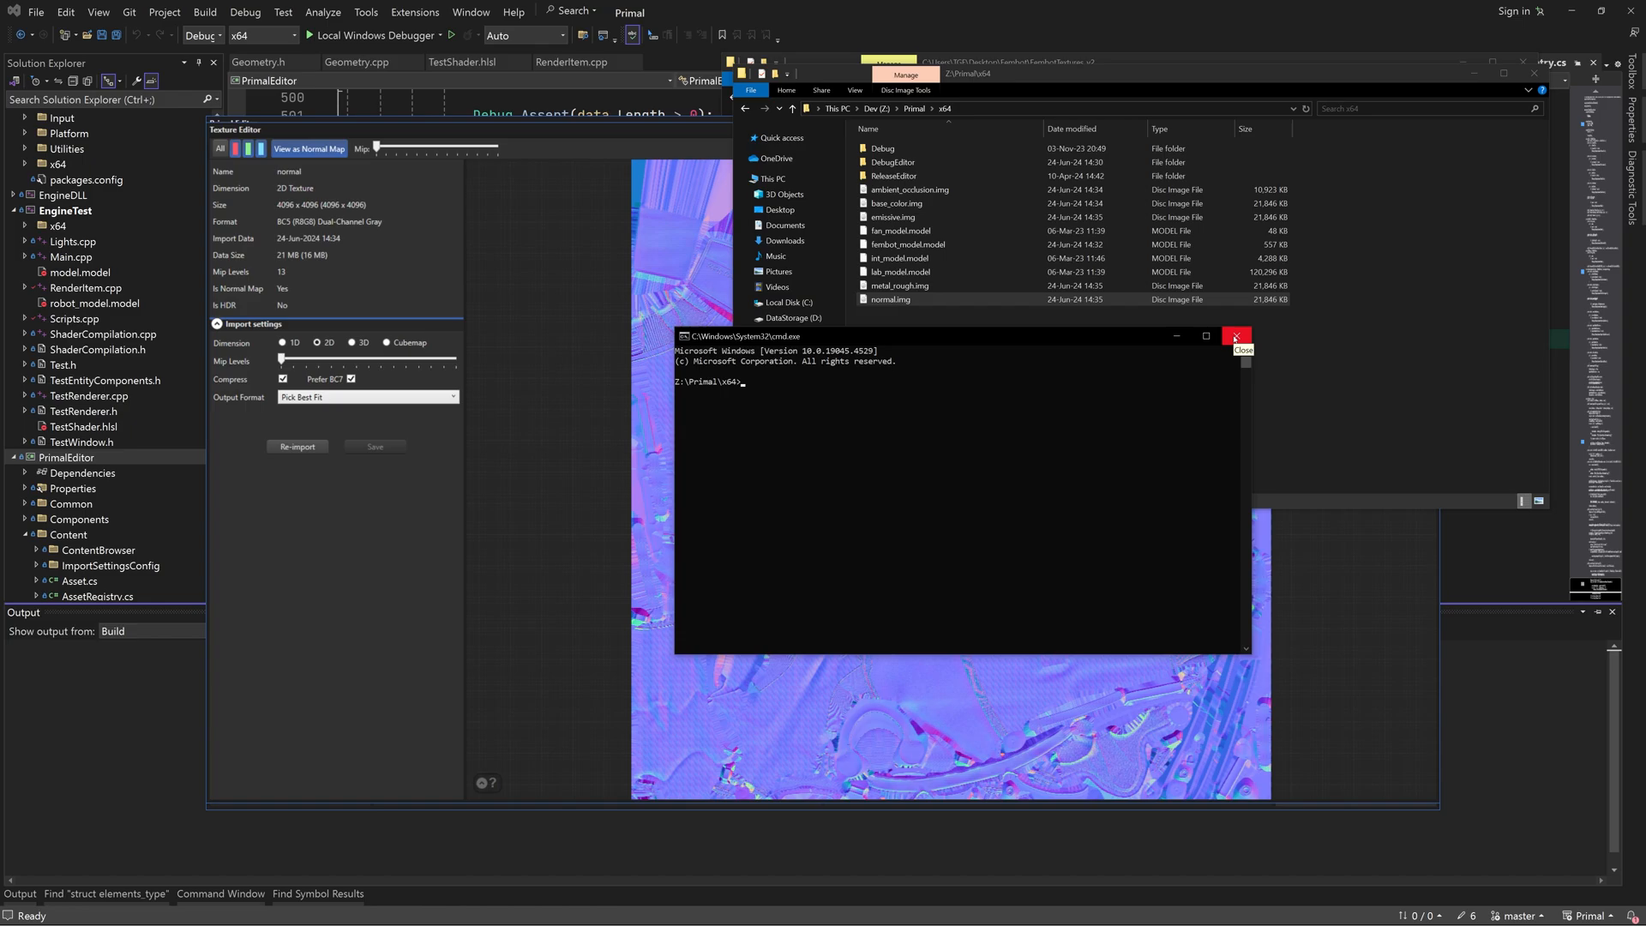
pyautogui.write('ren *.img *.texture')
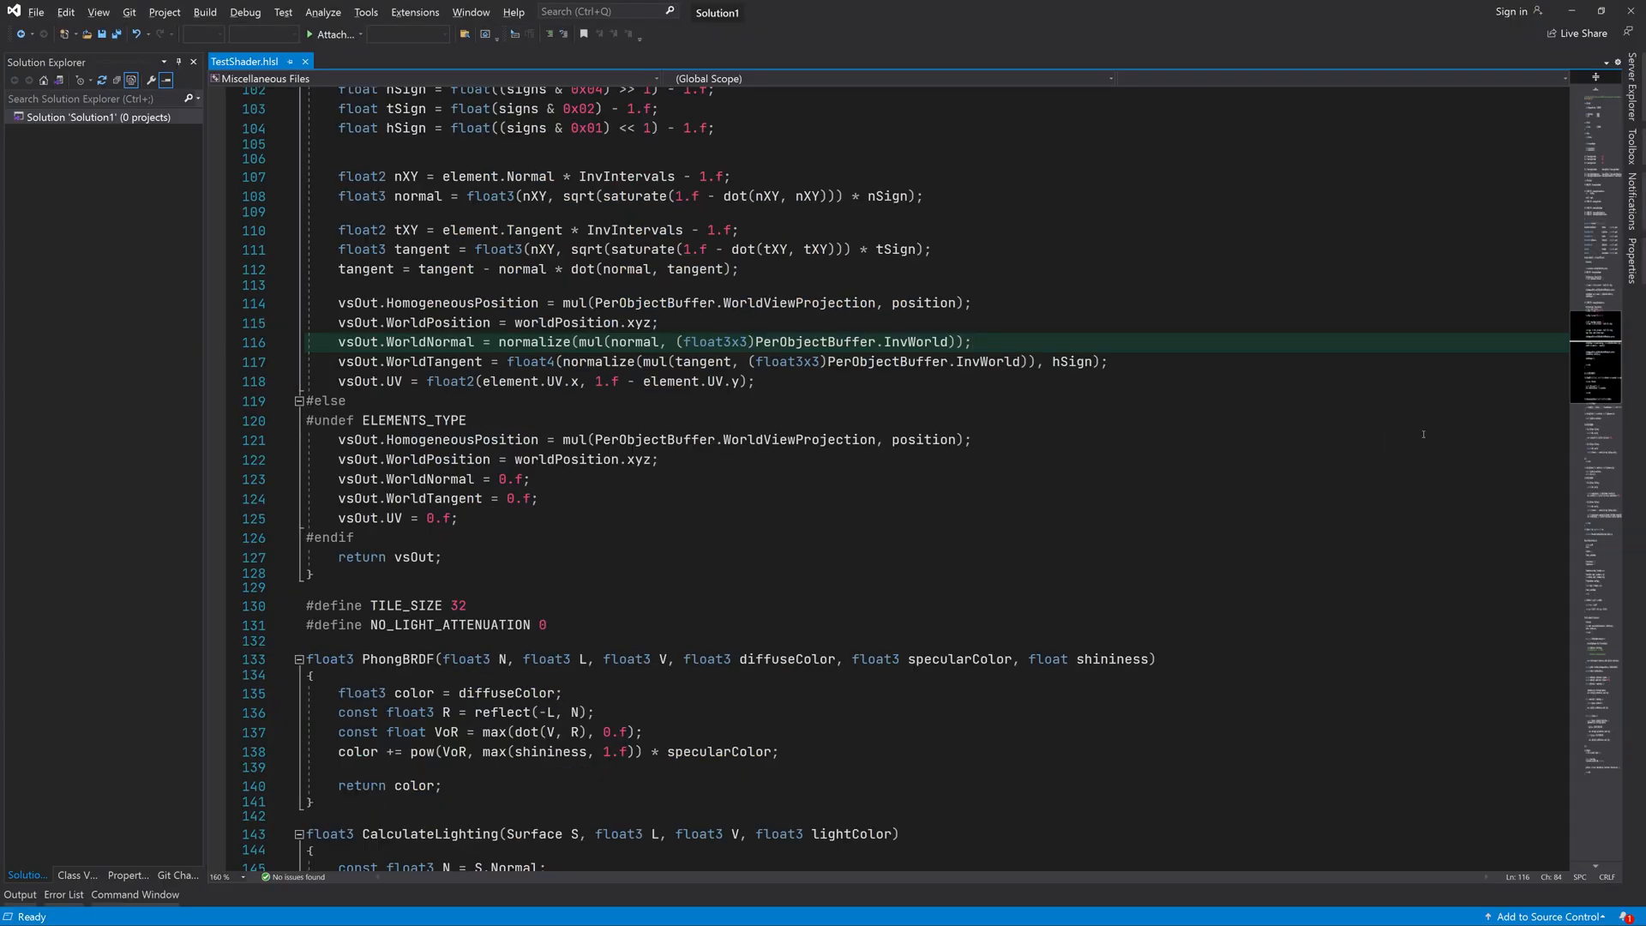
# Step: Remap n with n * 2.f - 1.f, rebuild n.z from n.xy, and normalize WorldNormal and WorldTangent
pyautogui.scroll(-3)
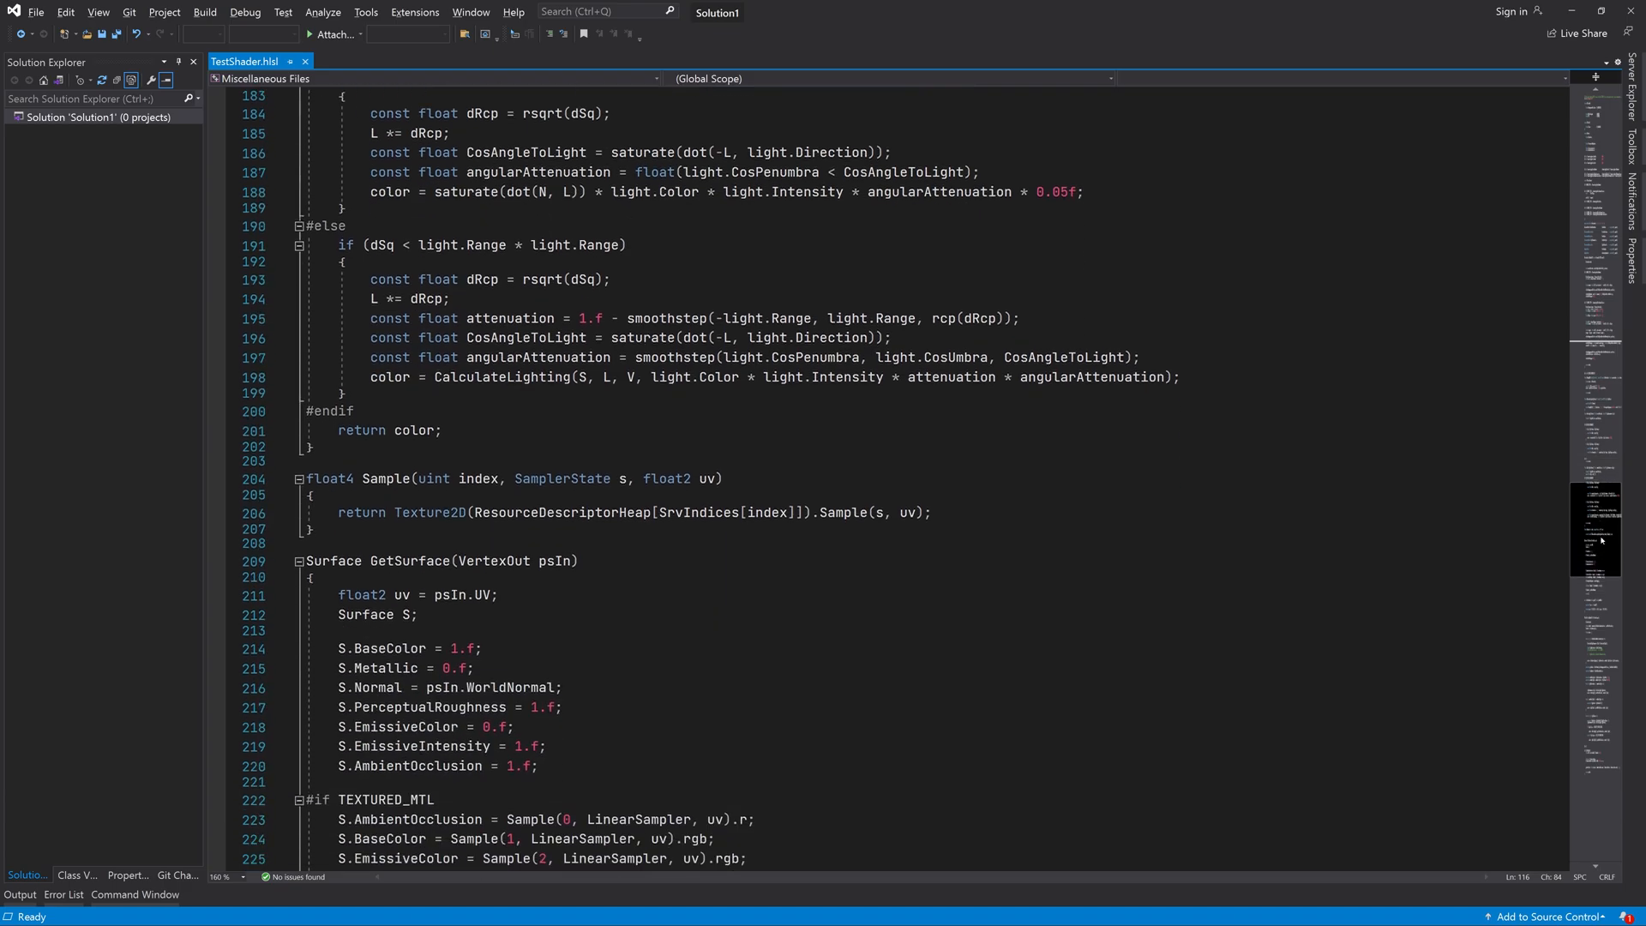
pyautogui.scroll(-3)
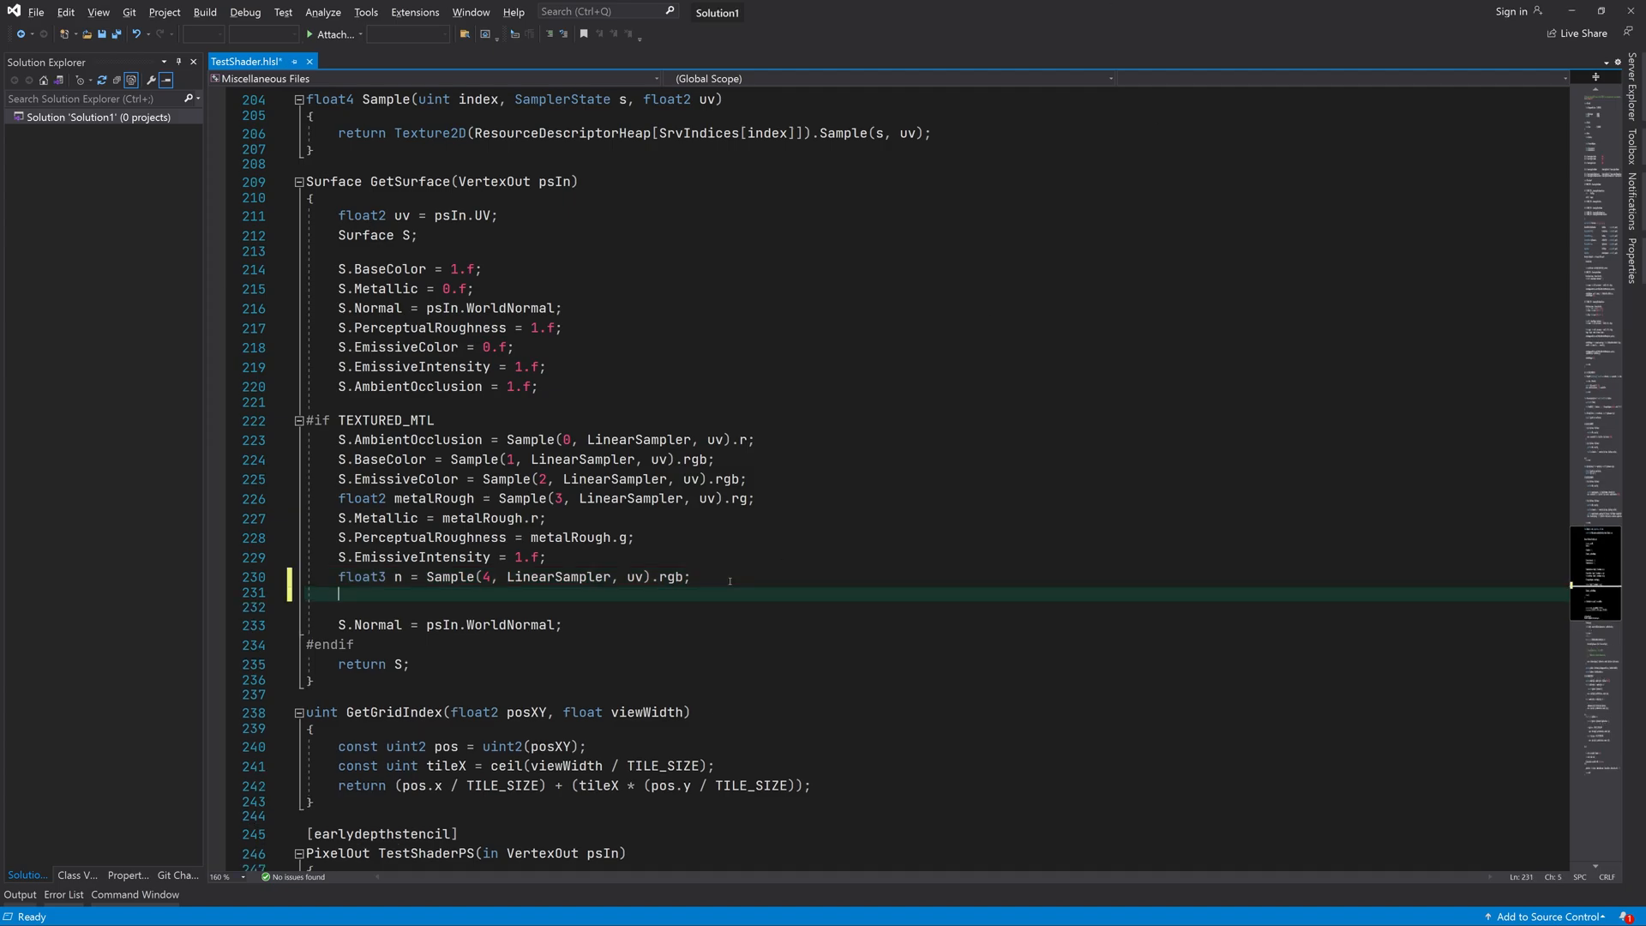
pyautogui.write('n = n')
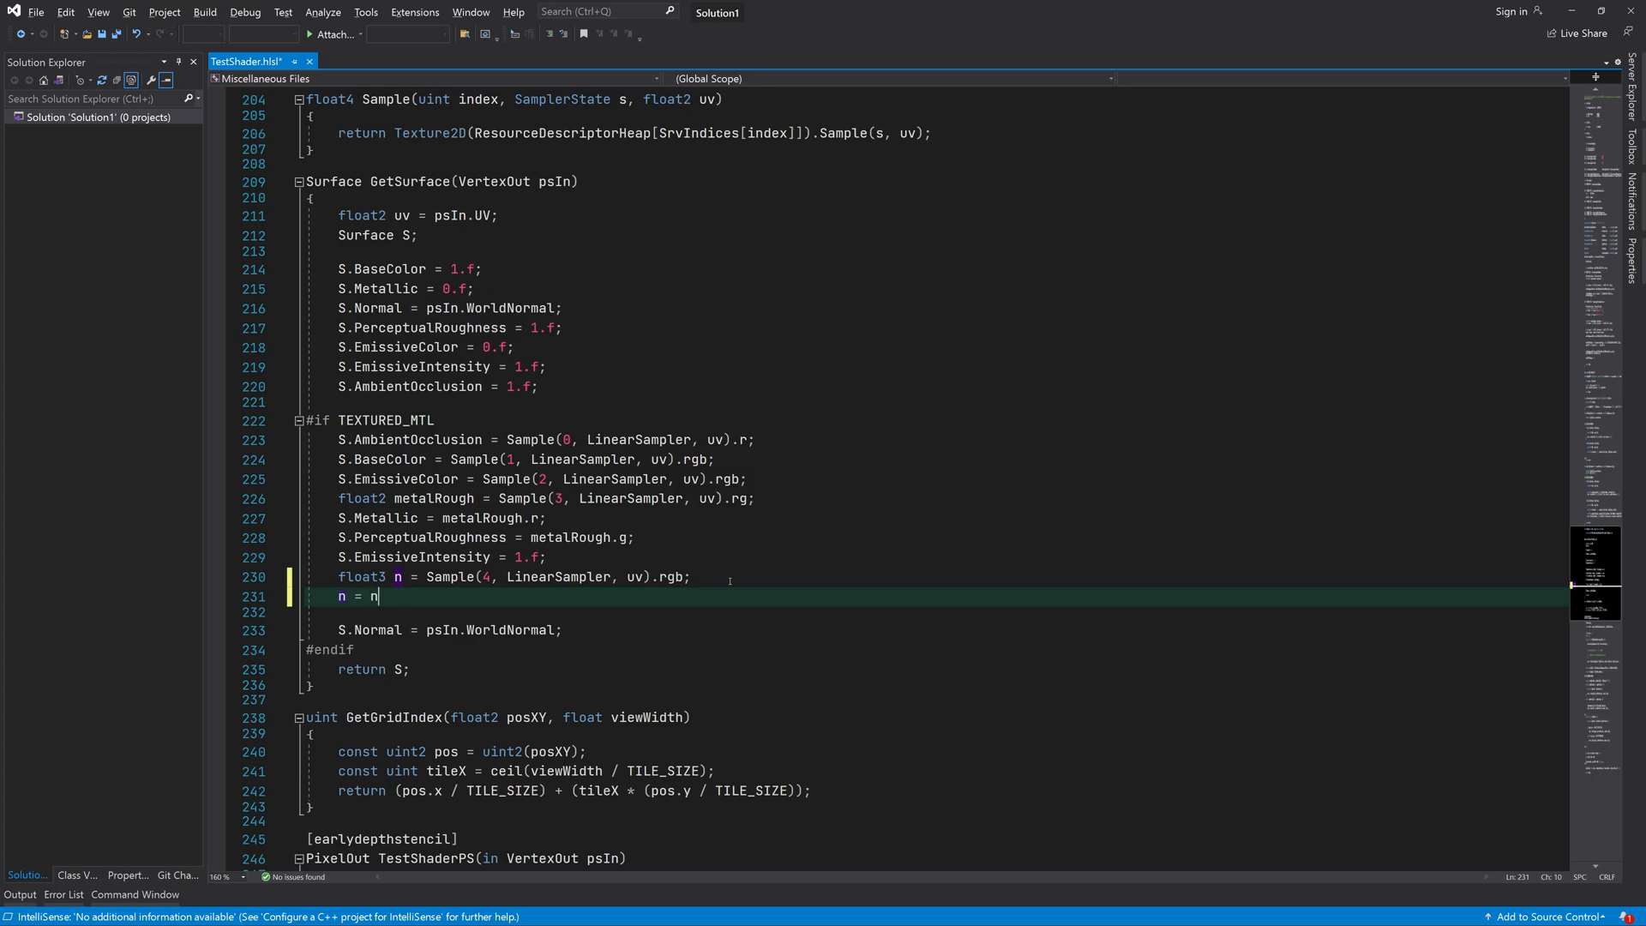
pyautogui.write('* 2.f - 1.f;')
pyautogui.write('n')
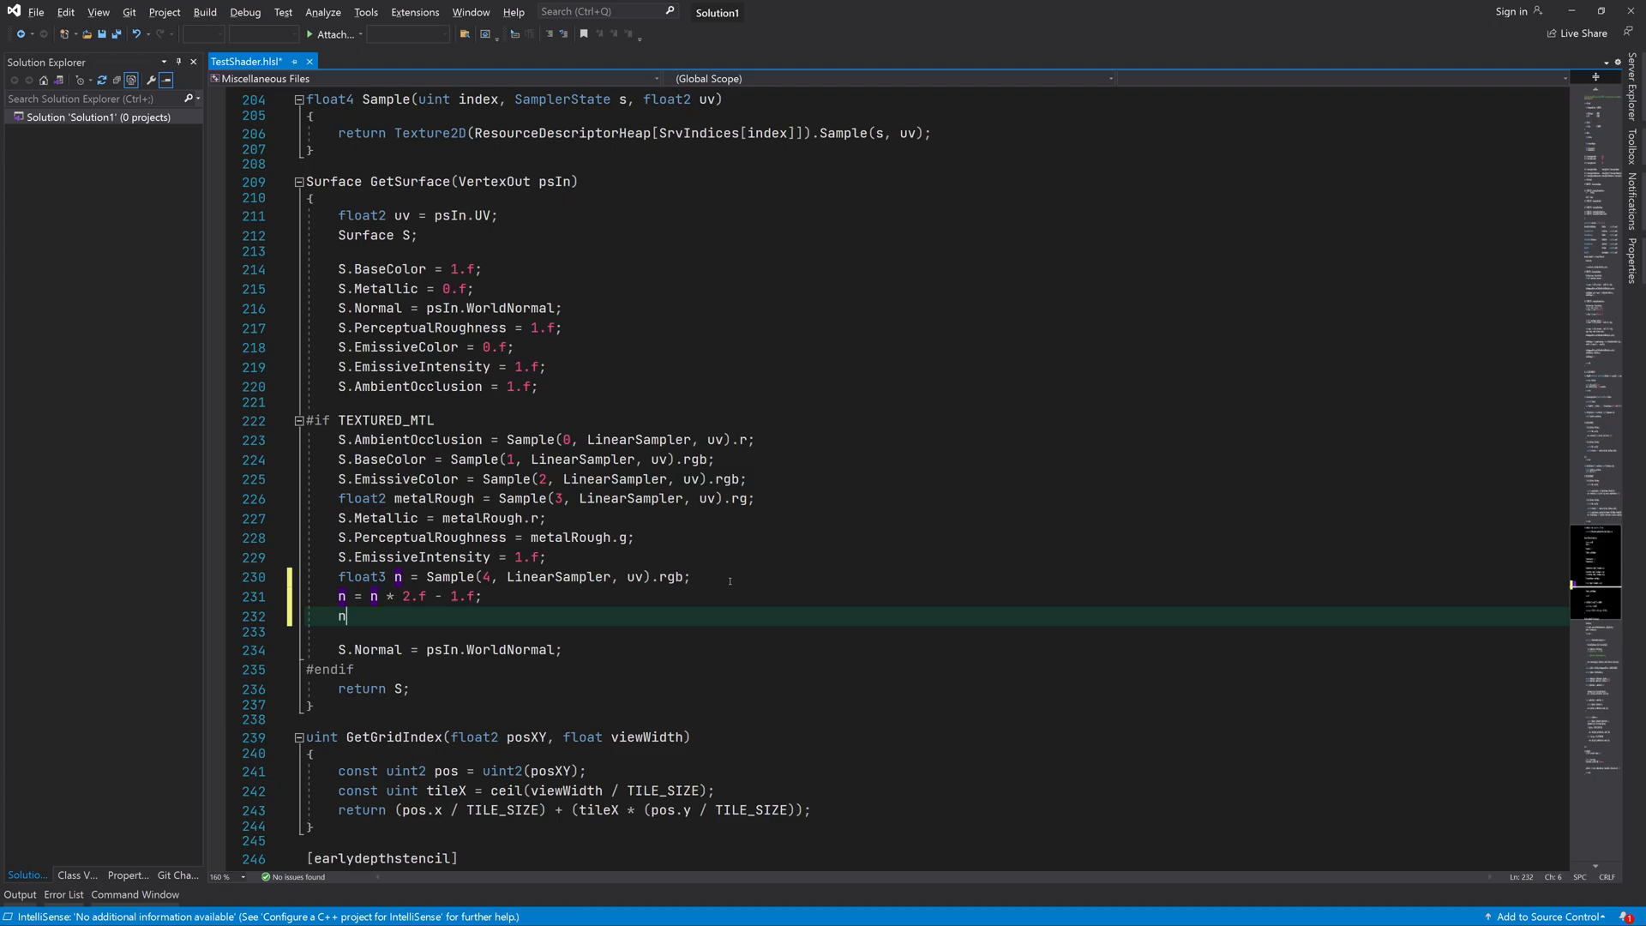
pyautogui.write('.z = sqrt(')
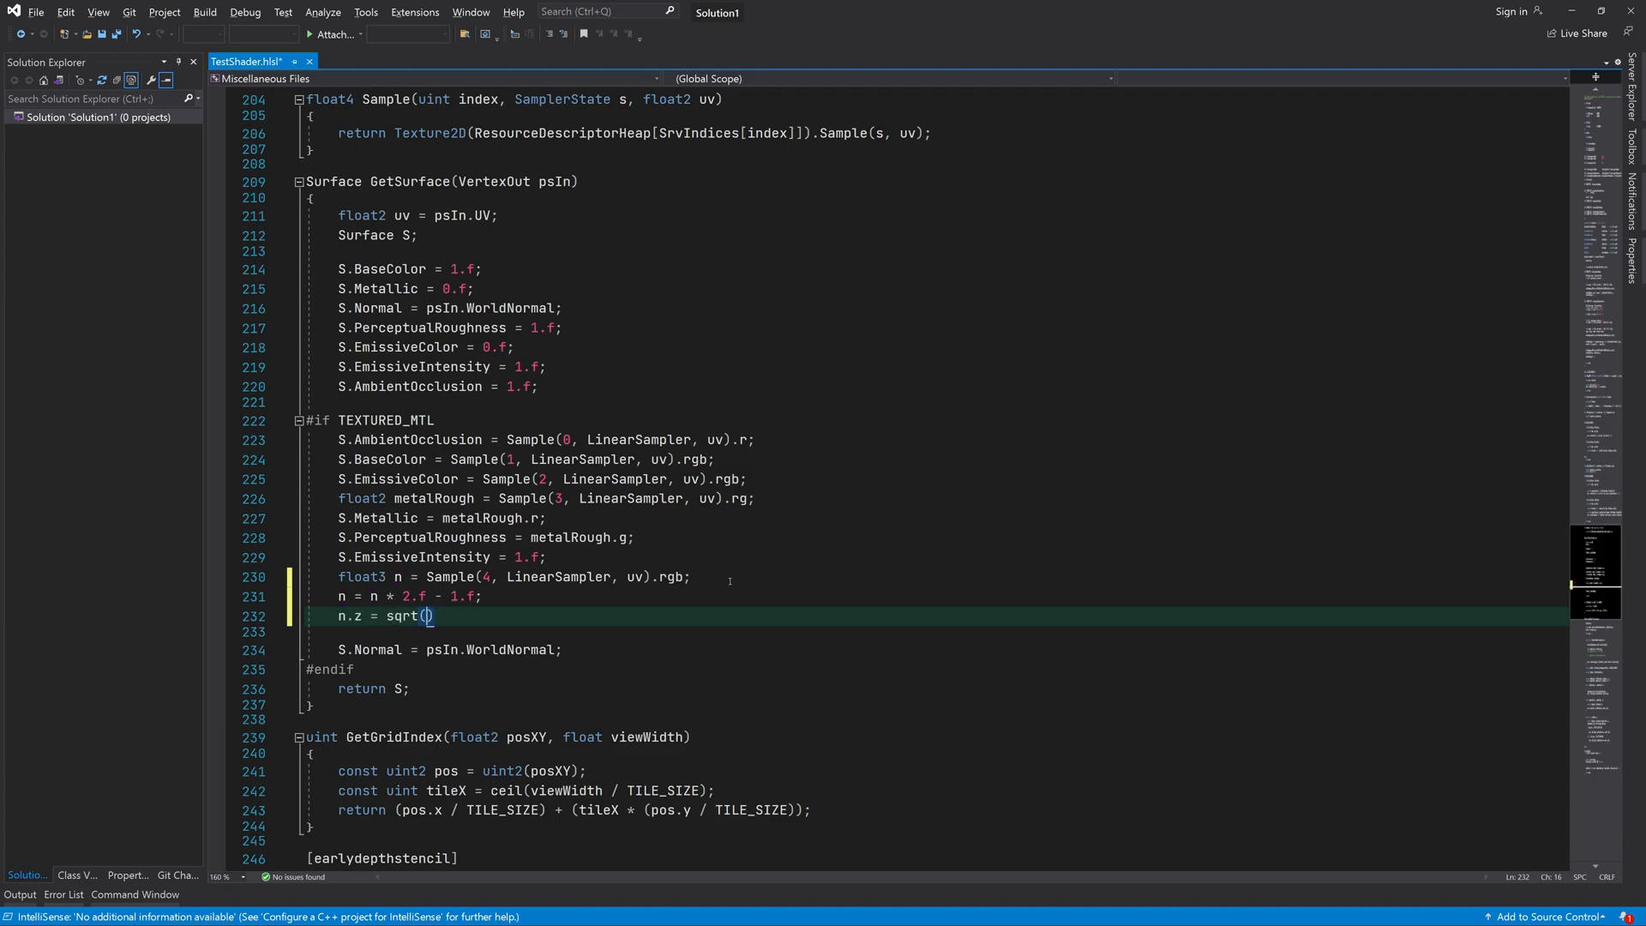
pyautogui.write('1.f - saturate(n.xy, n.xy')
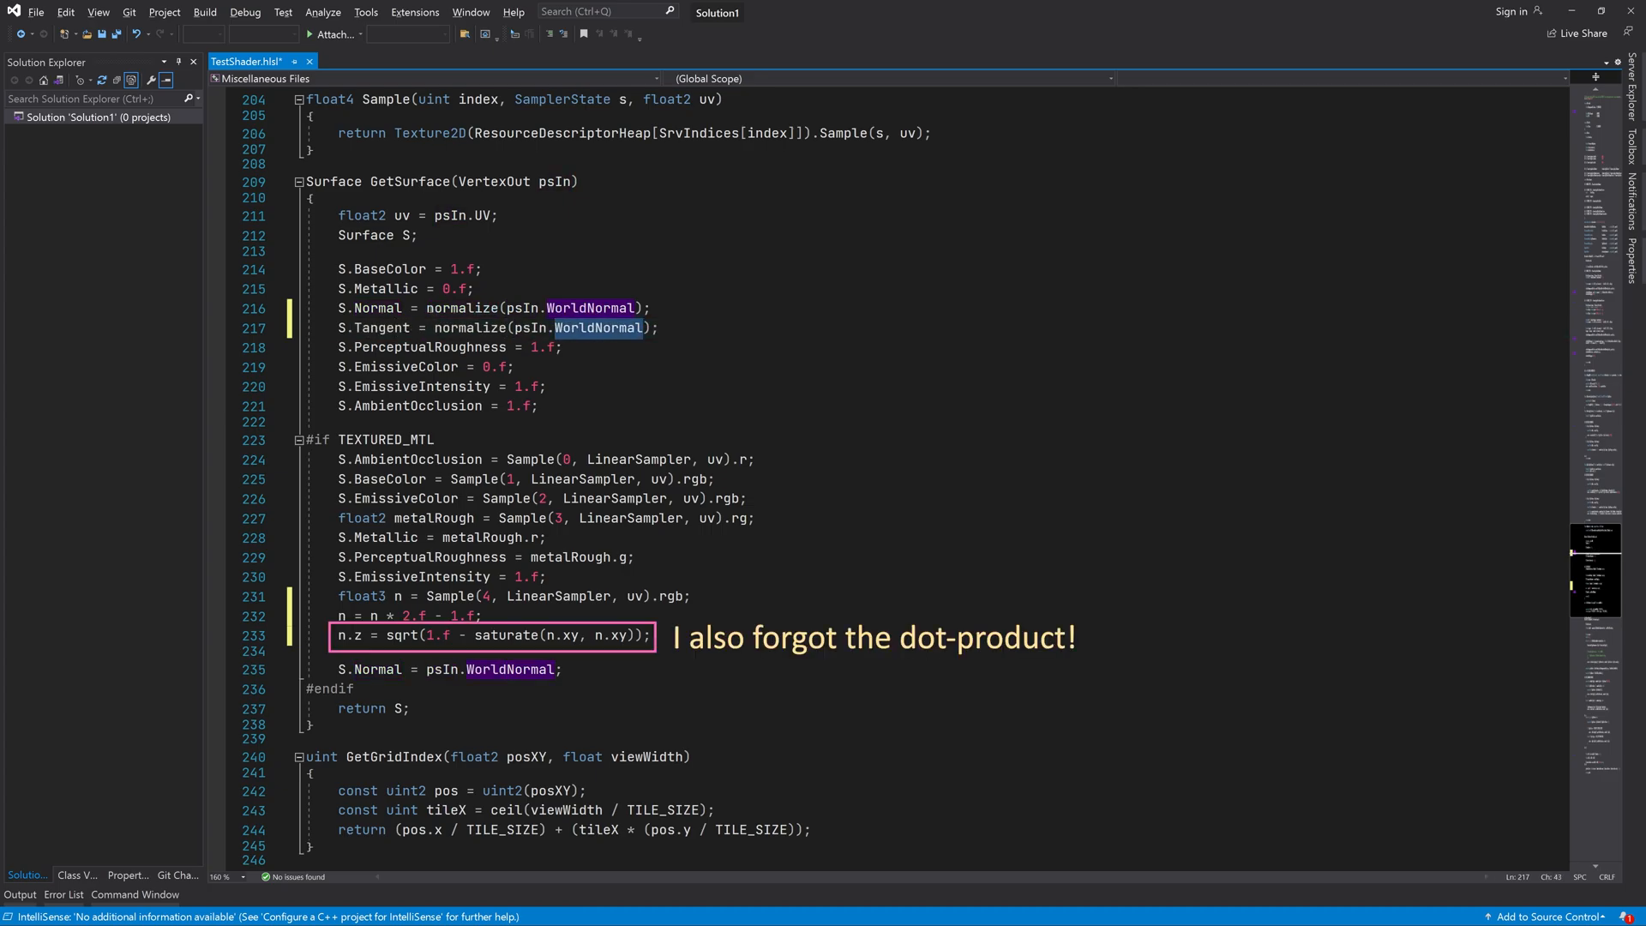
pyautogui.write('WorldTangent')
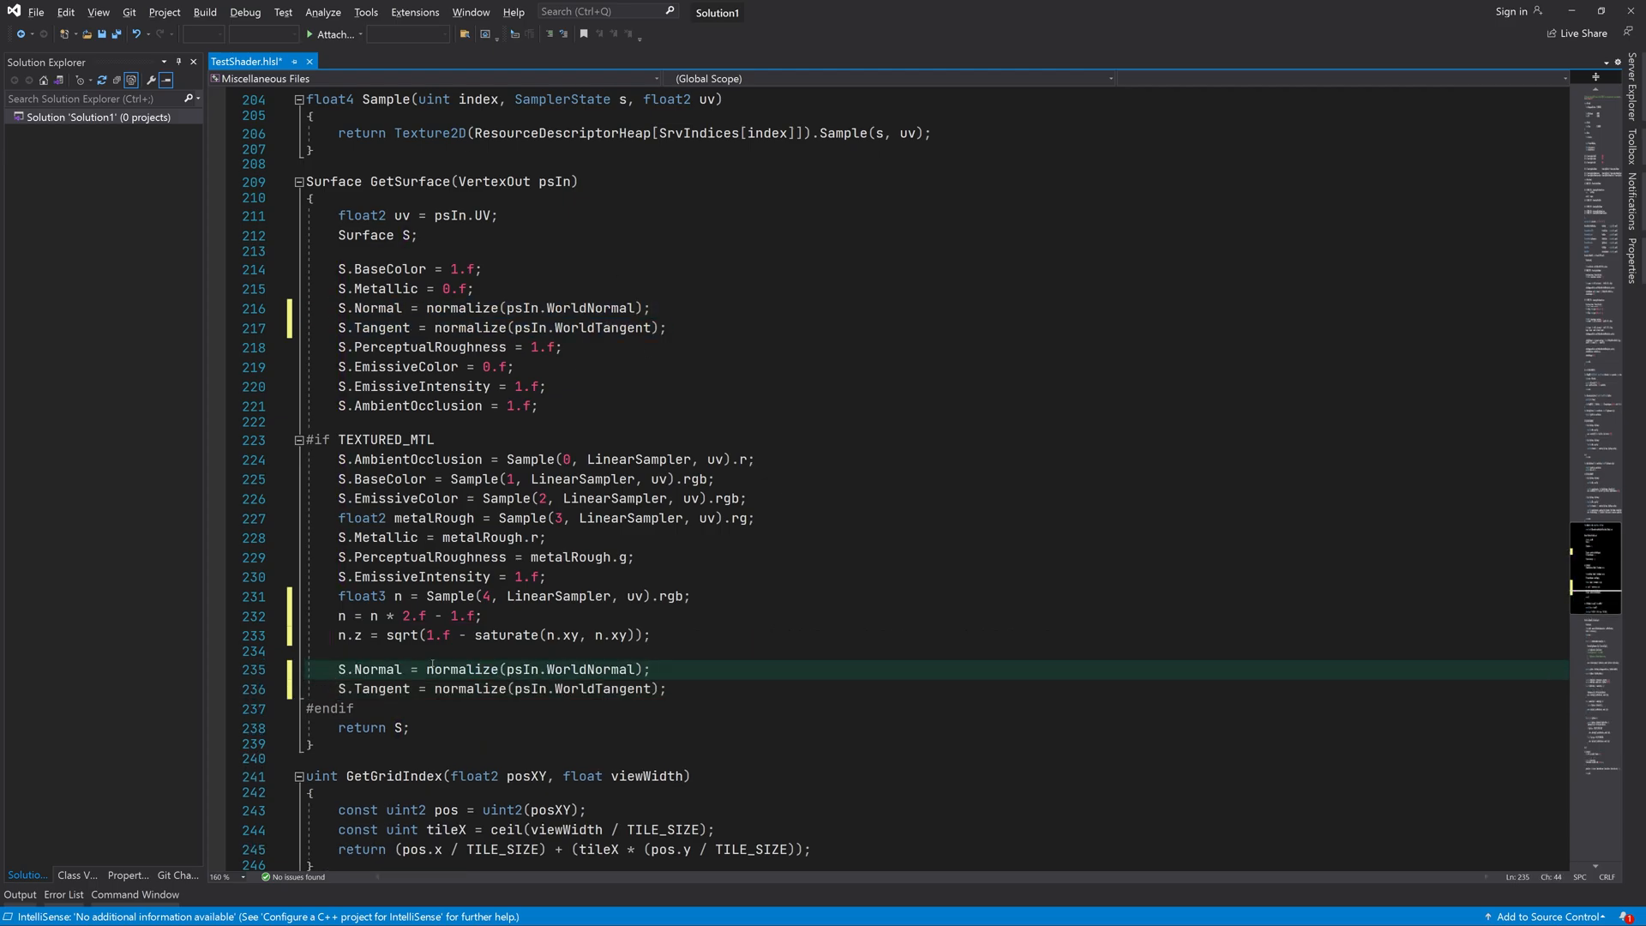
# Step: Define N, T, B = cross(N, T) * WorldTangent.w and a float3x3 TBN matrix
pyautogui.press('Enter')
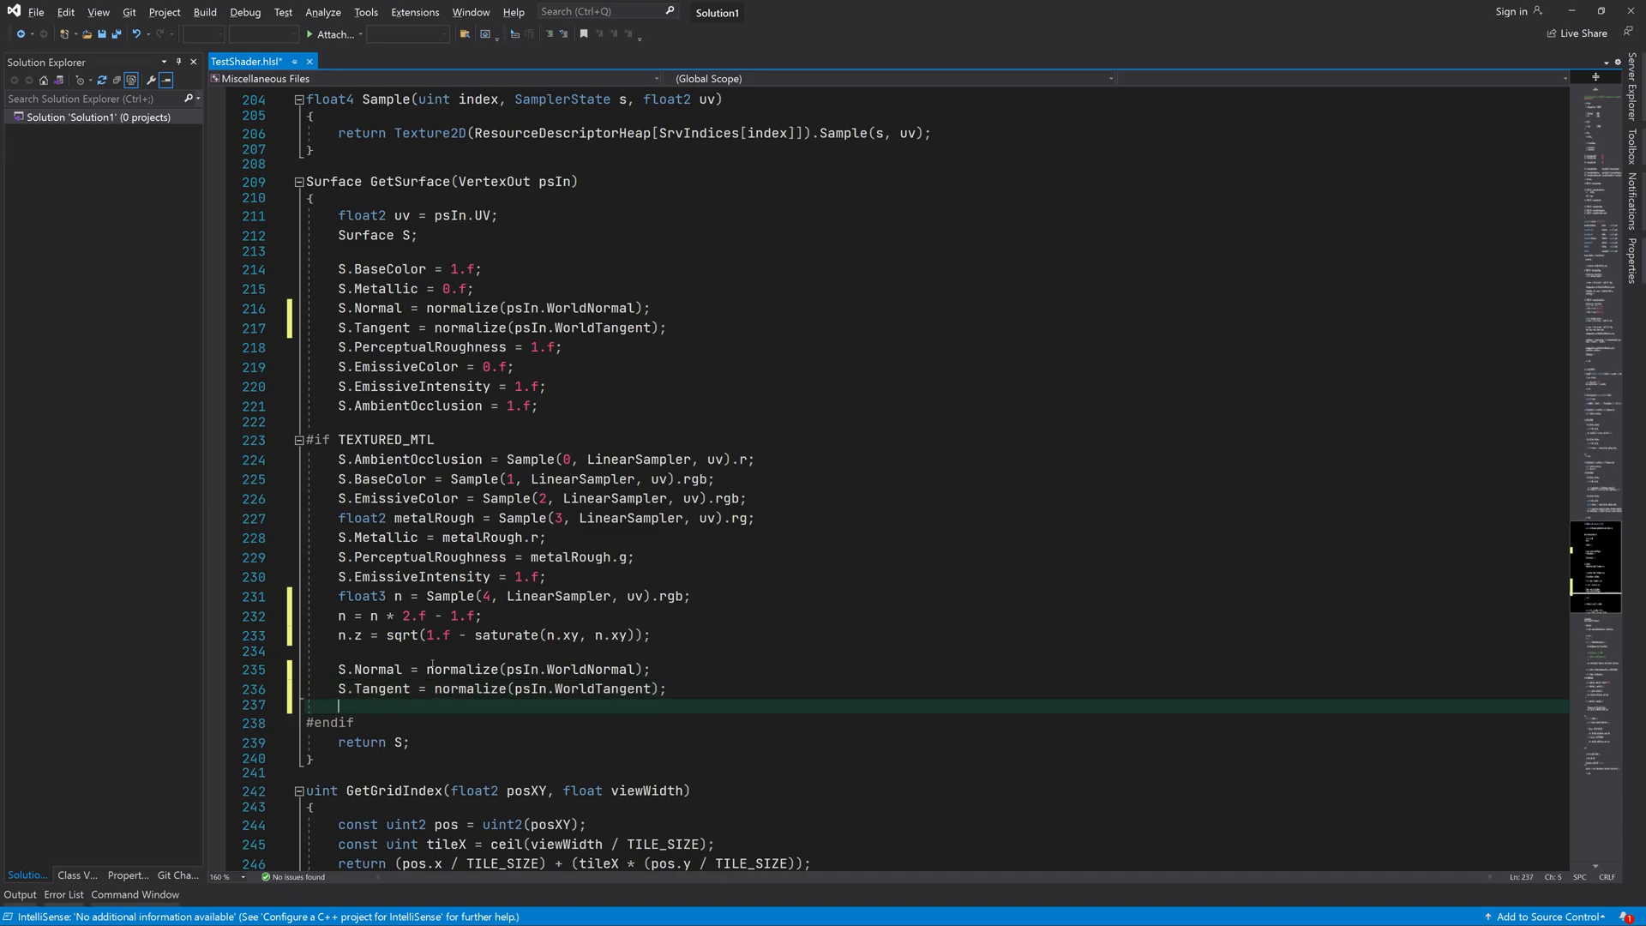
pyautogui.write('.xyz')
pyautogui.click(936, 669)
pyautogui.write('const')
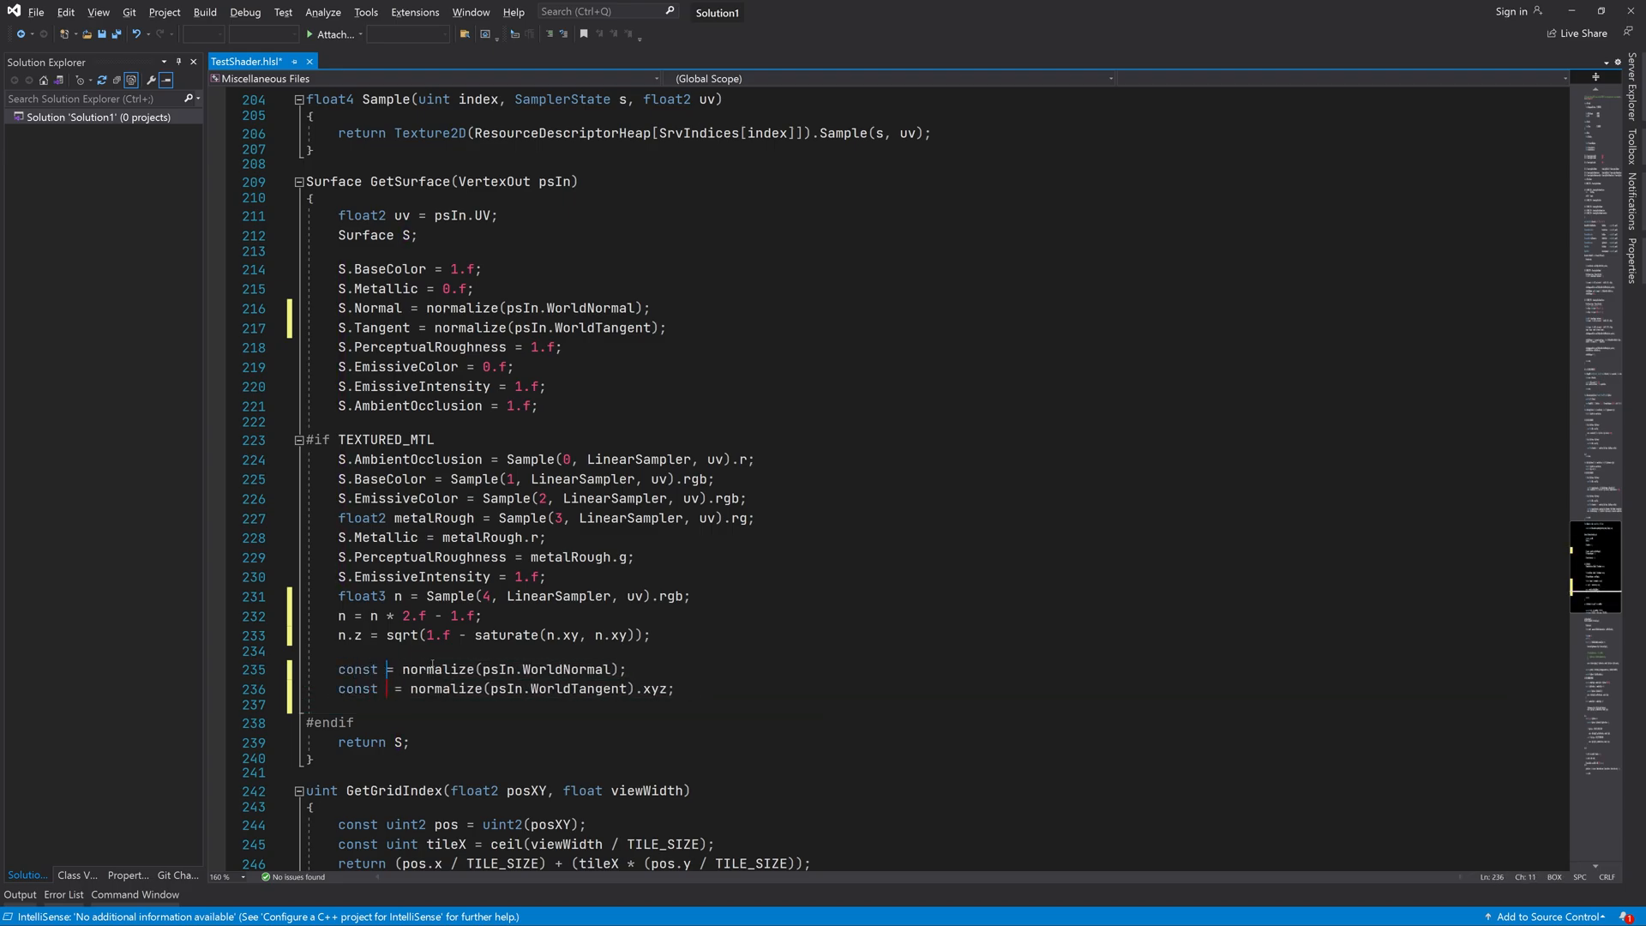
pyautogui.write('float3 N')
pyautogui.click(936, 705)
pyautogui.write('c')
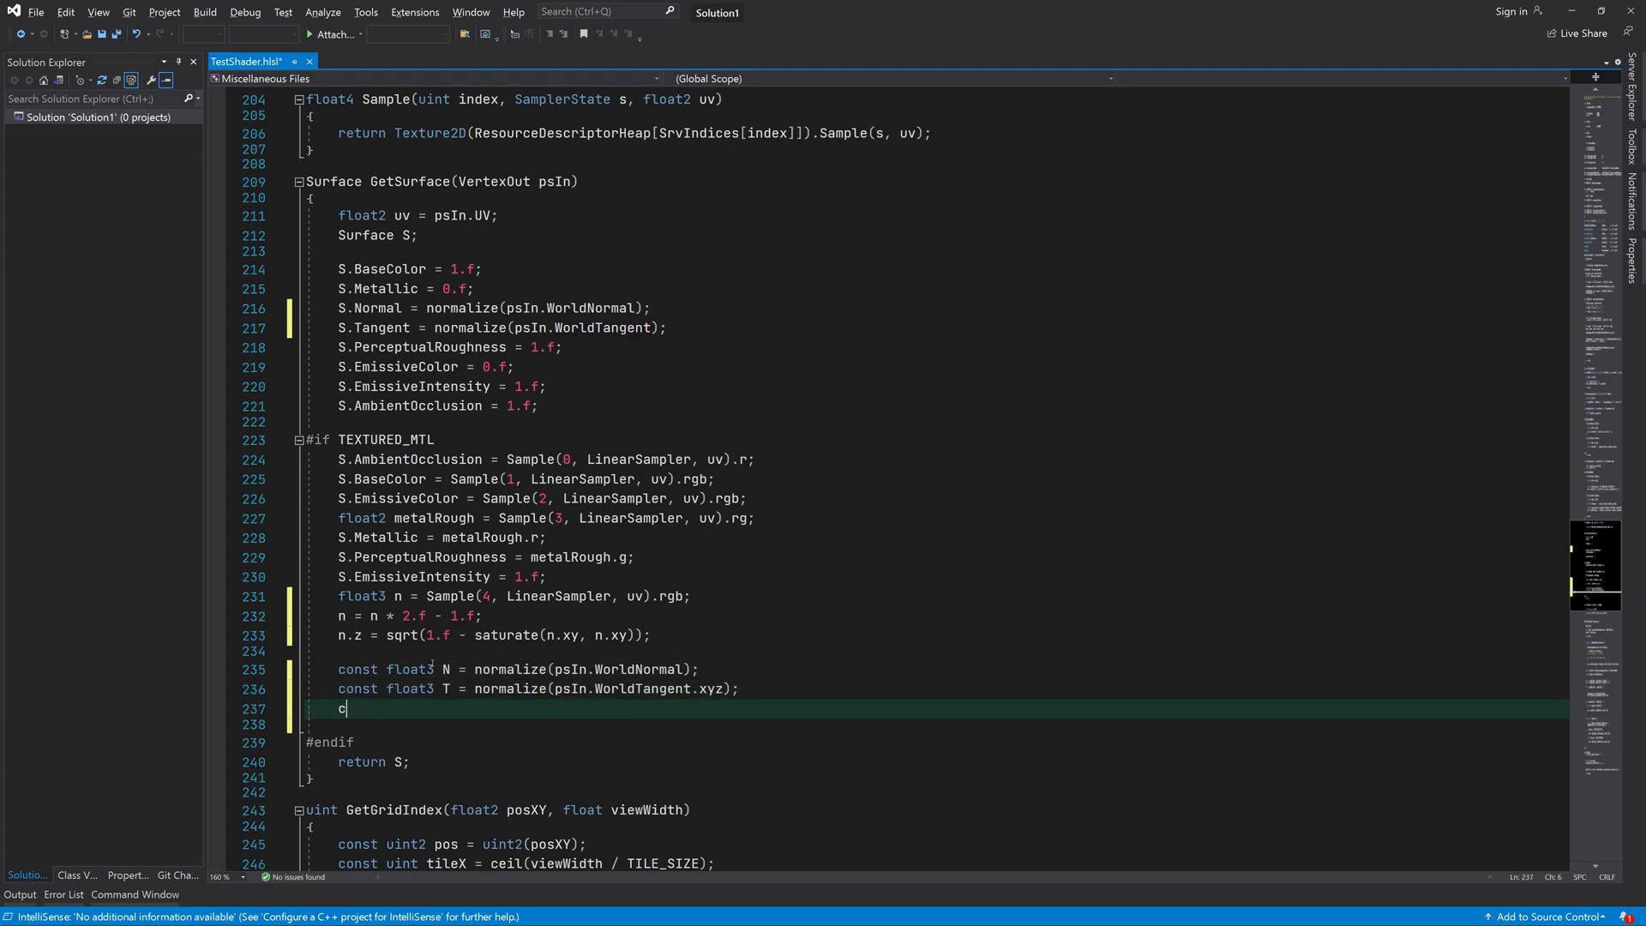
pyautogui.write('onst float3 B =')
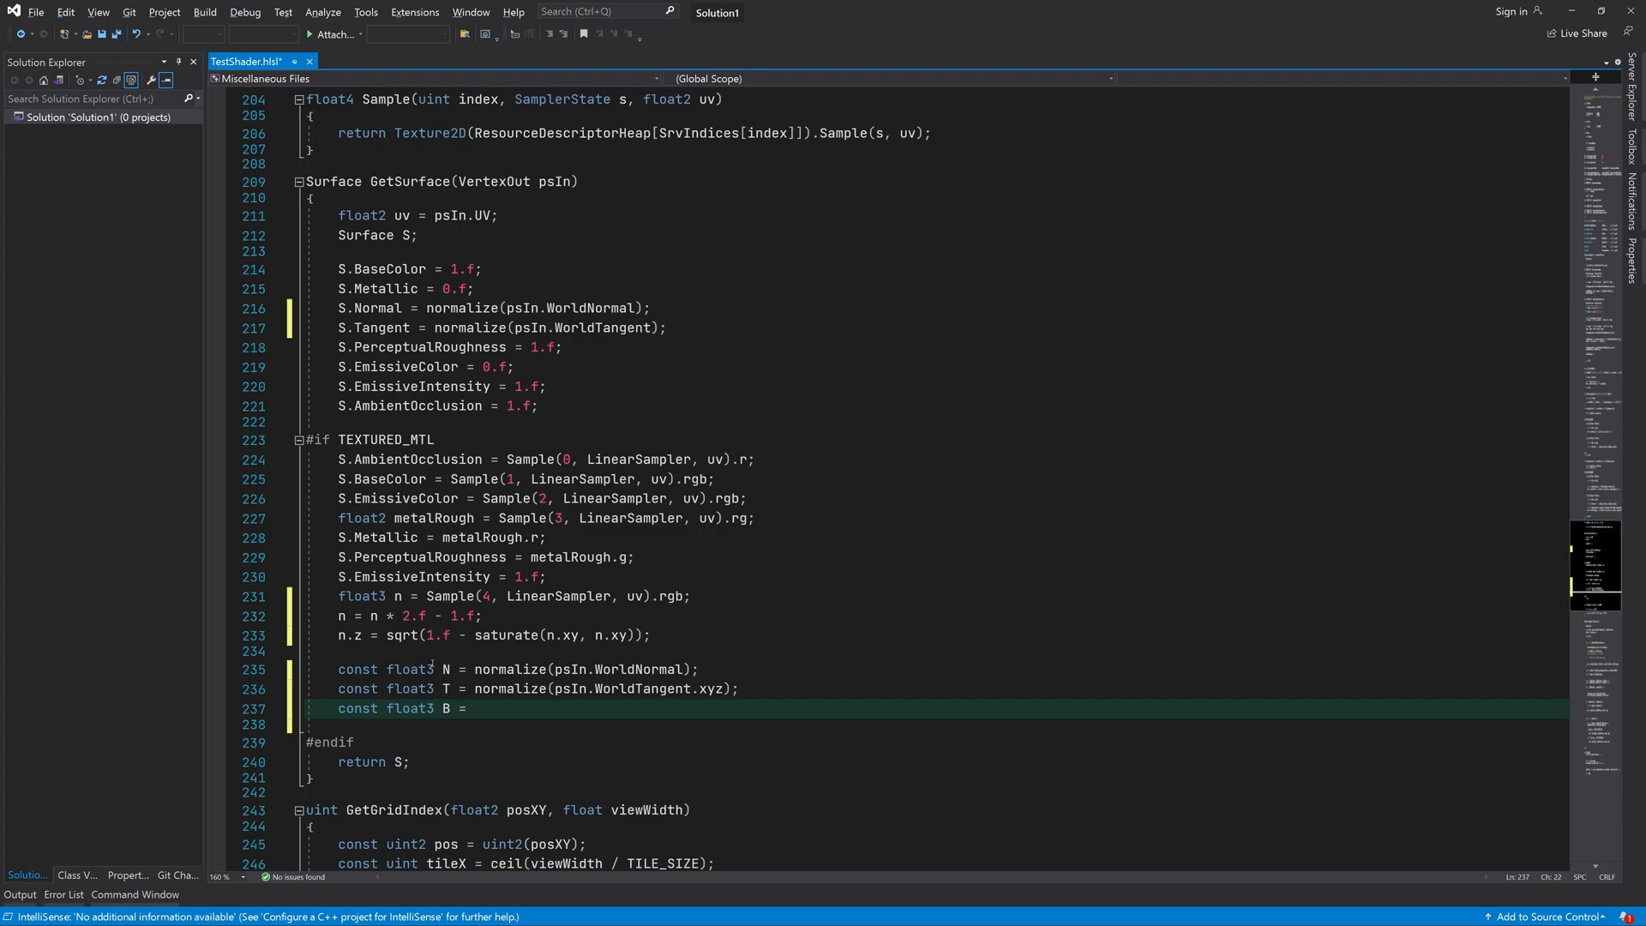
pyautogui.write('cross(N, T) * psIn.W')
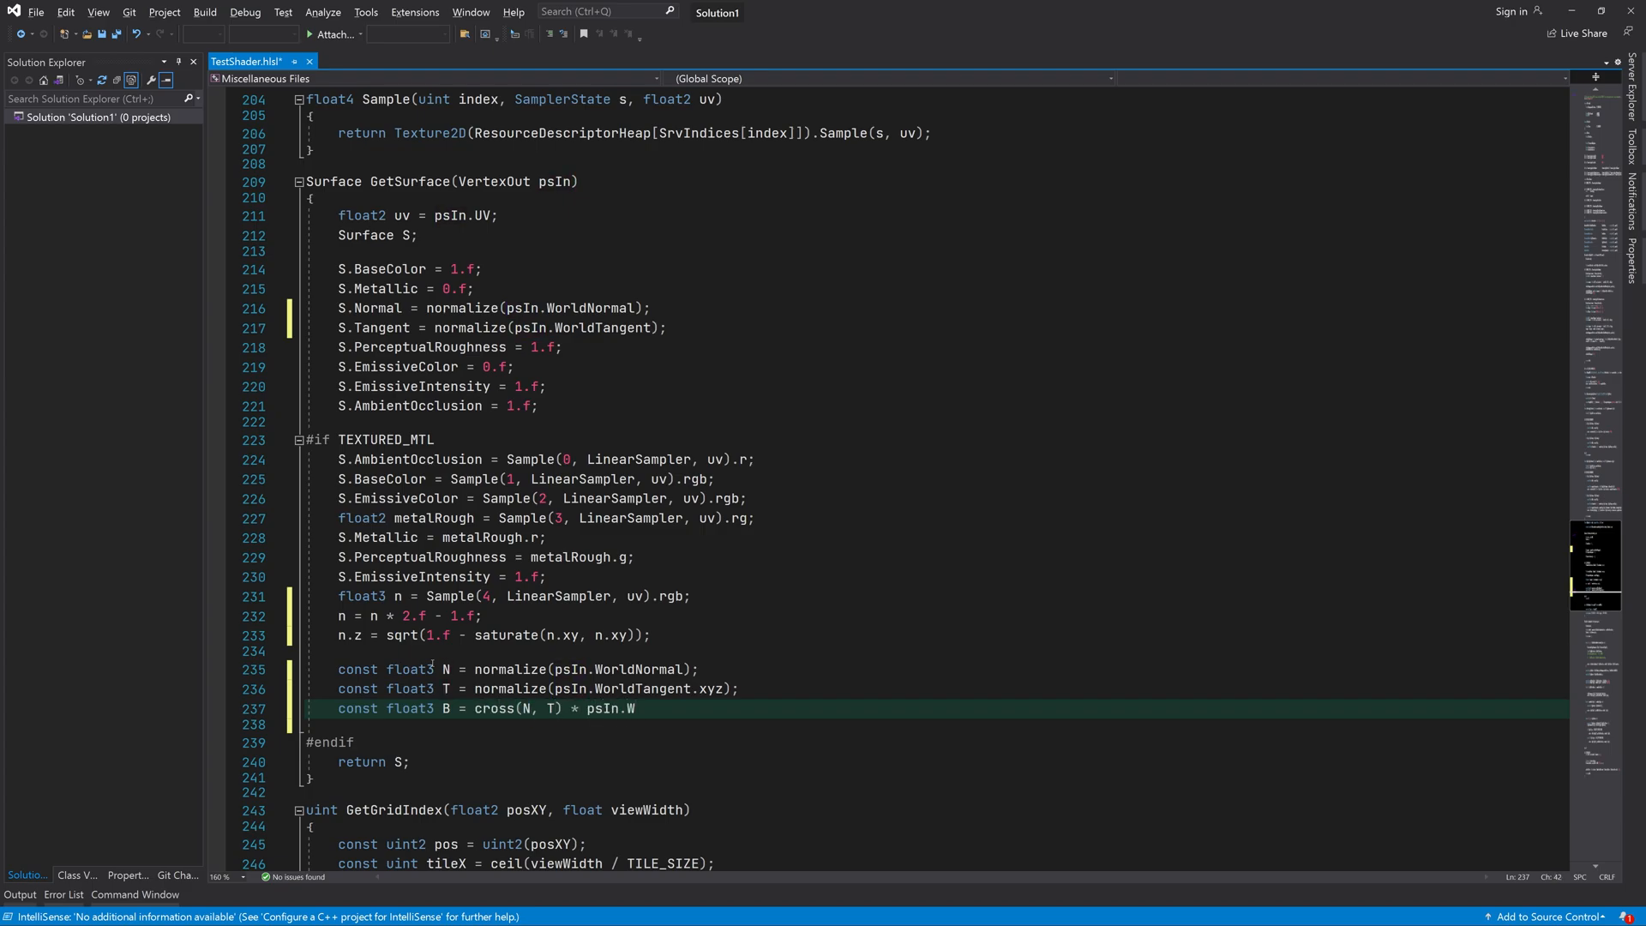
pyautogui.write('orldTangent.w;')
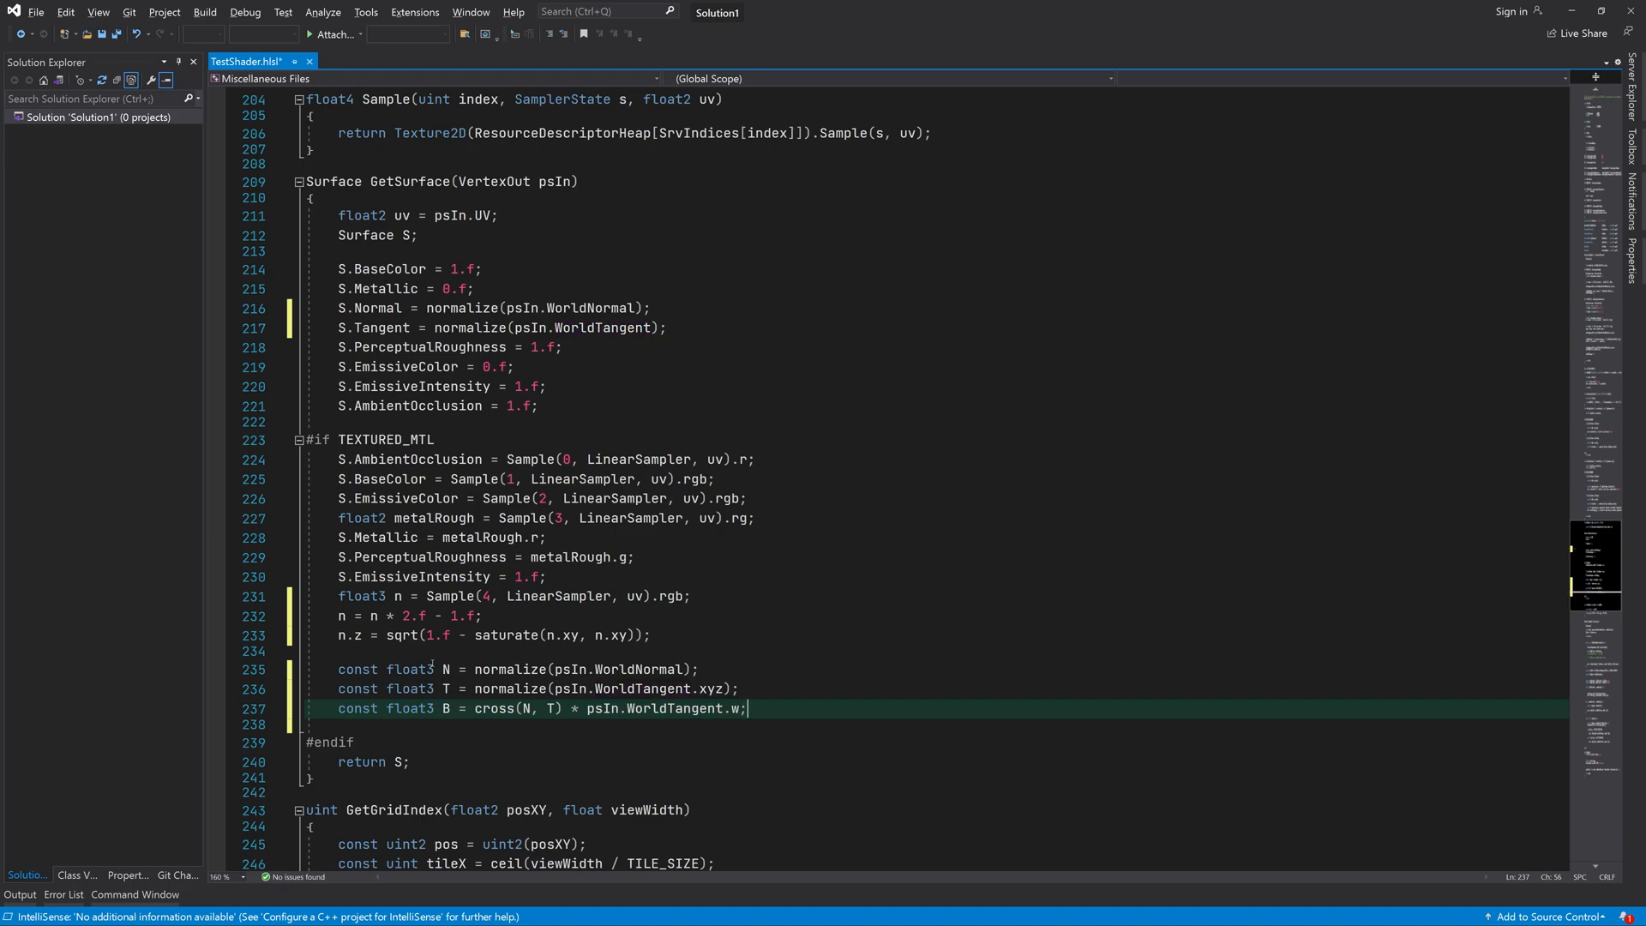
pyautogui.write('const float3x3 TBN =')
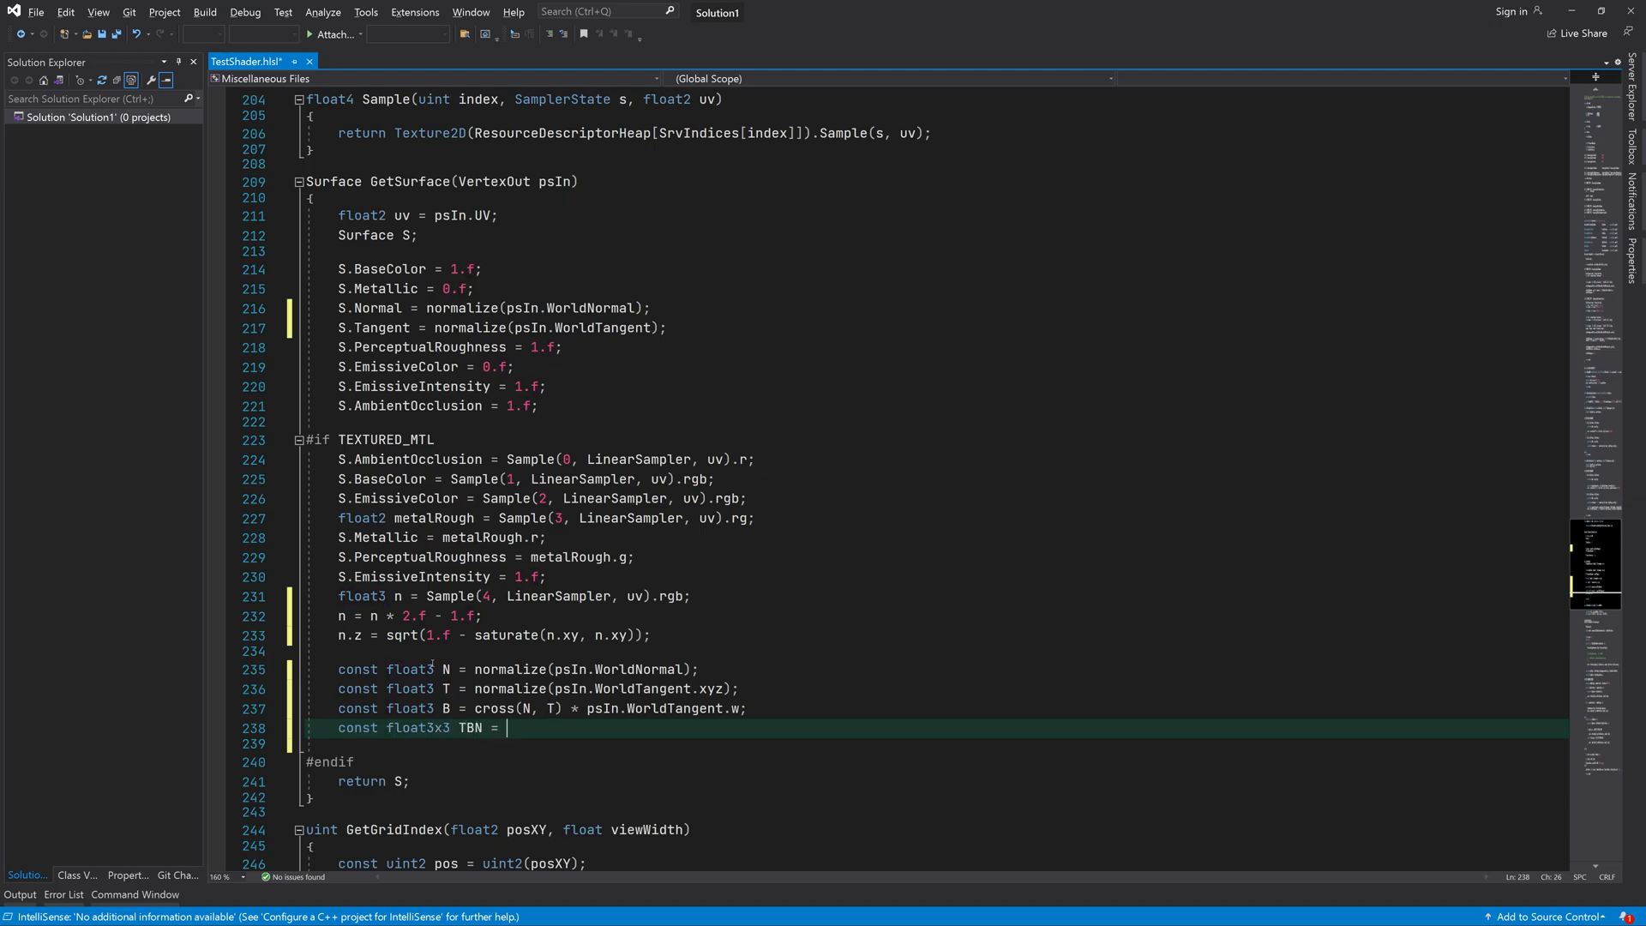
pyautogui.write('float3x3(T, B, )')
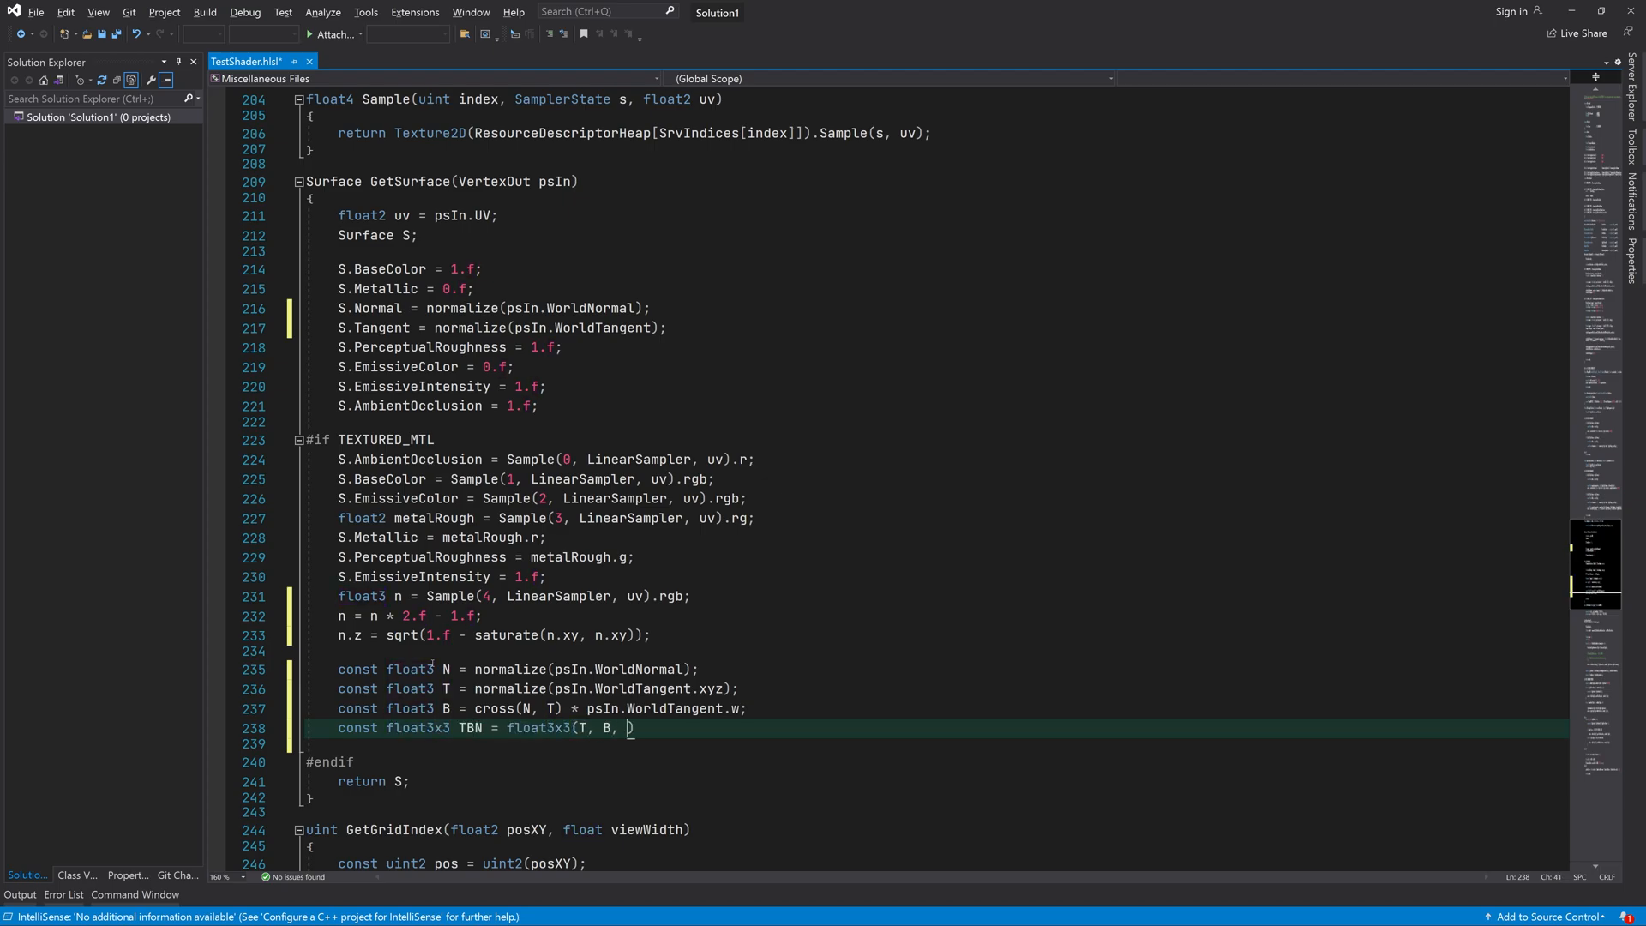
pyautogui.write('N);')
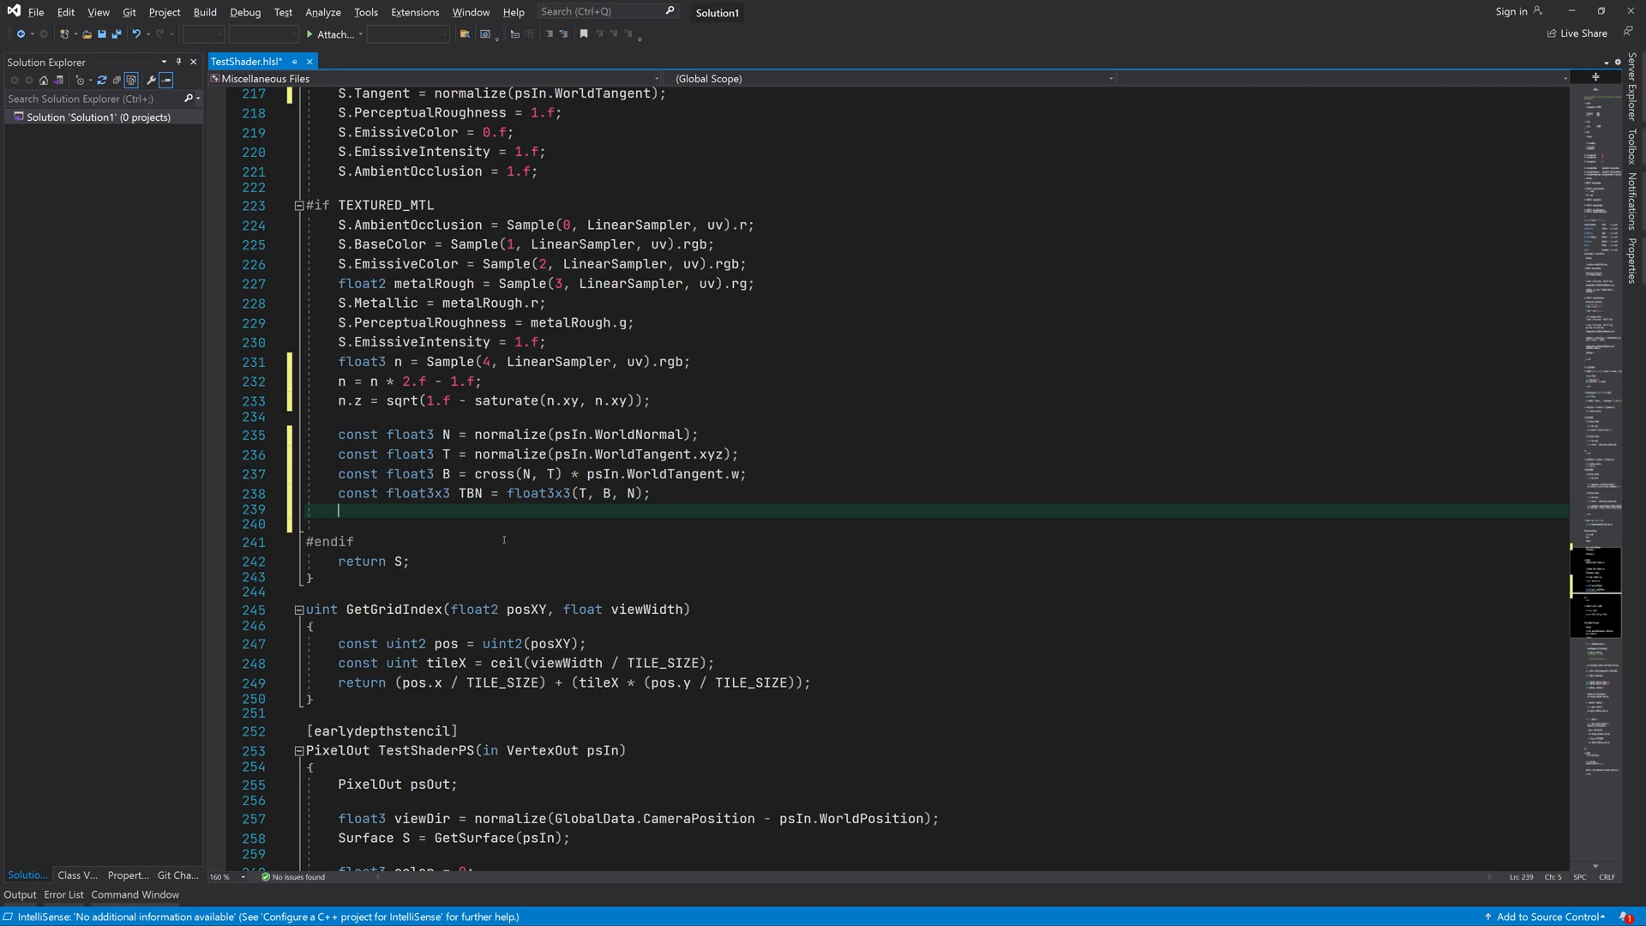
# Step: Add a tangent-space comment and set the surface normal to normalize(mul(n, TBN))
pyautogui.write('// Transfo')
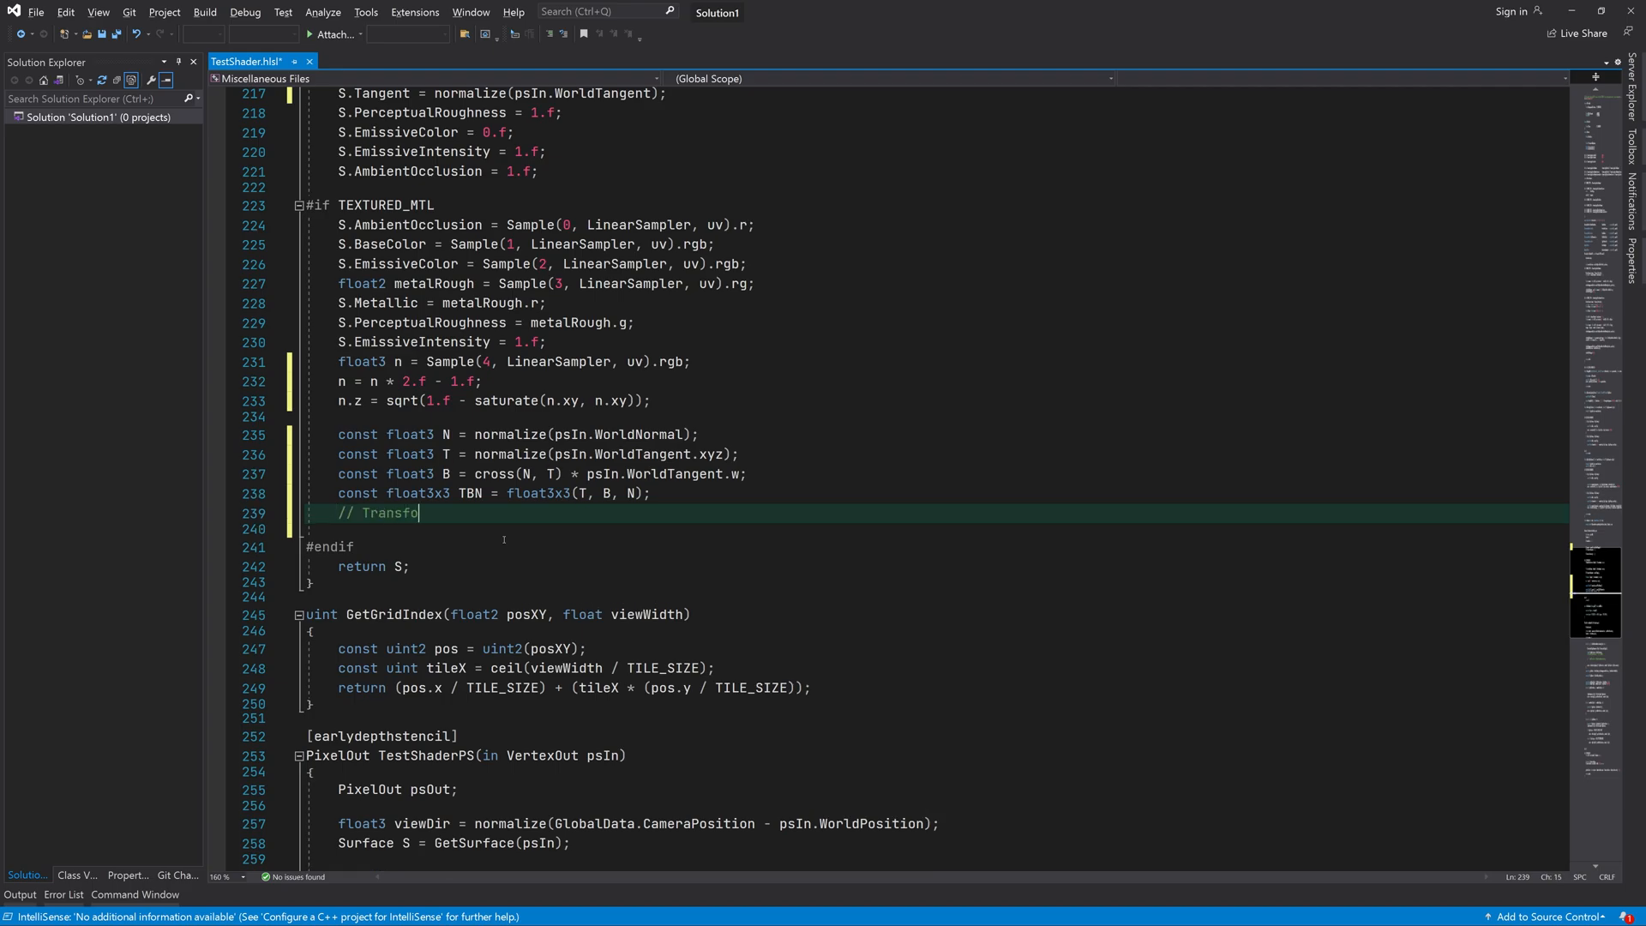
pyautogui.write('rm from tangent-space to world-spac')
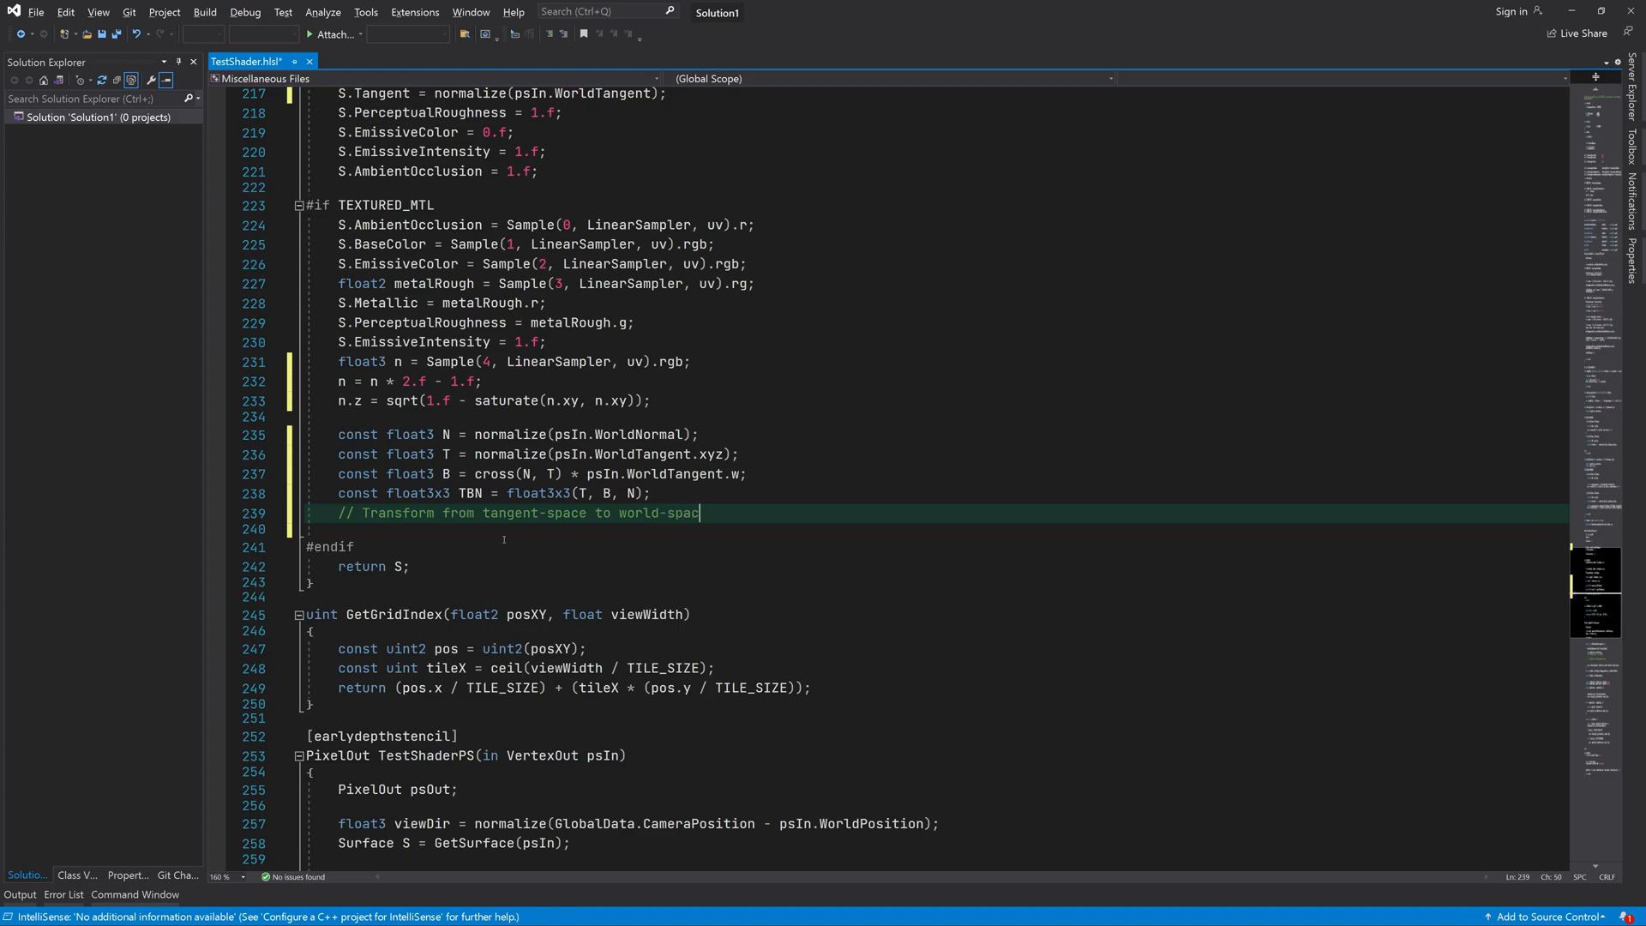
pyautogui.press('Enter')
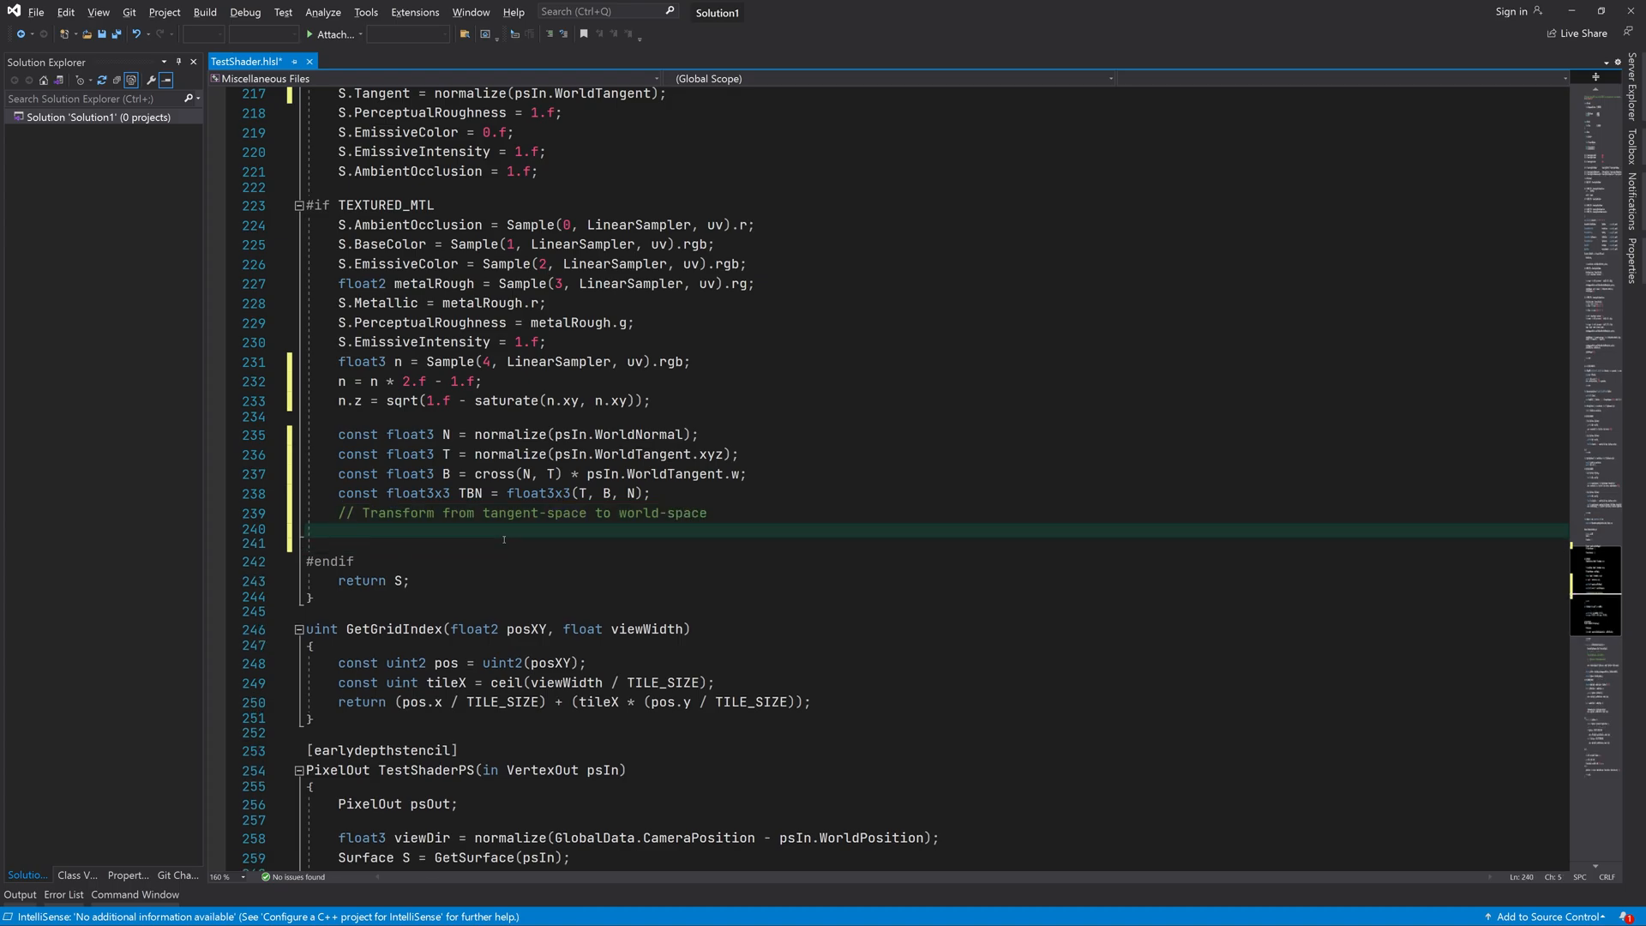
pyautogui.write('surface.Normal')
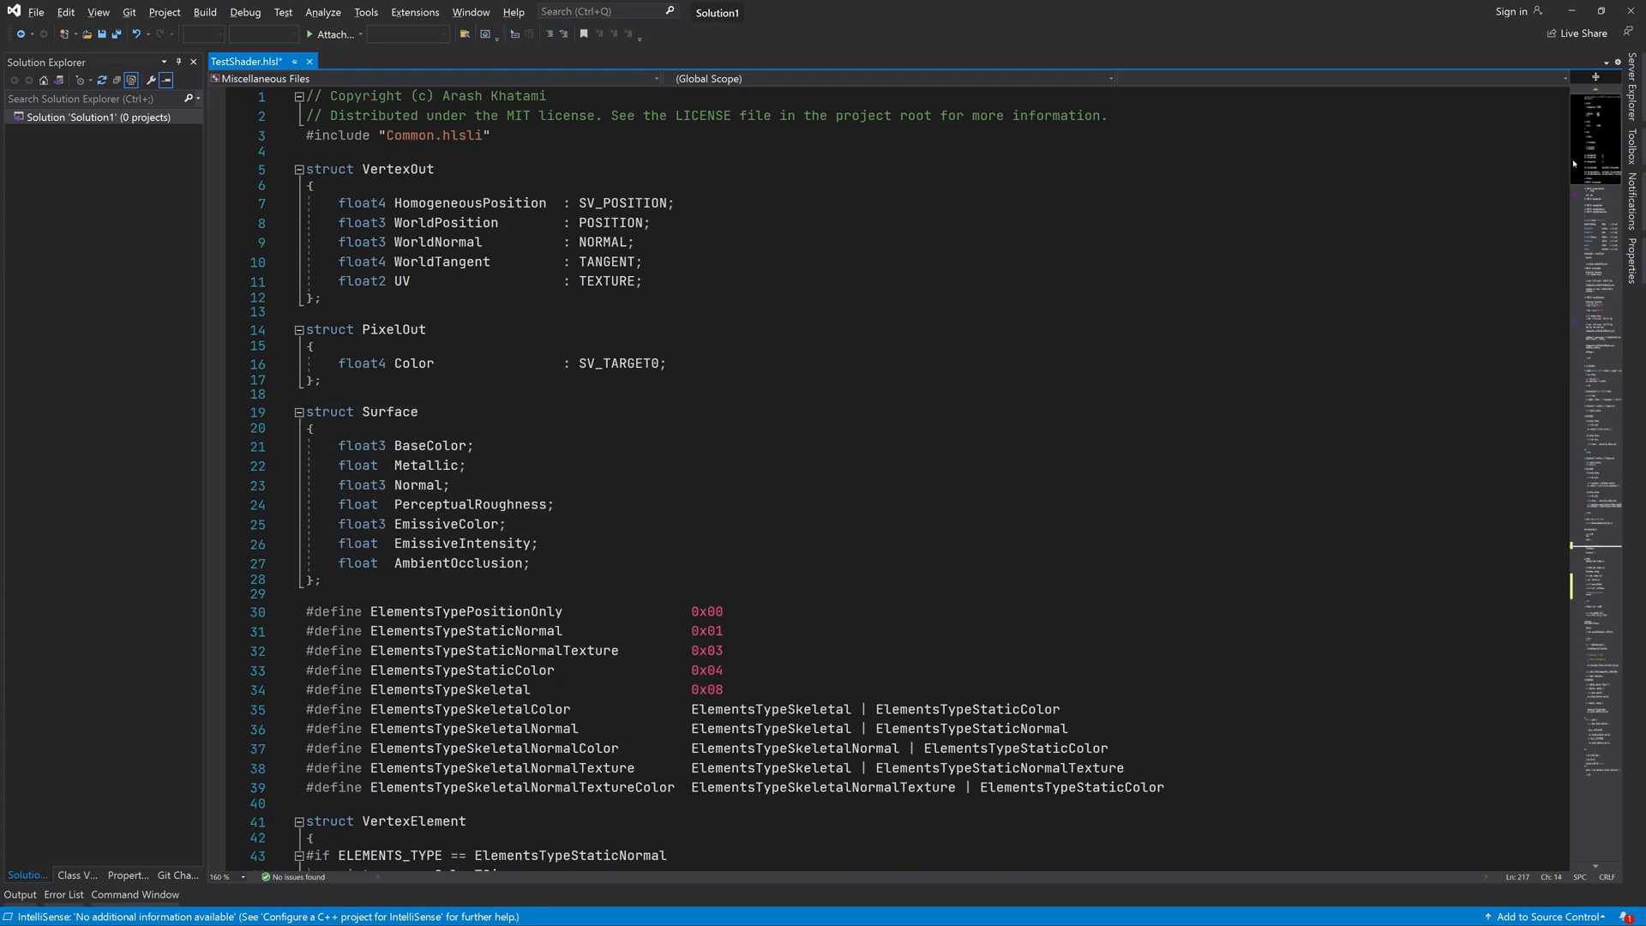
pyautogui.scroll(-3)
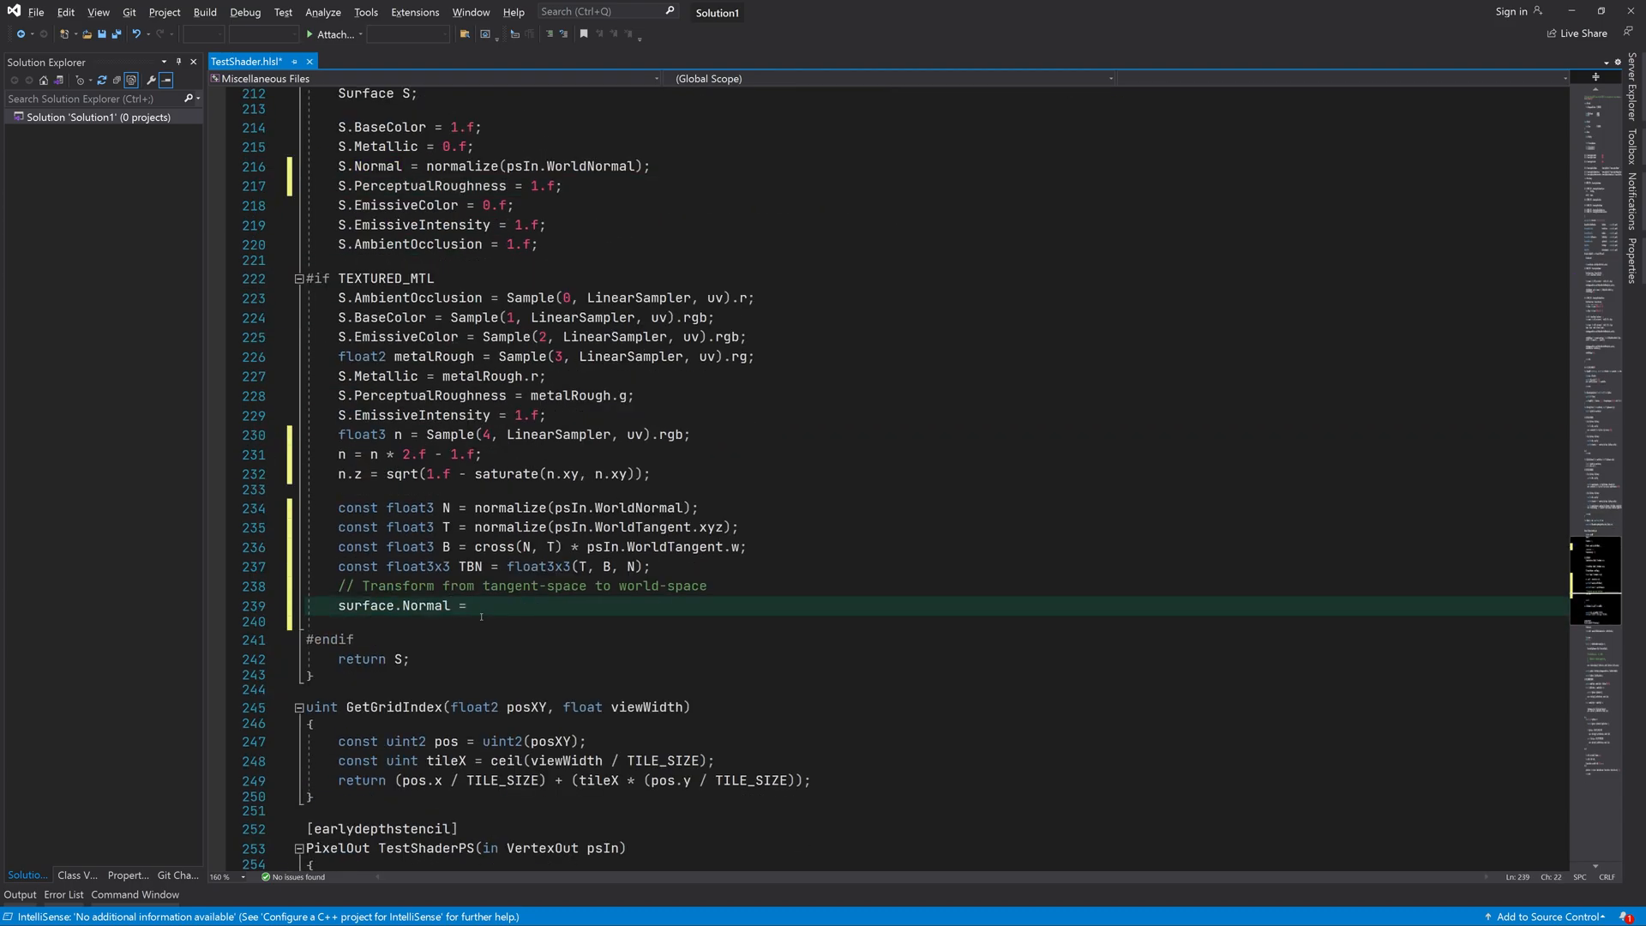
pyautogui.write('normalize(')
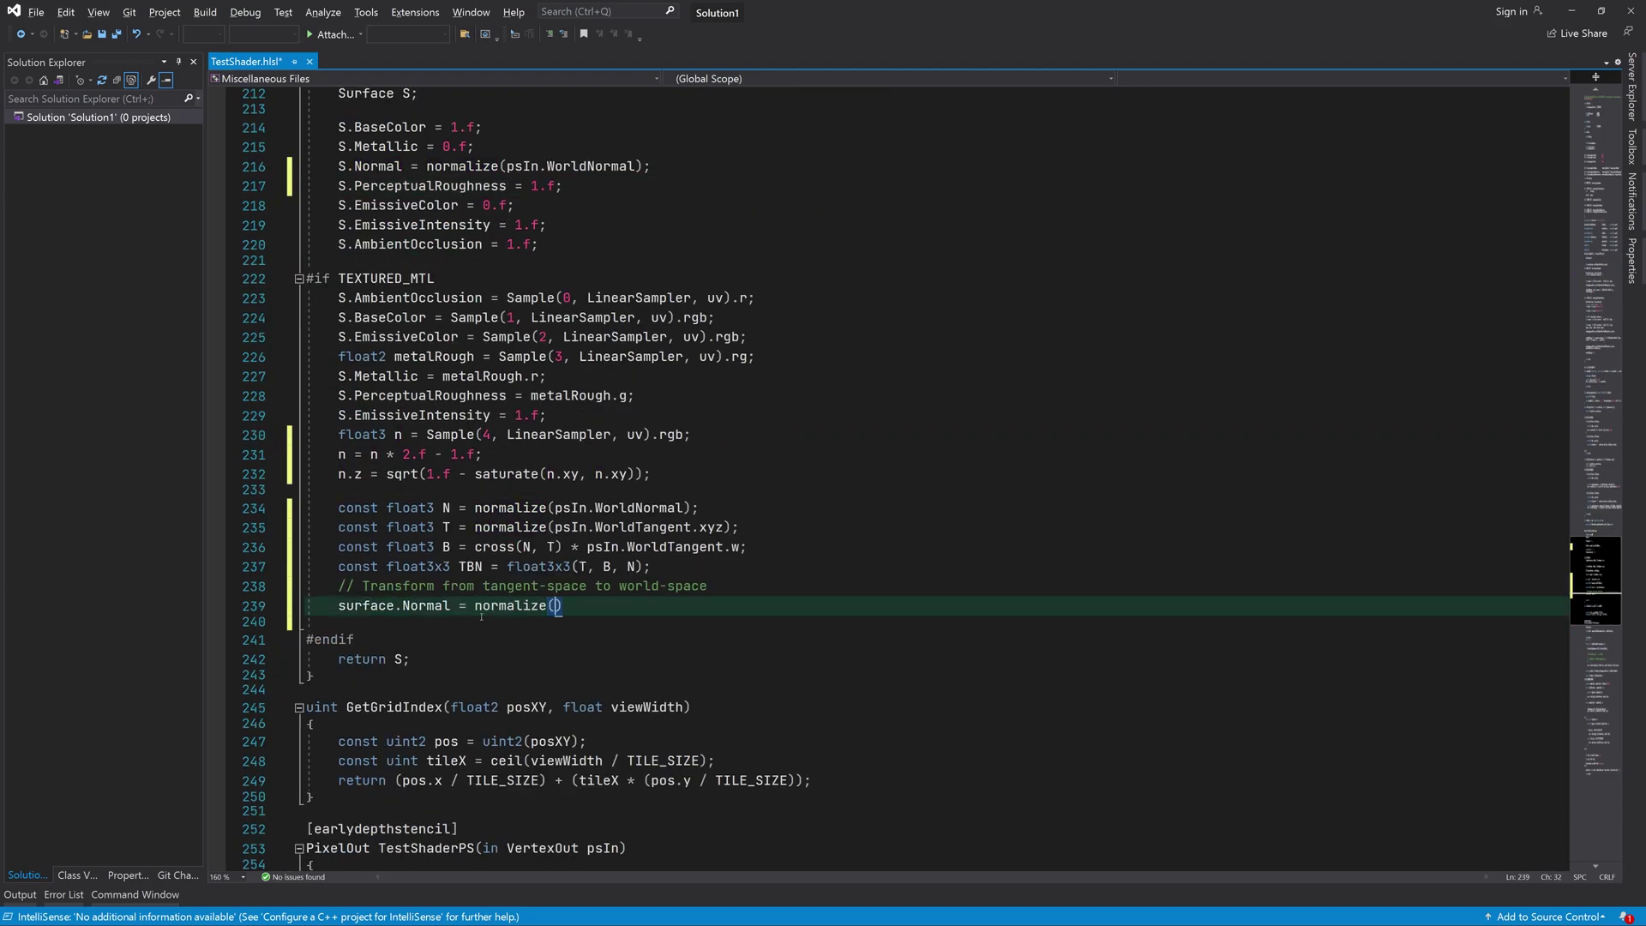
pyautogui.write('mul')
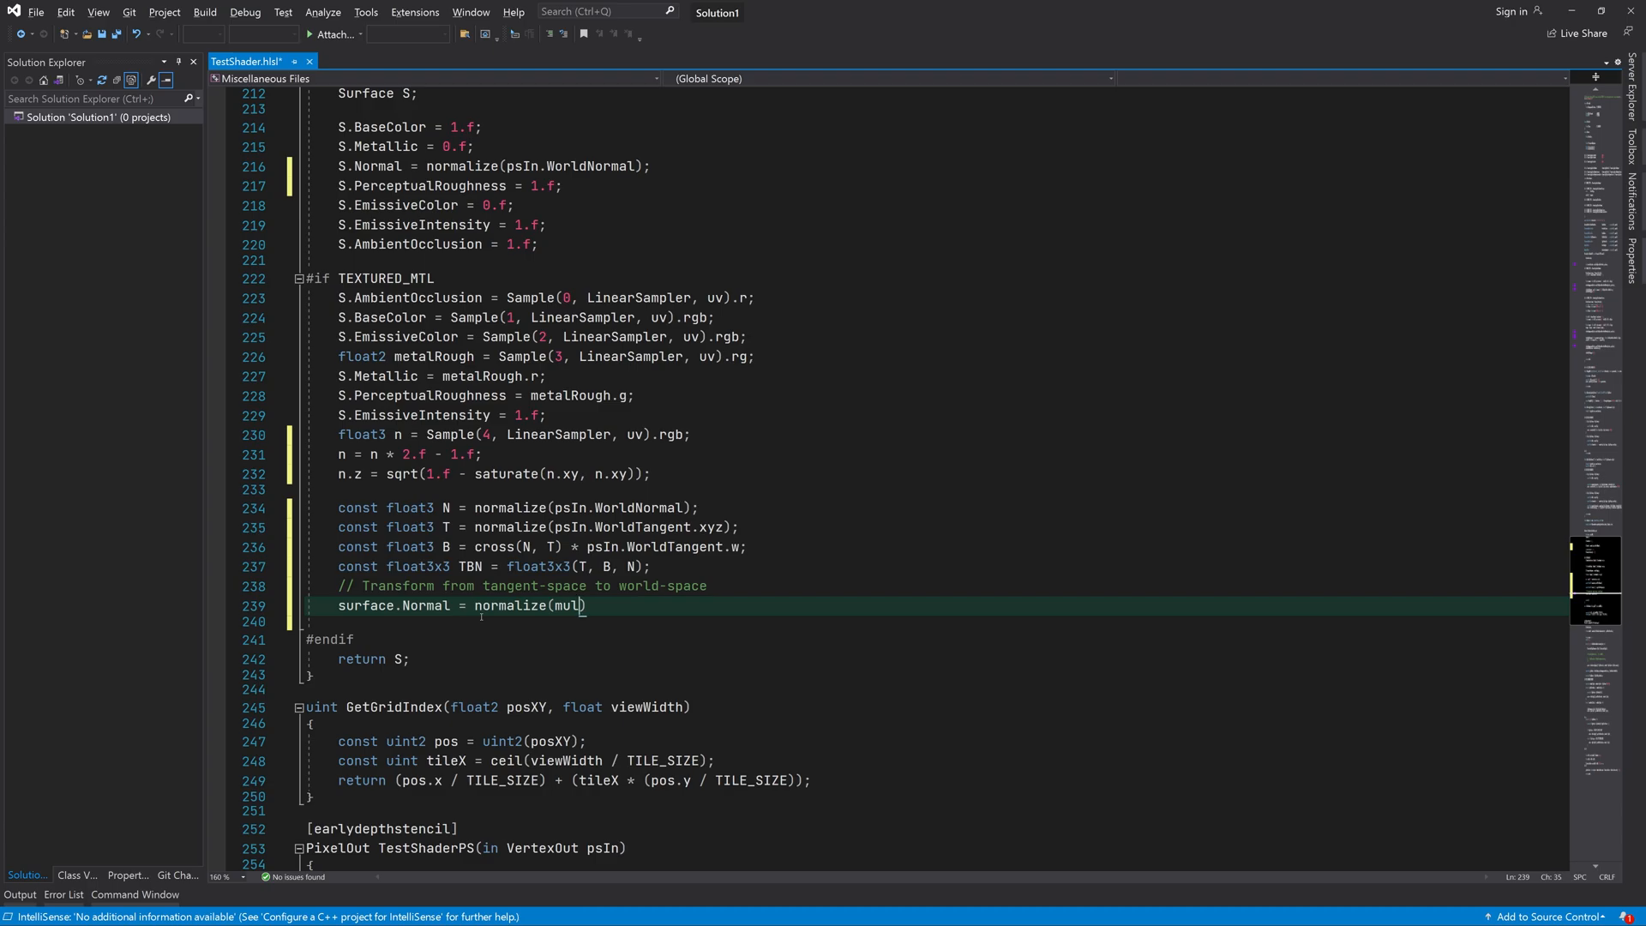
pyautogui.write('(n,')
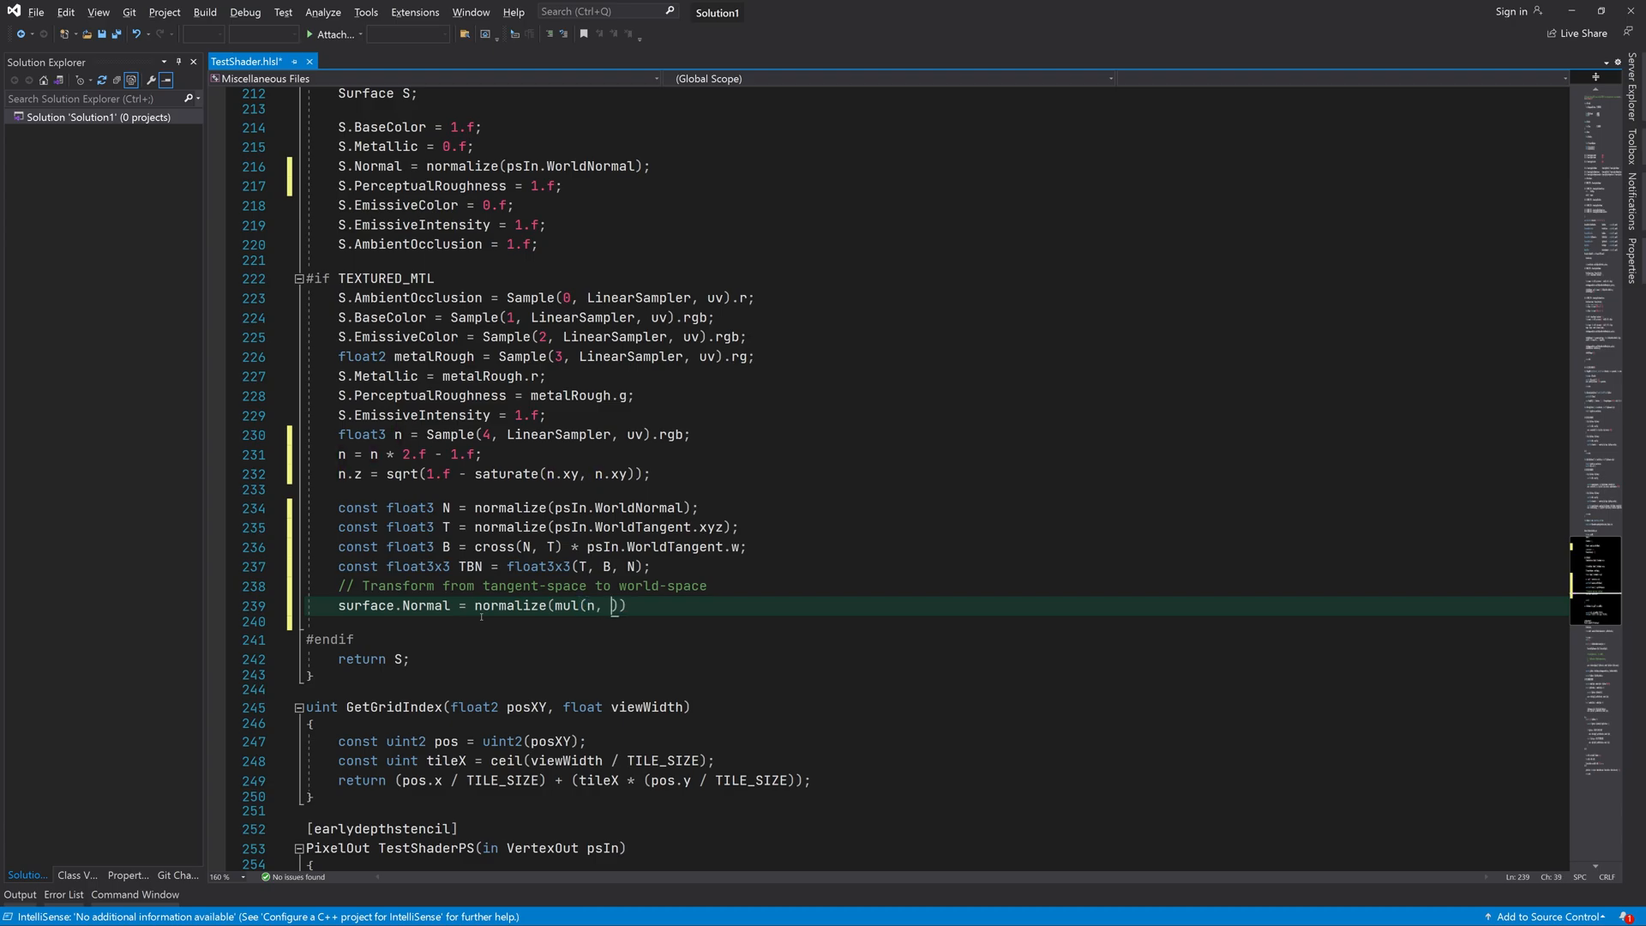
pyautogui.write('TBN));')
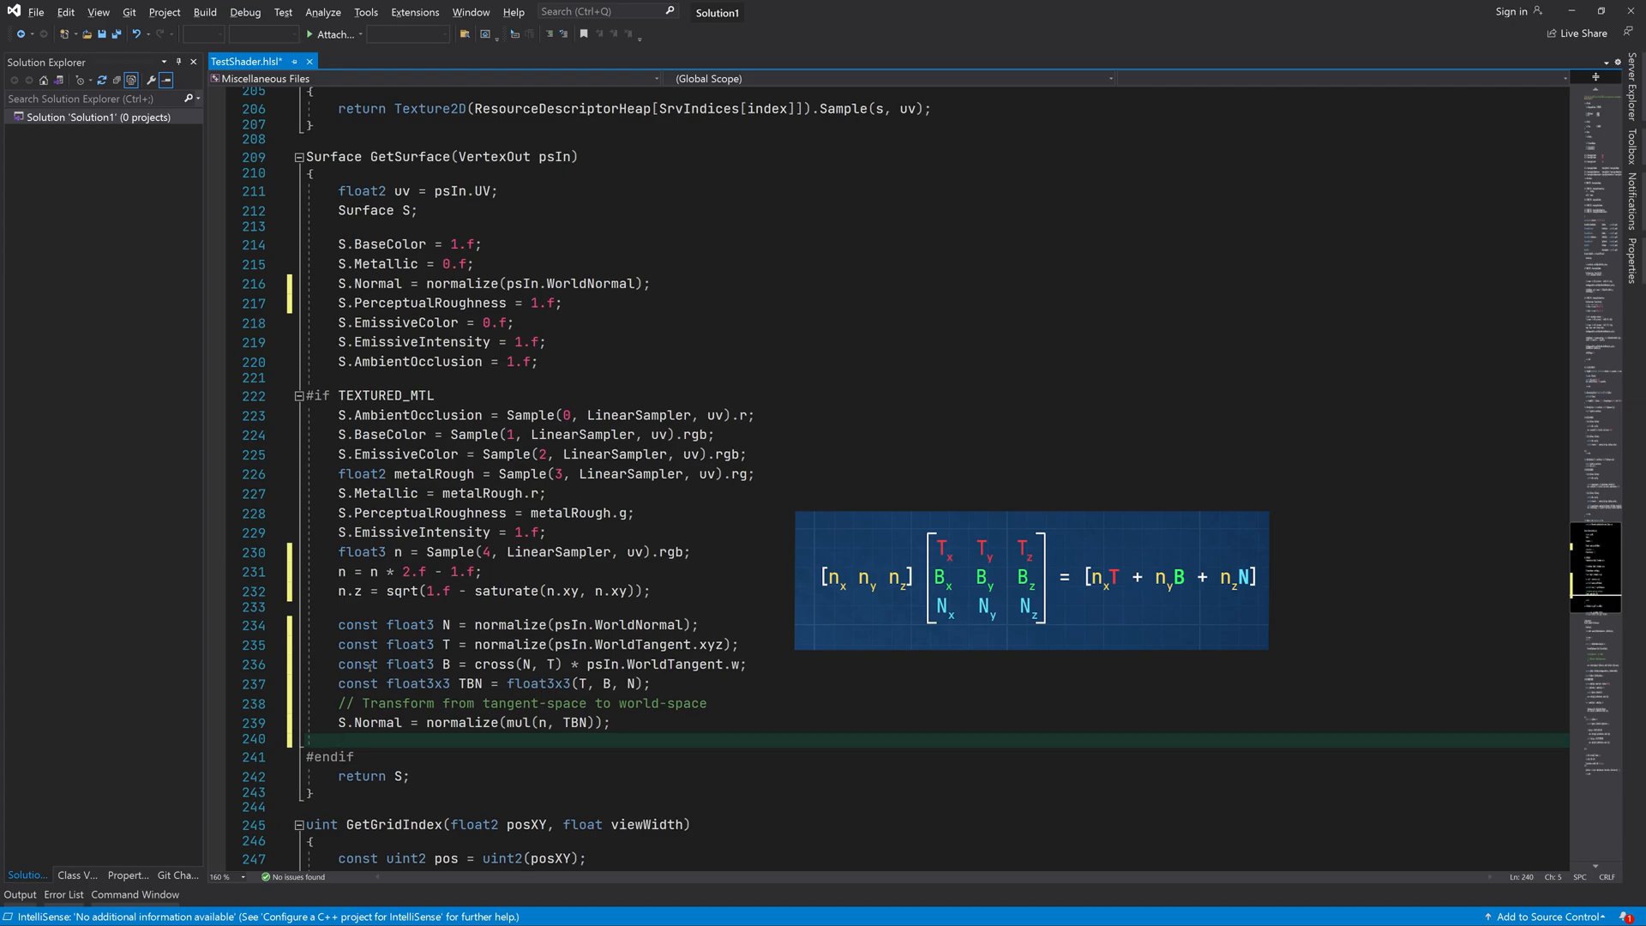
# Step: Stop the failing run and scroll TestShader.hlsl to the n.z reconstruction line
pyautogui.press('Ctrl+S')
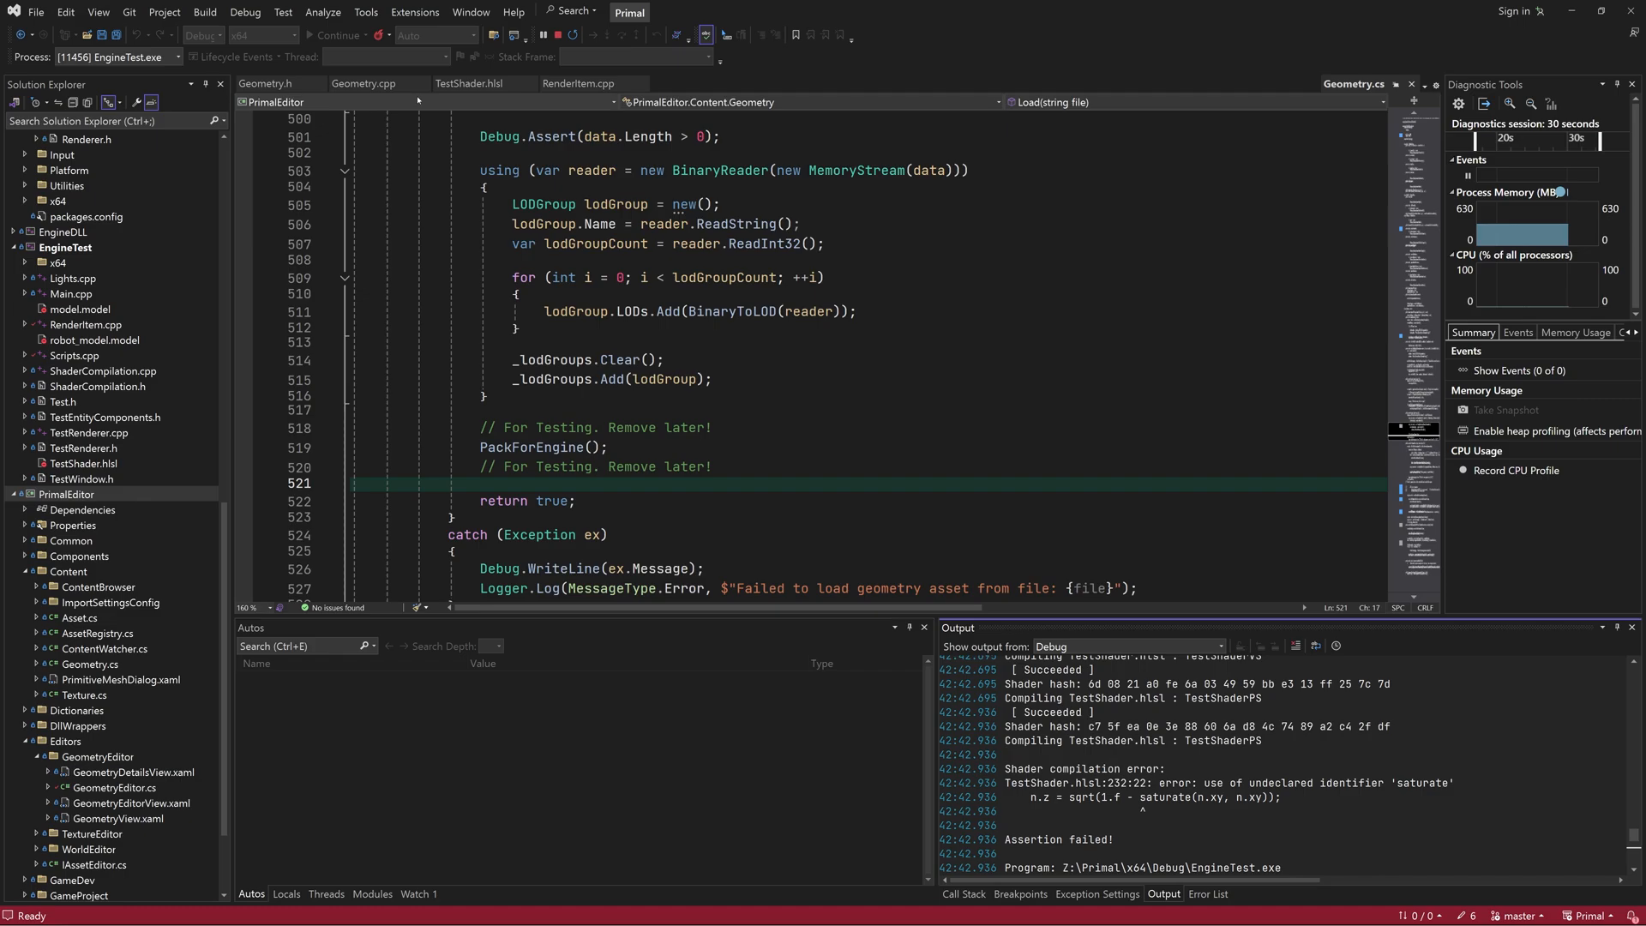
pyautogui.click(469, 84)
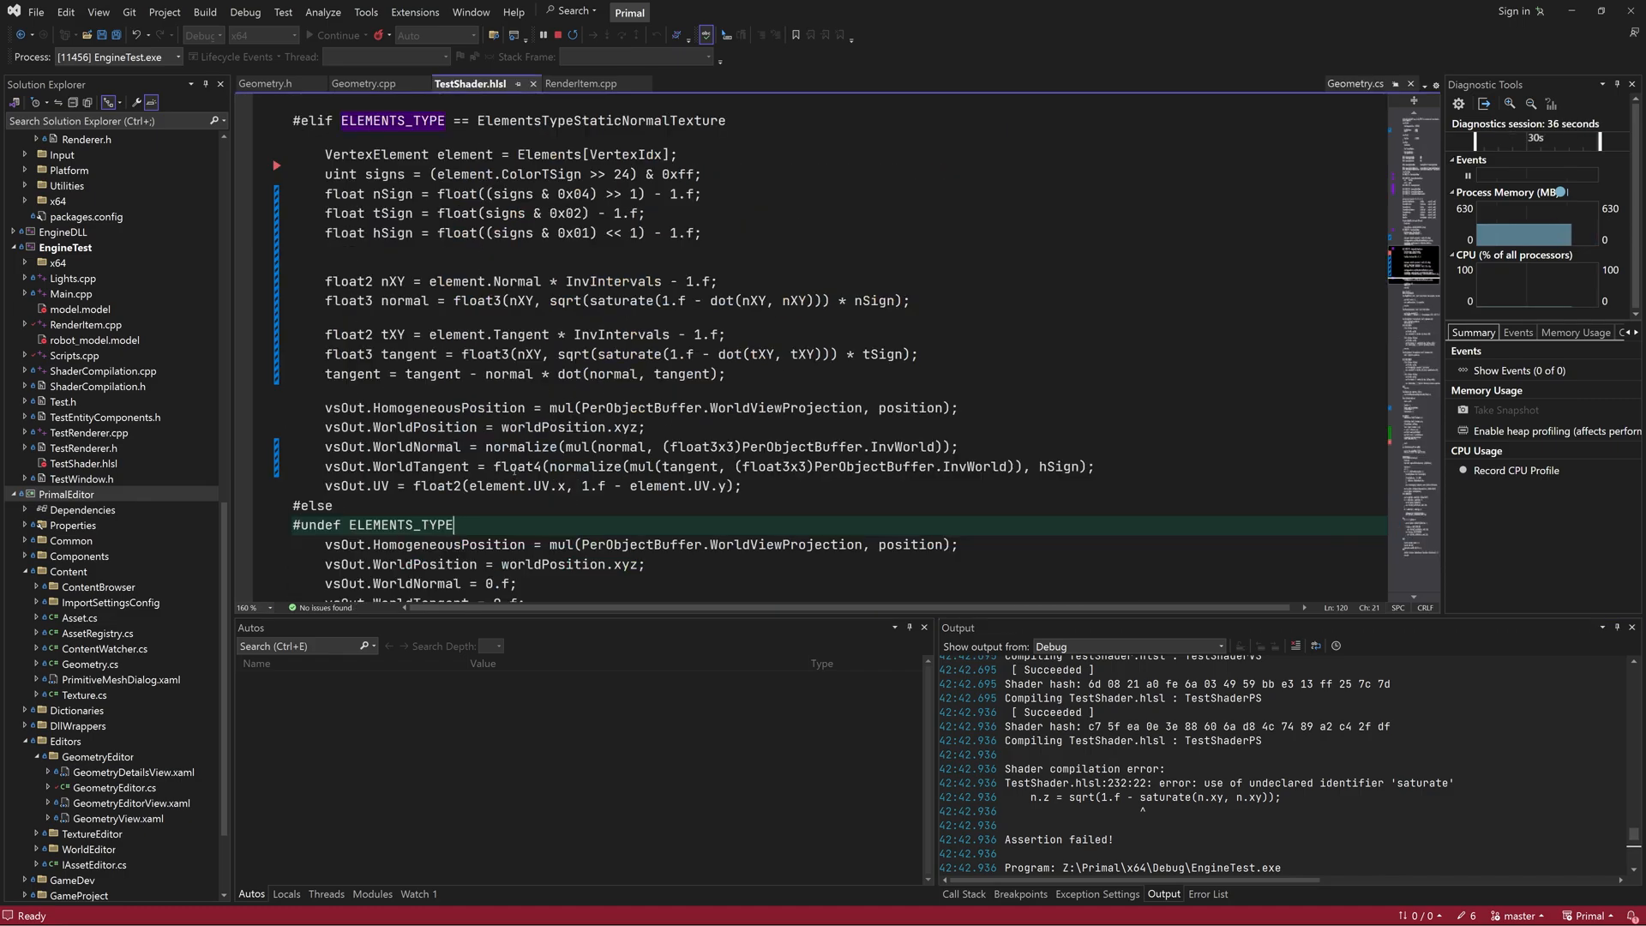
pyautogui.scroll(-3)
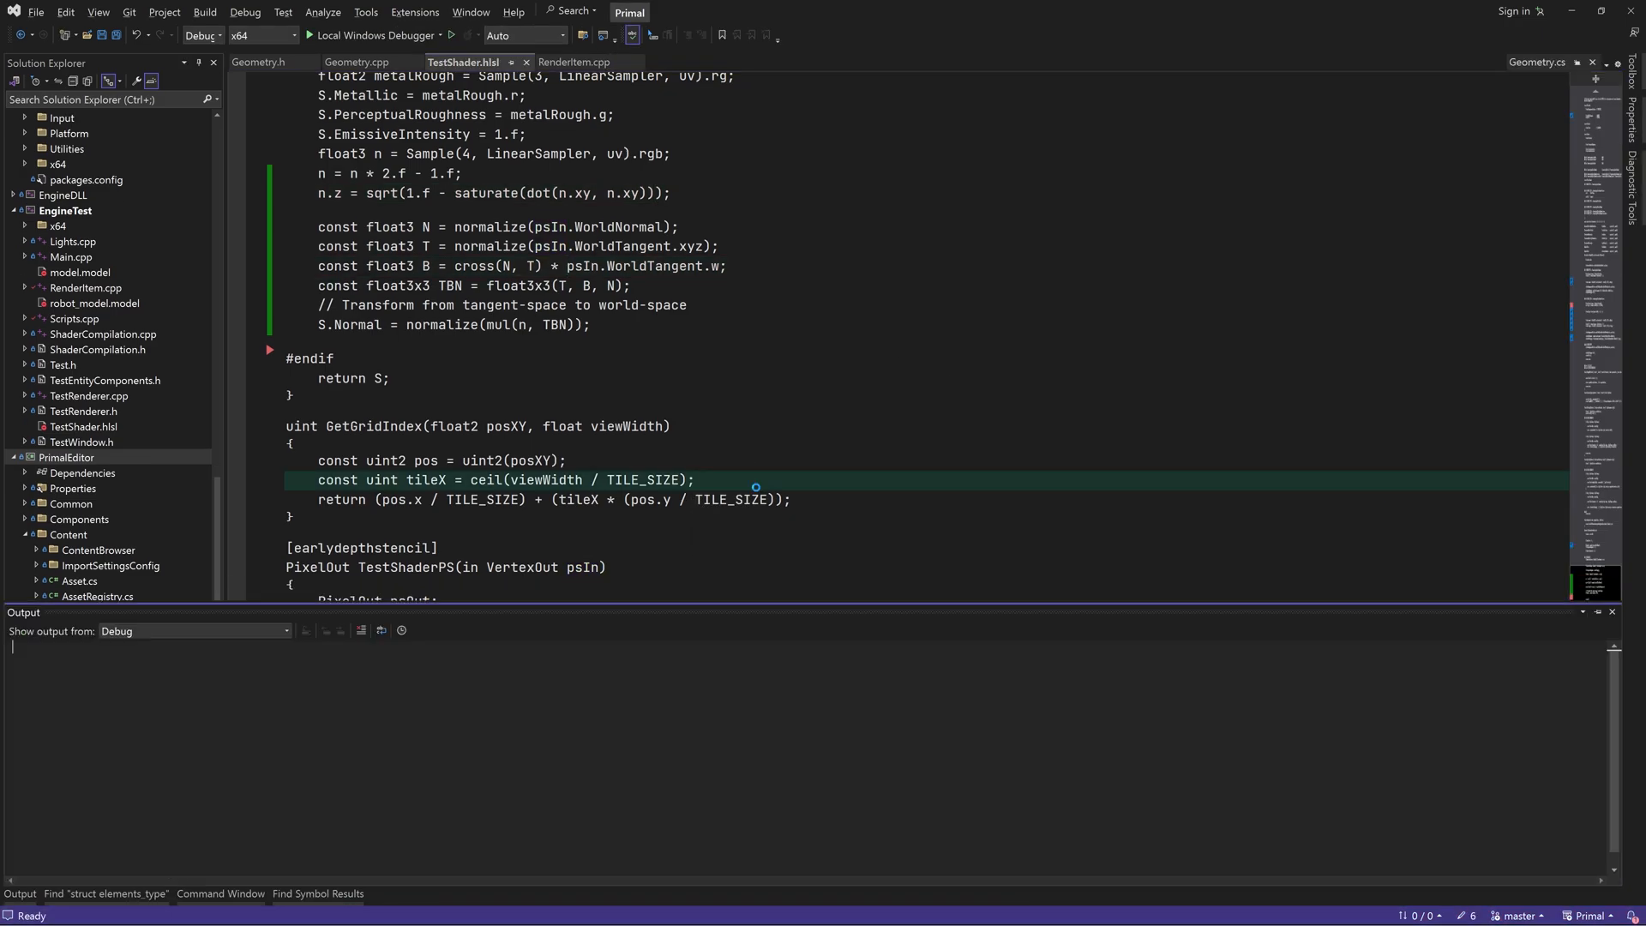
# Step: Save TestShader.hlsl and review the ElementsTypeStaticNormal z unpacking in TestShaderVS
pyautogui.click(312, 35)
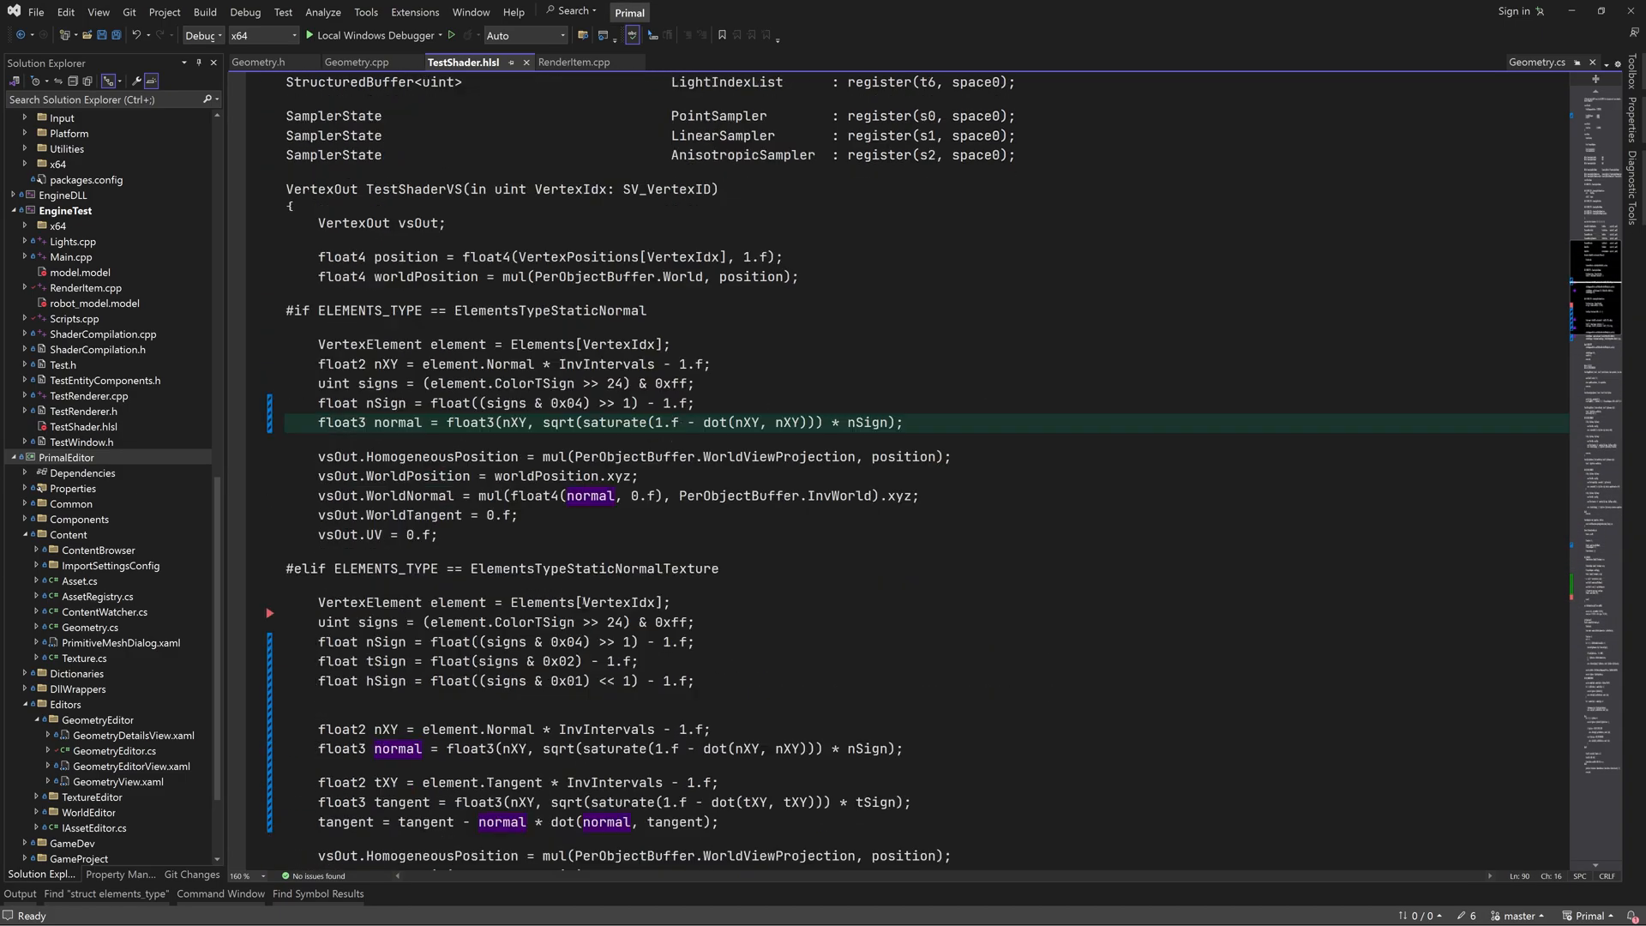
# Step: Highlight every use of nXY and build the solution until Build succeeded
pyautogui.scroll(-3)
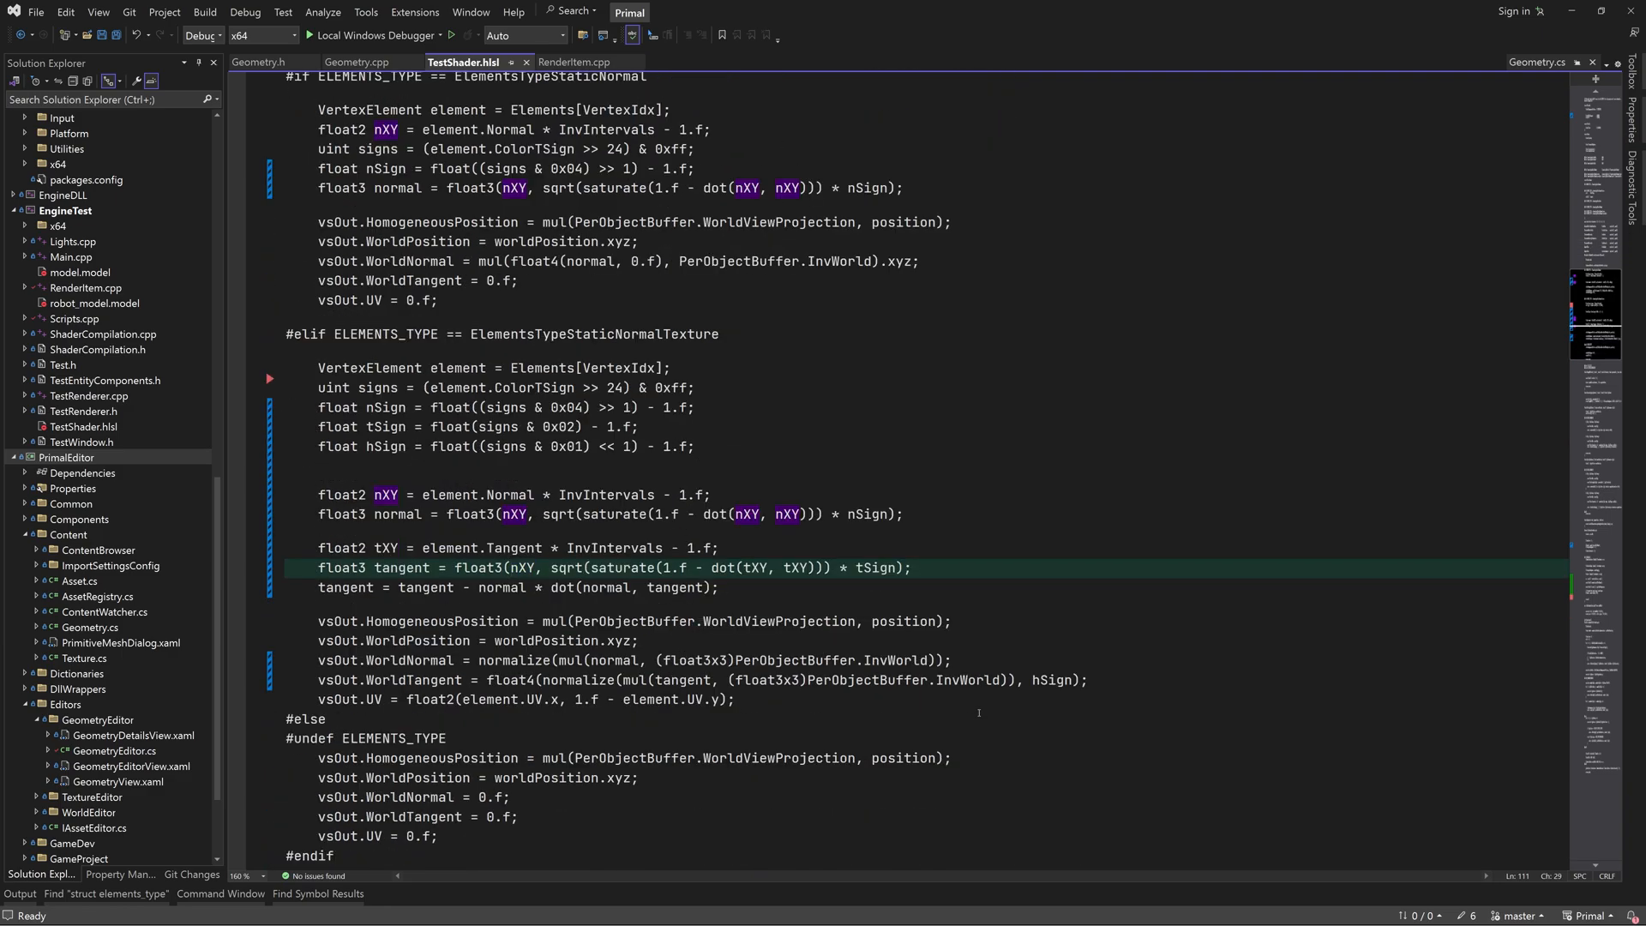
pyautogui.doubleClick(520, 568)
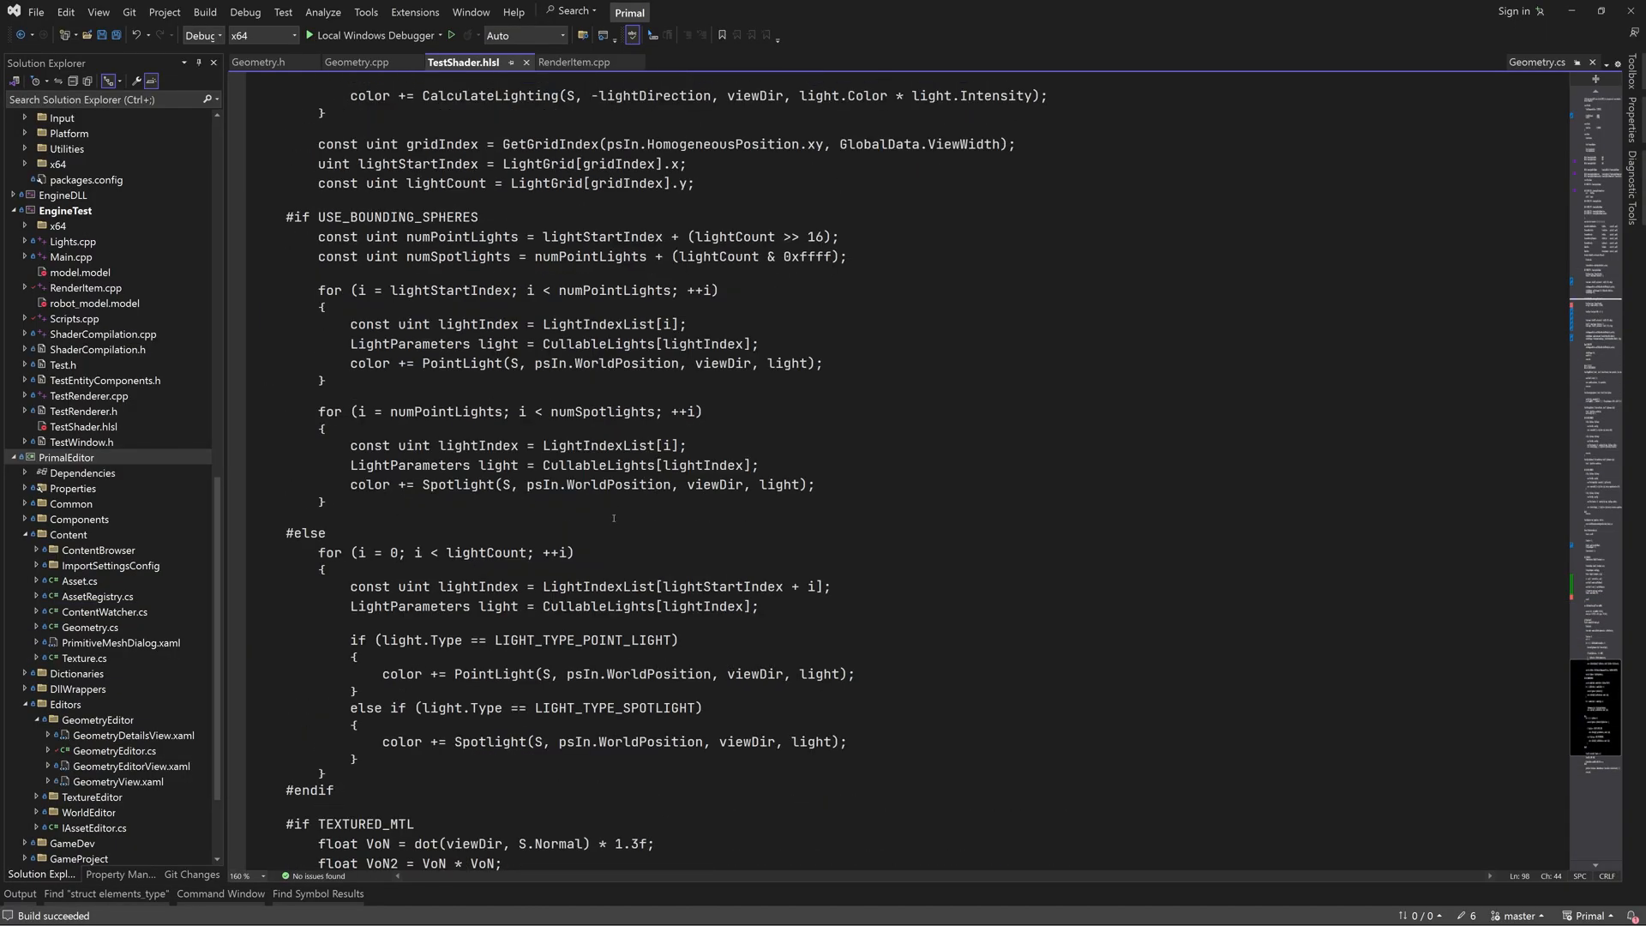
# Step: Comment out the USE_BOUNDING_SPHERES light loops in TestShader.hlsl with a /* block comment
pyautogui.click(377, 217)
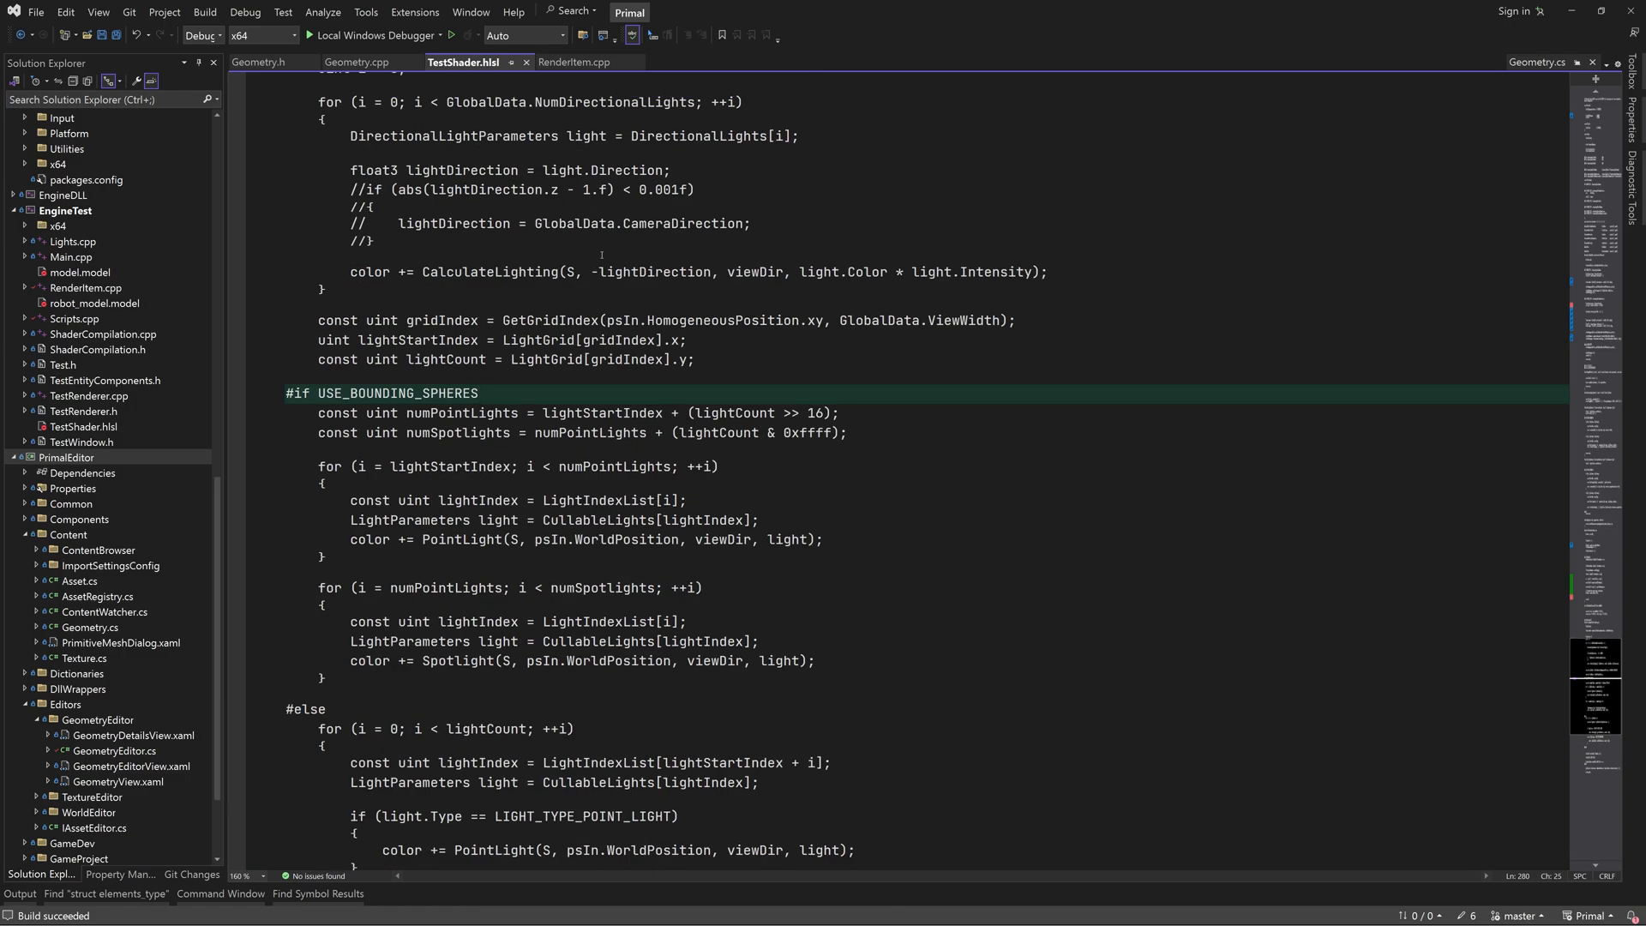
pyautogui.write('/*')
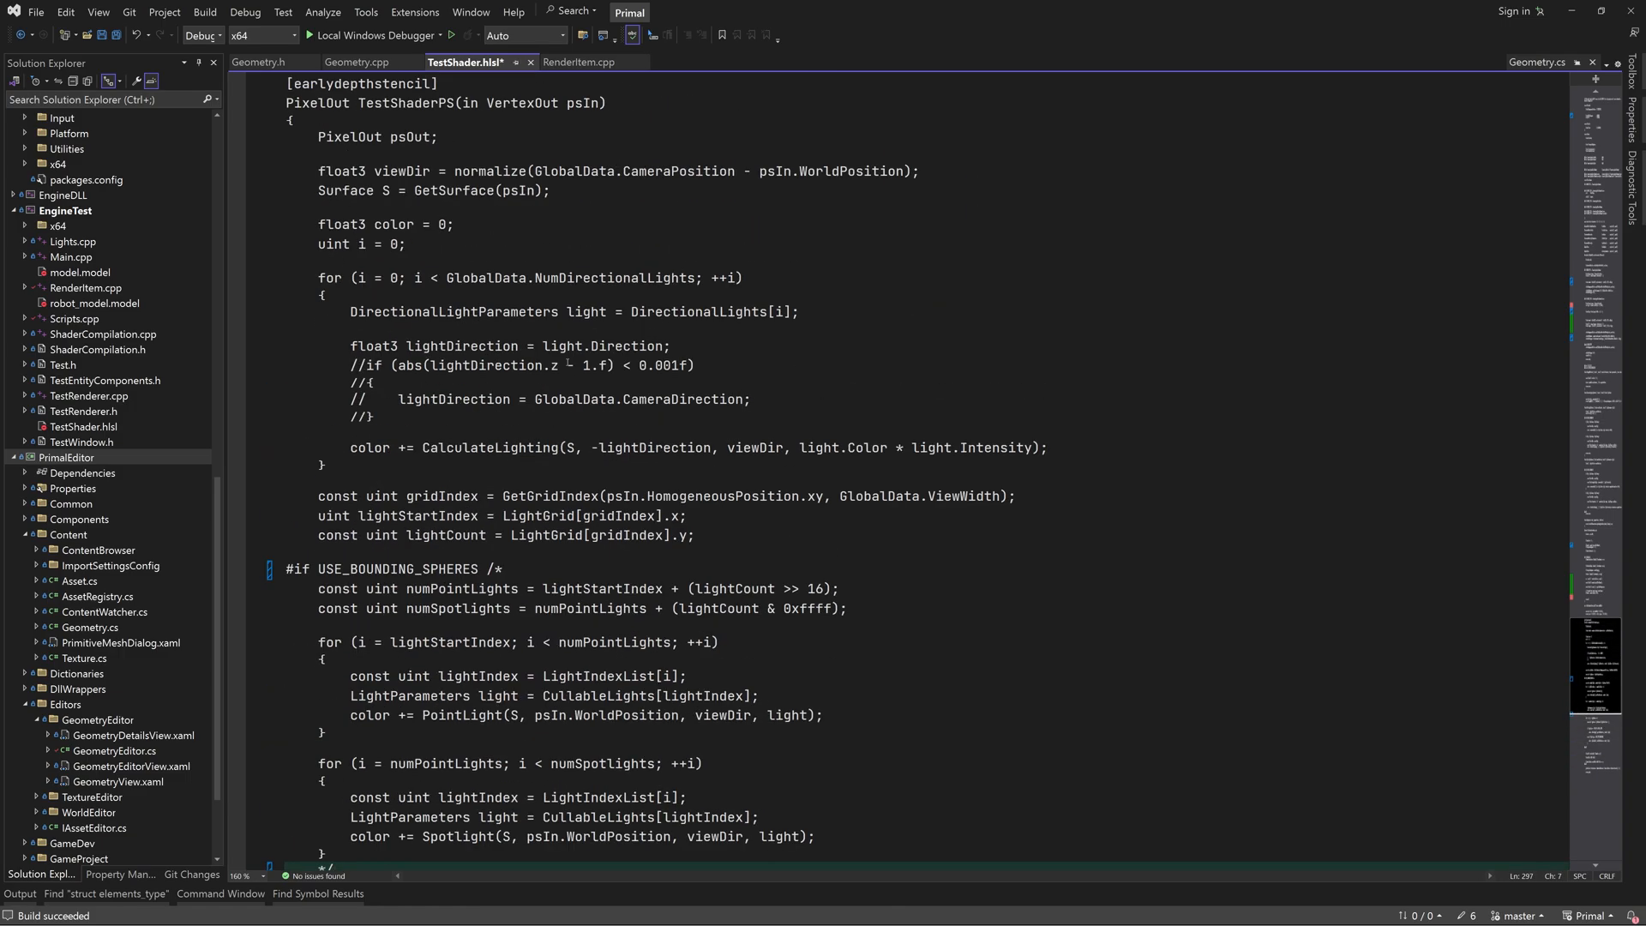
pyautogui.write('2 *')
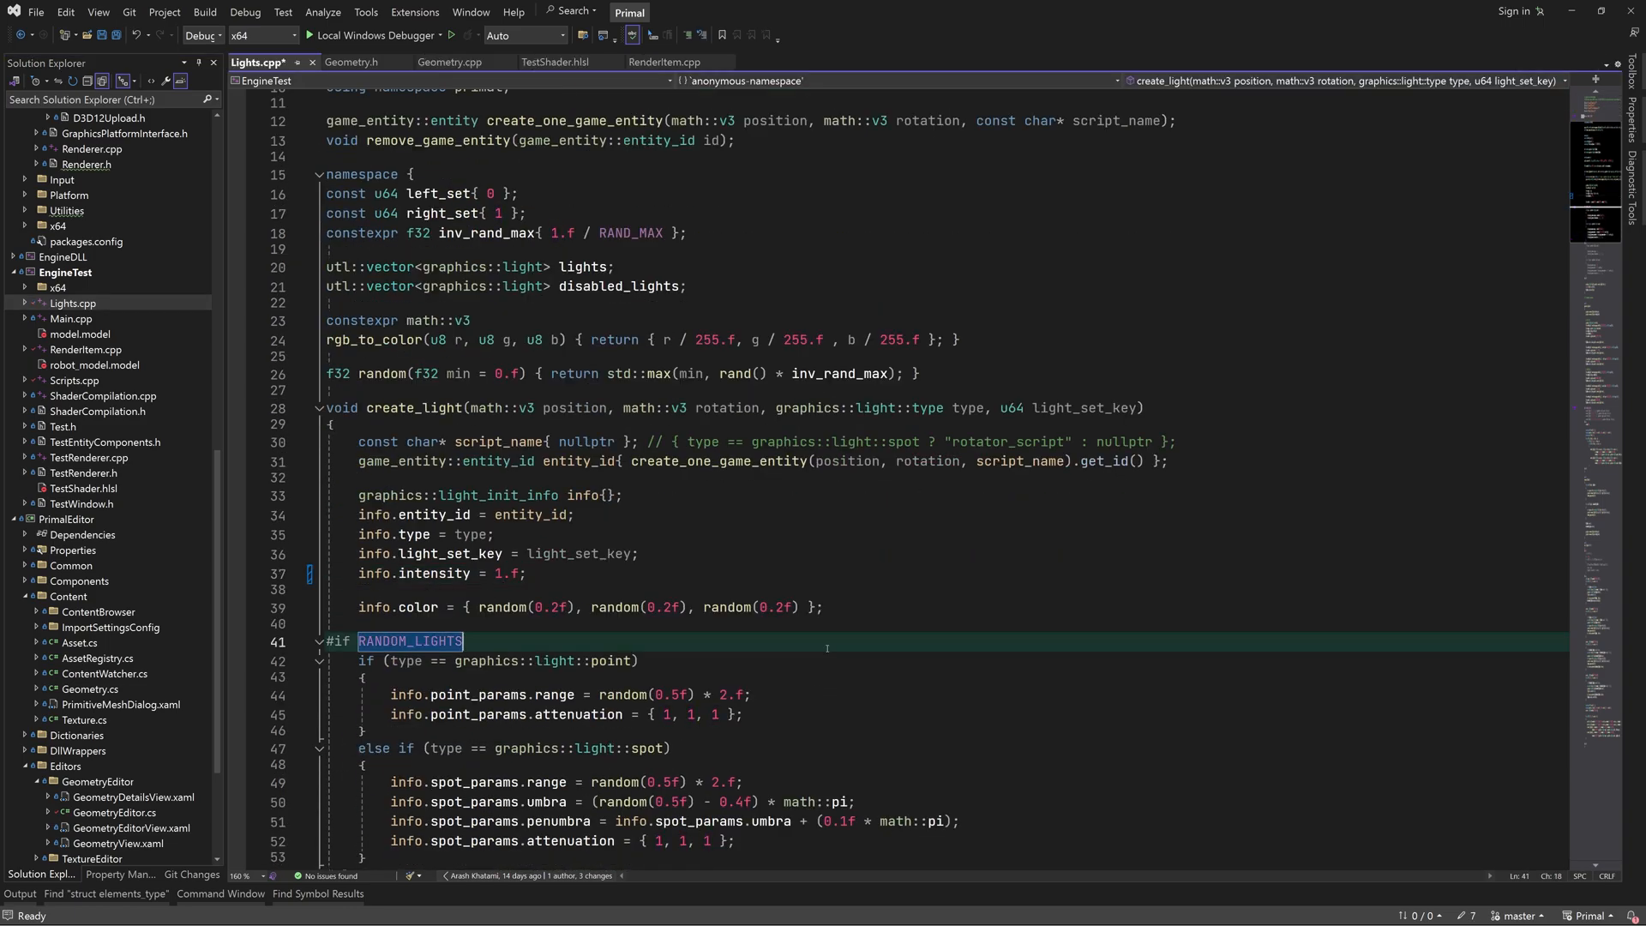
# Step: Start point and spot light smoothstep attenuation at 0.1f * light.Range in TestShader.hlsl
pyautogui.click(555, 62)
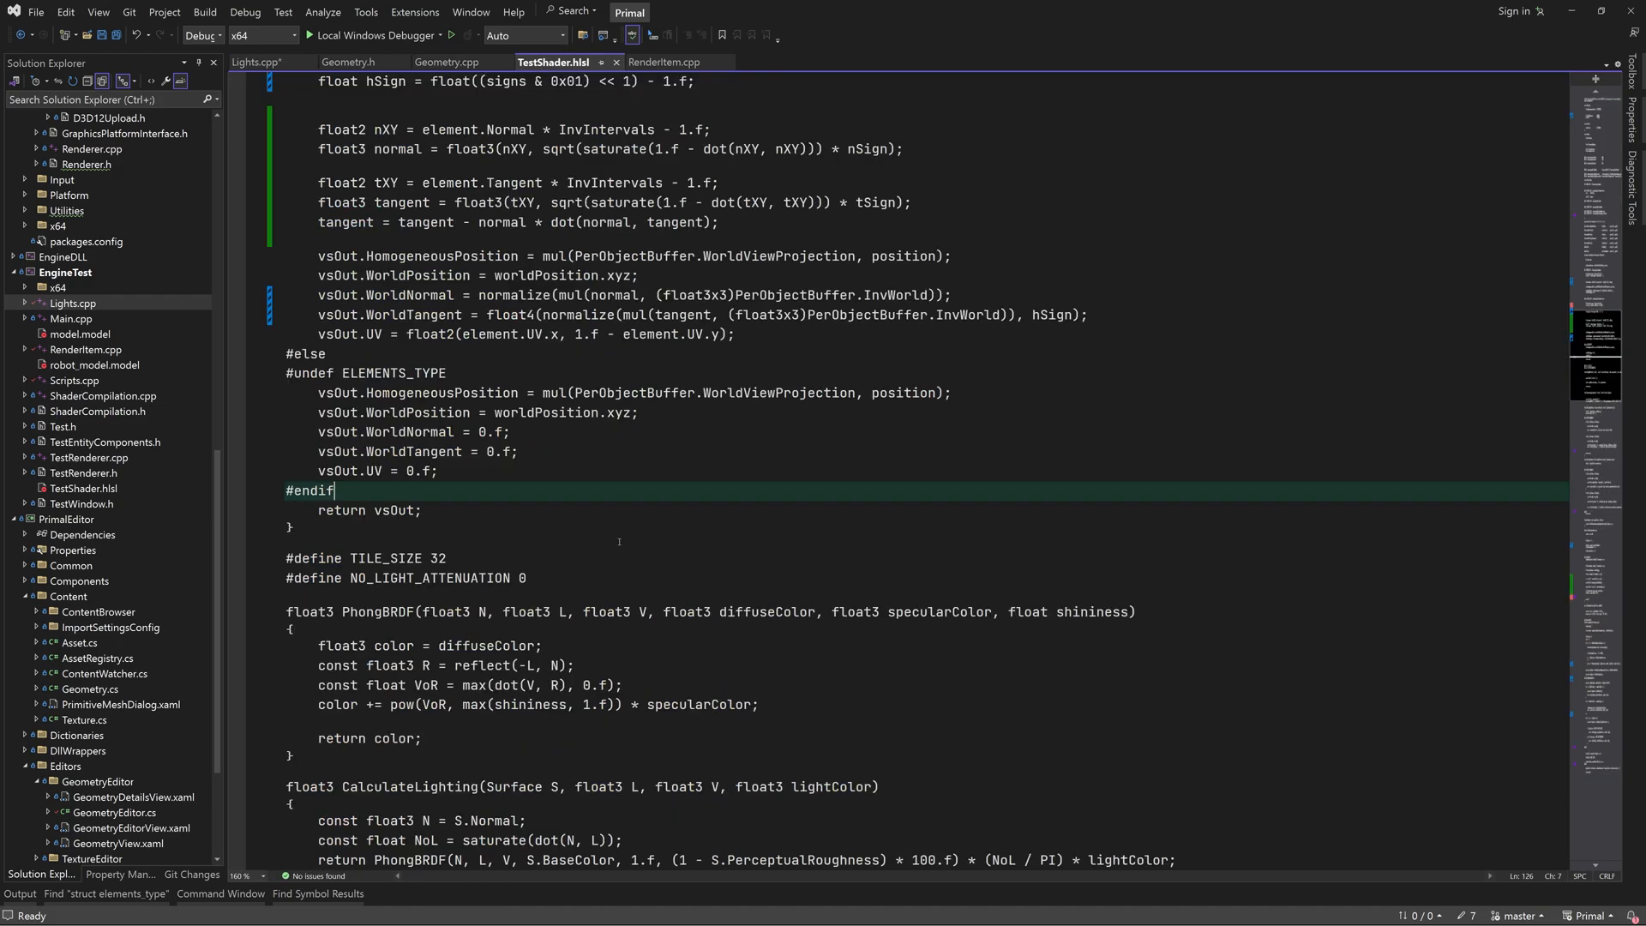
pyautogui.scroll(-3)
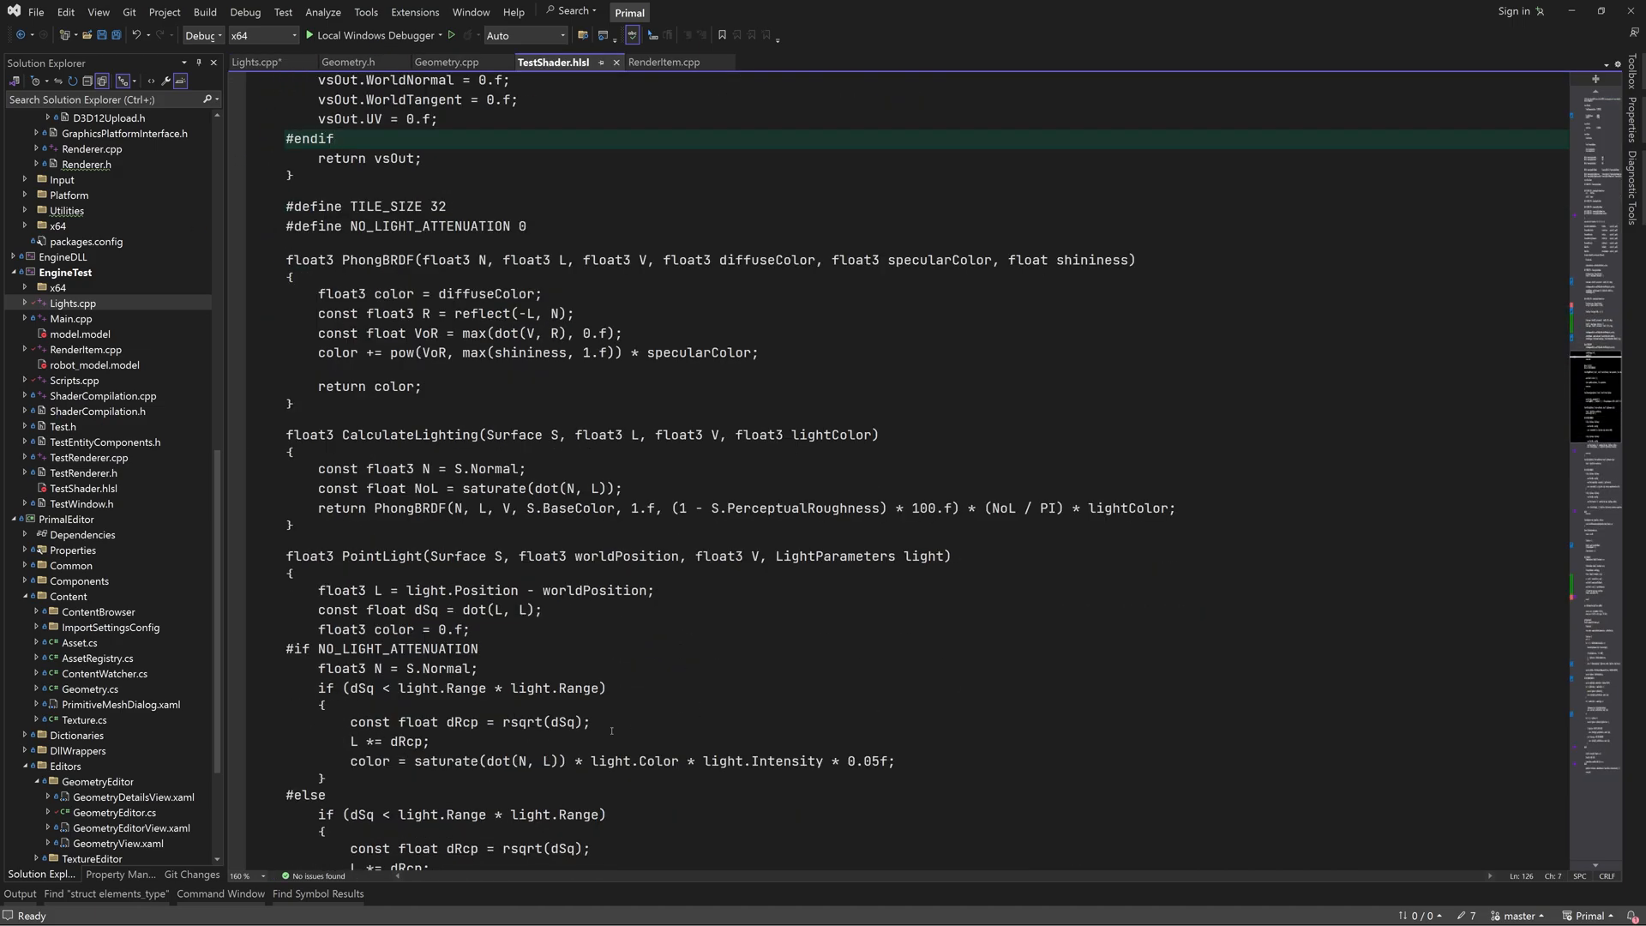
pyautogui.scroll(-3)
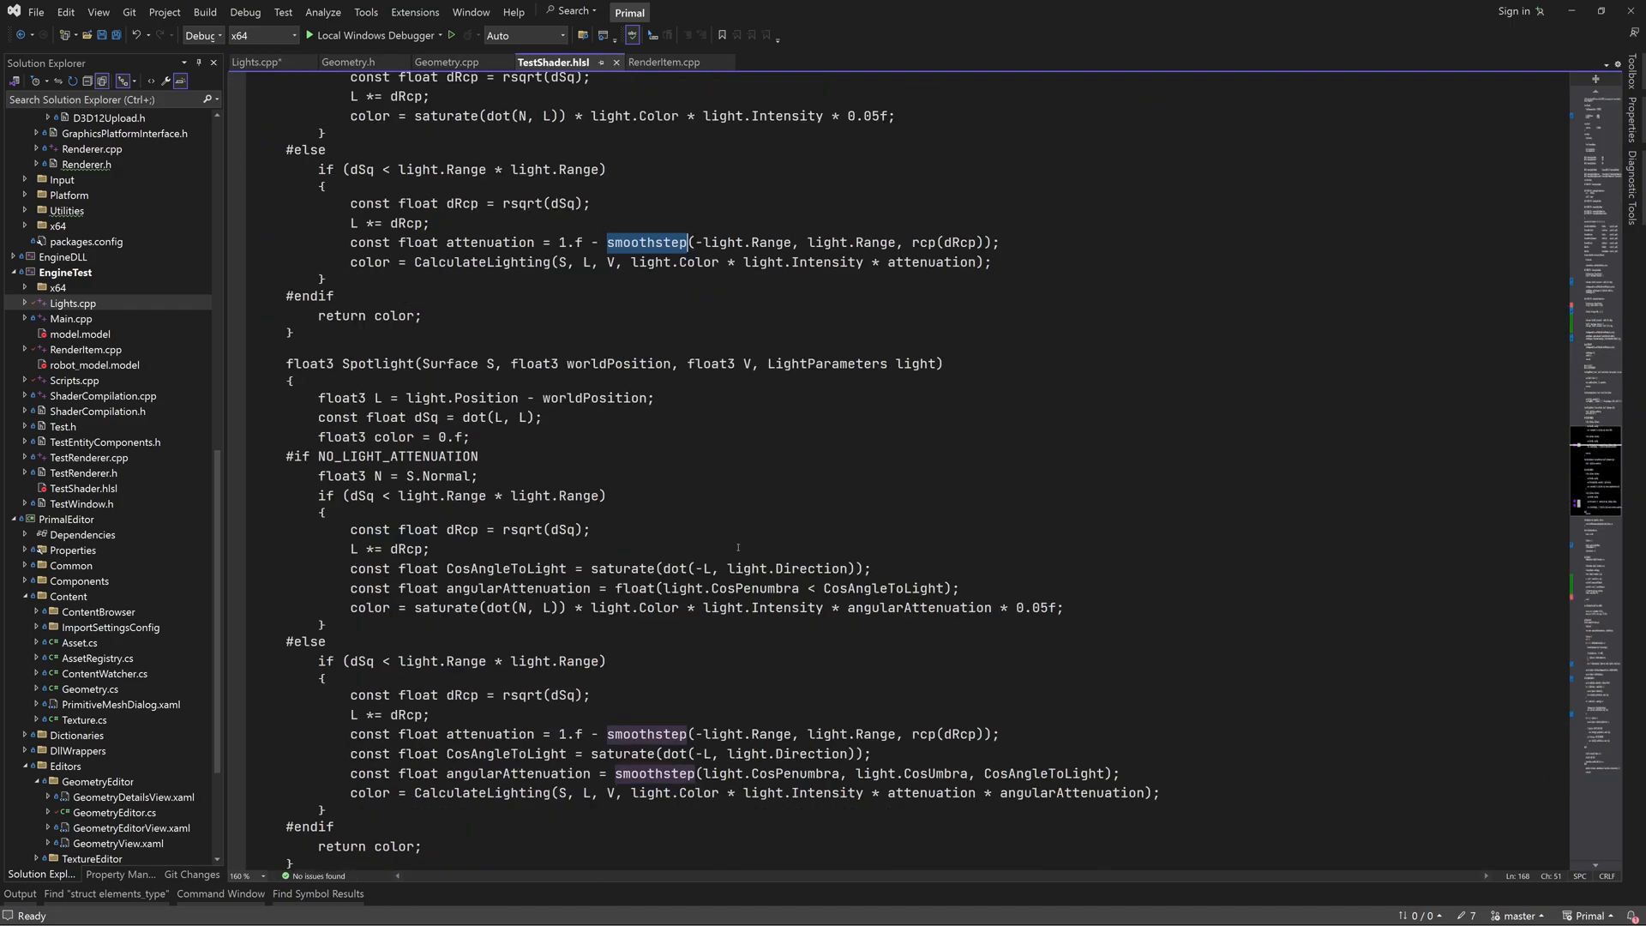
pyautogui.write('0.1f *')
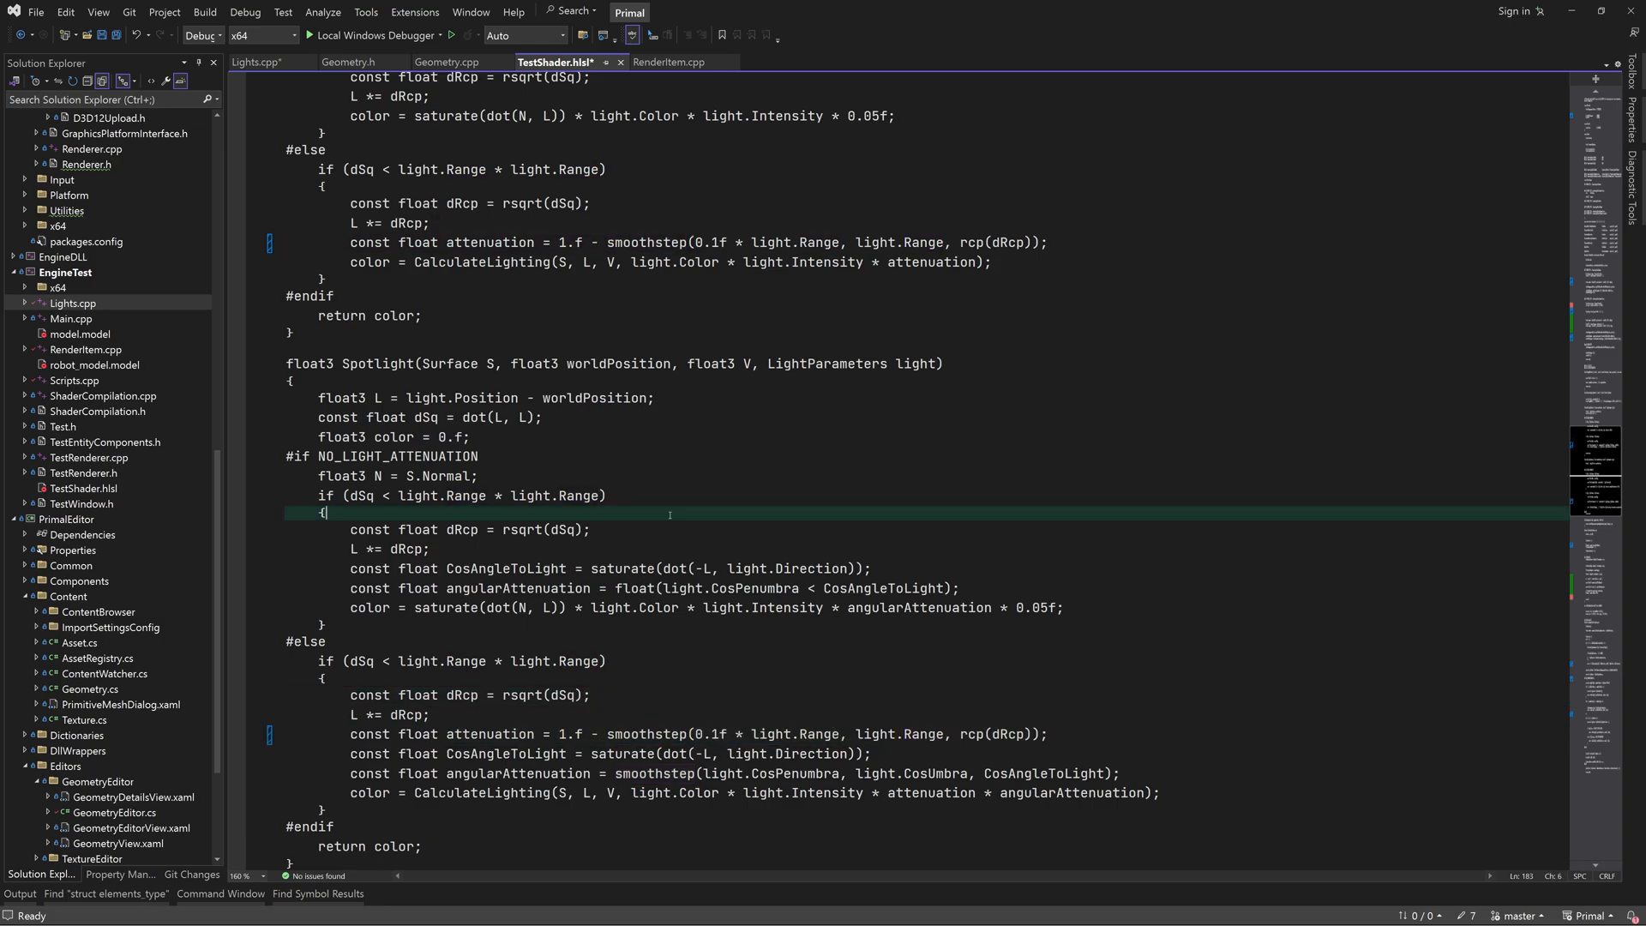
pyautogui.click(266, 86)
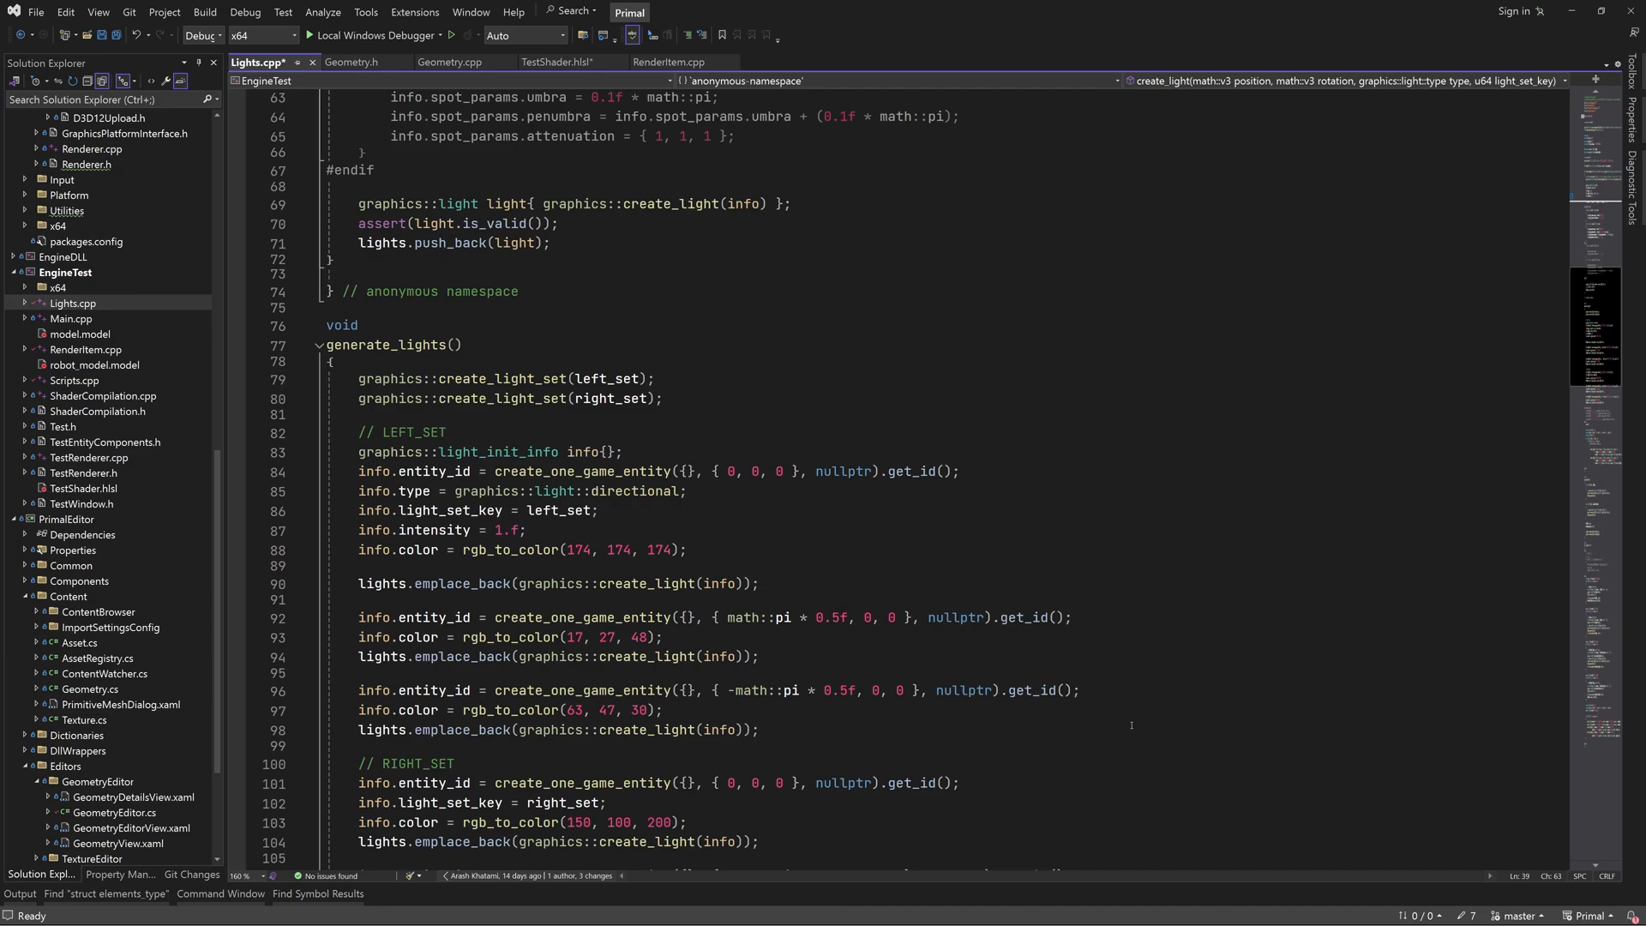
# Step: Comment out the left-set lights on lines 90 and 94, then run the Debug build
pyautogui.scroll(-3)
pyautogui.write('//')
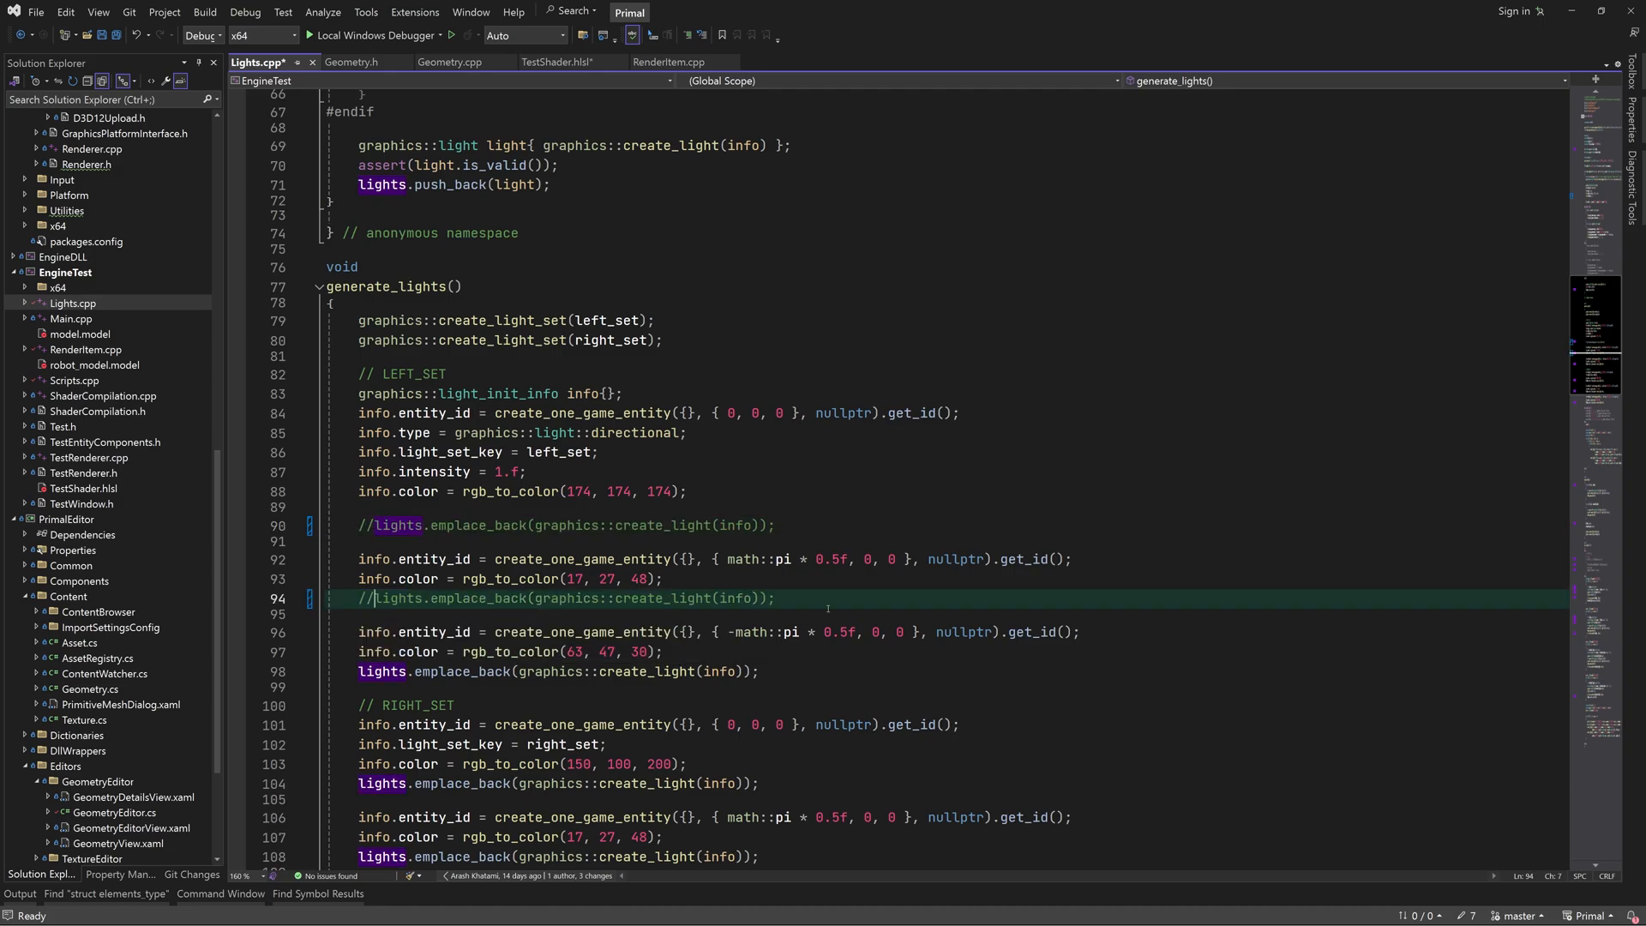
pyautogui.click(206, 36)
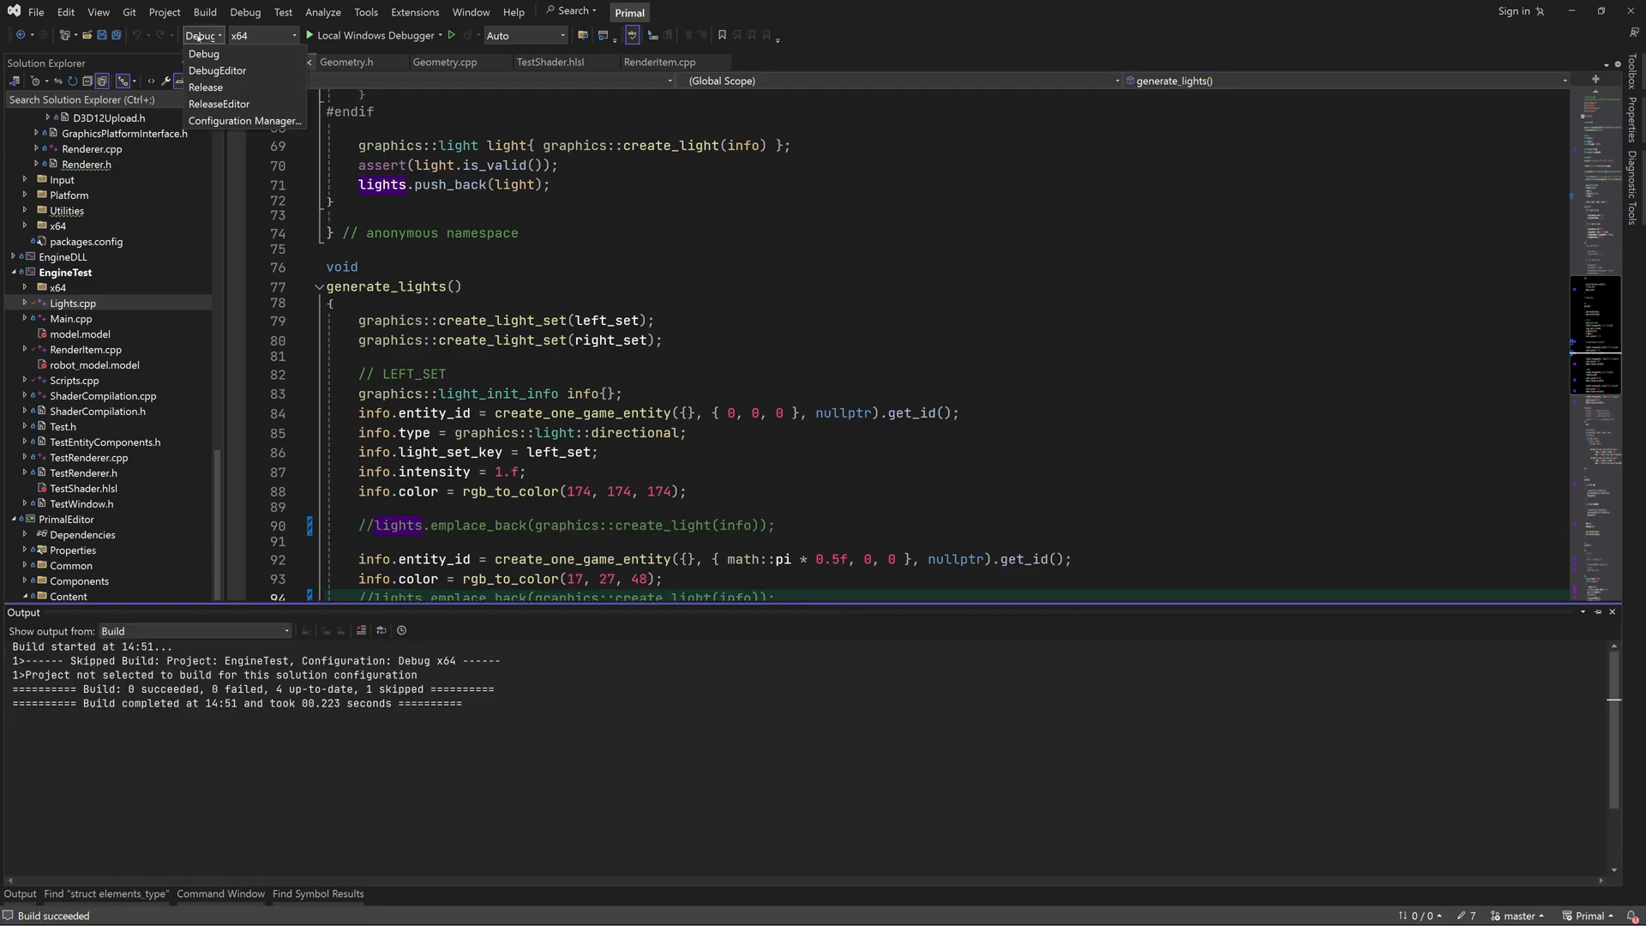
pyautogui.click(204, 53)
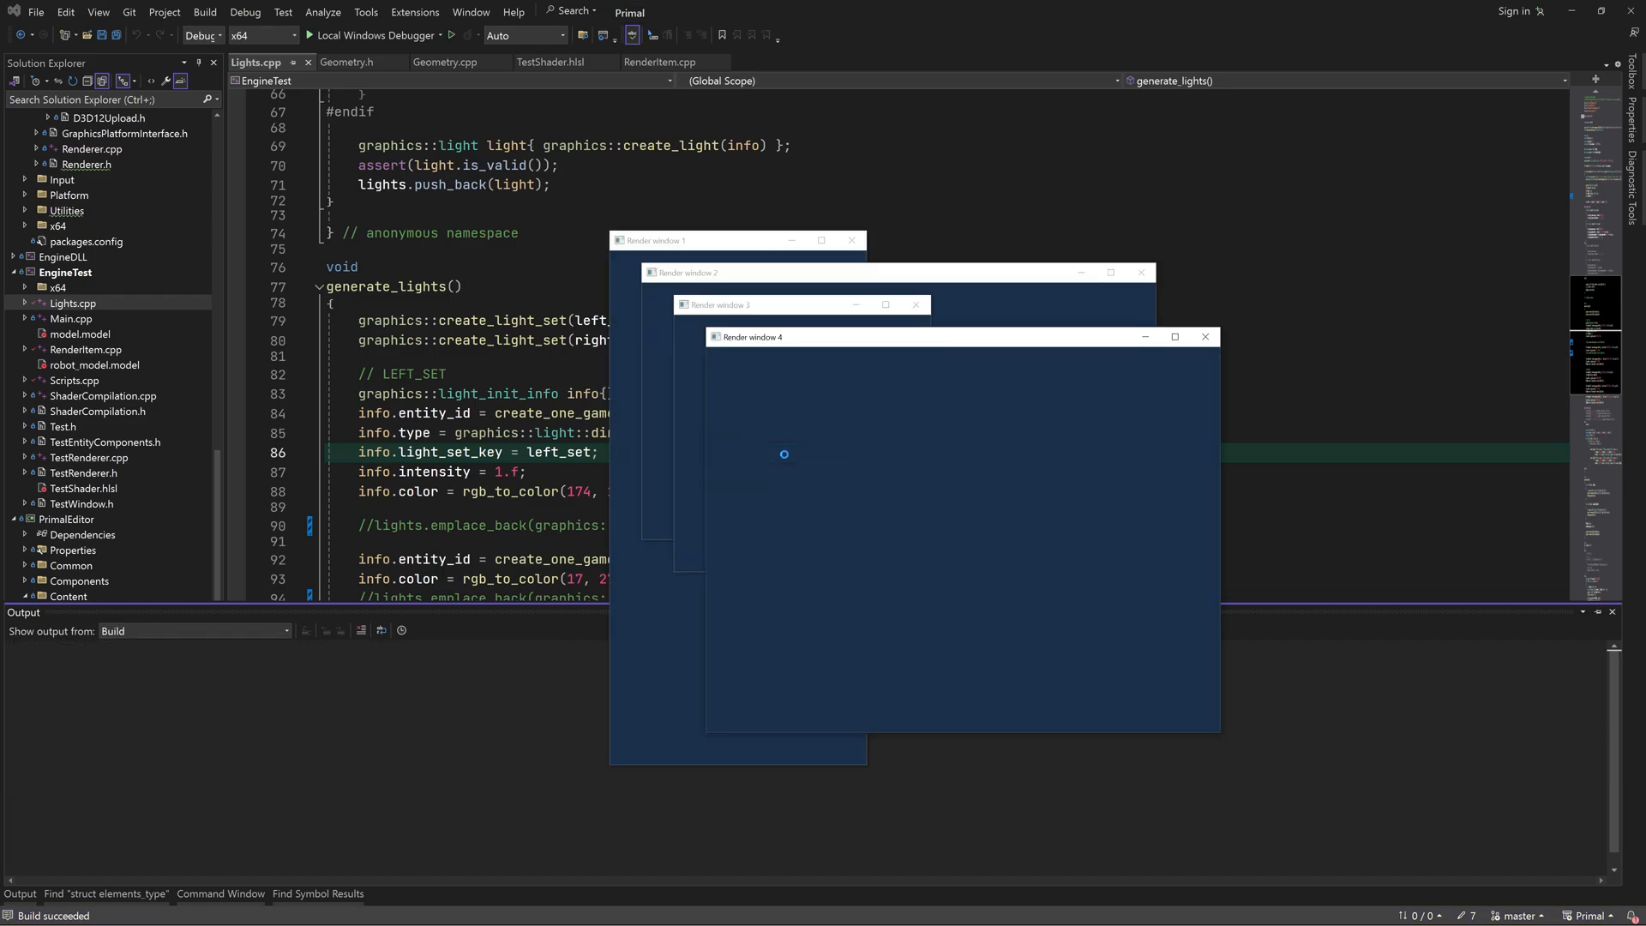
# Step: Close the render windows, re-enable the two left-set lights, and rebuild EngineTest
pyautogui.click(546, 61)
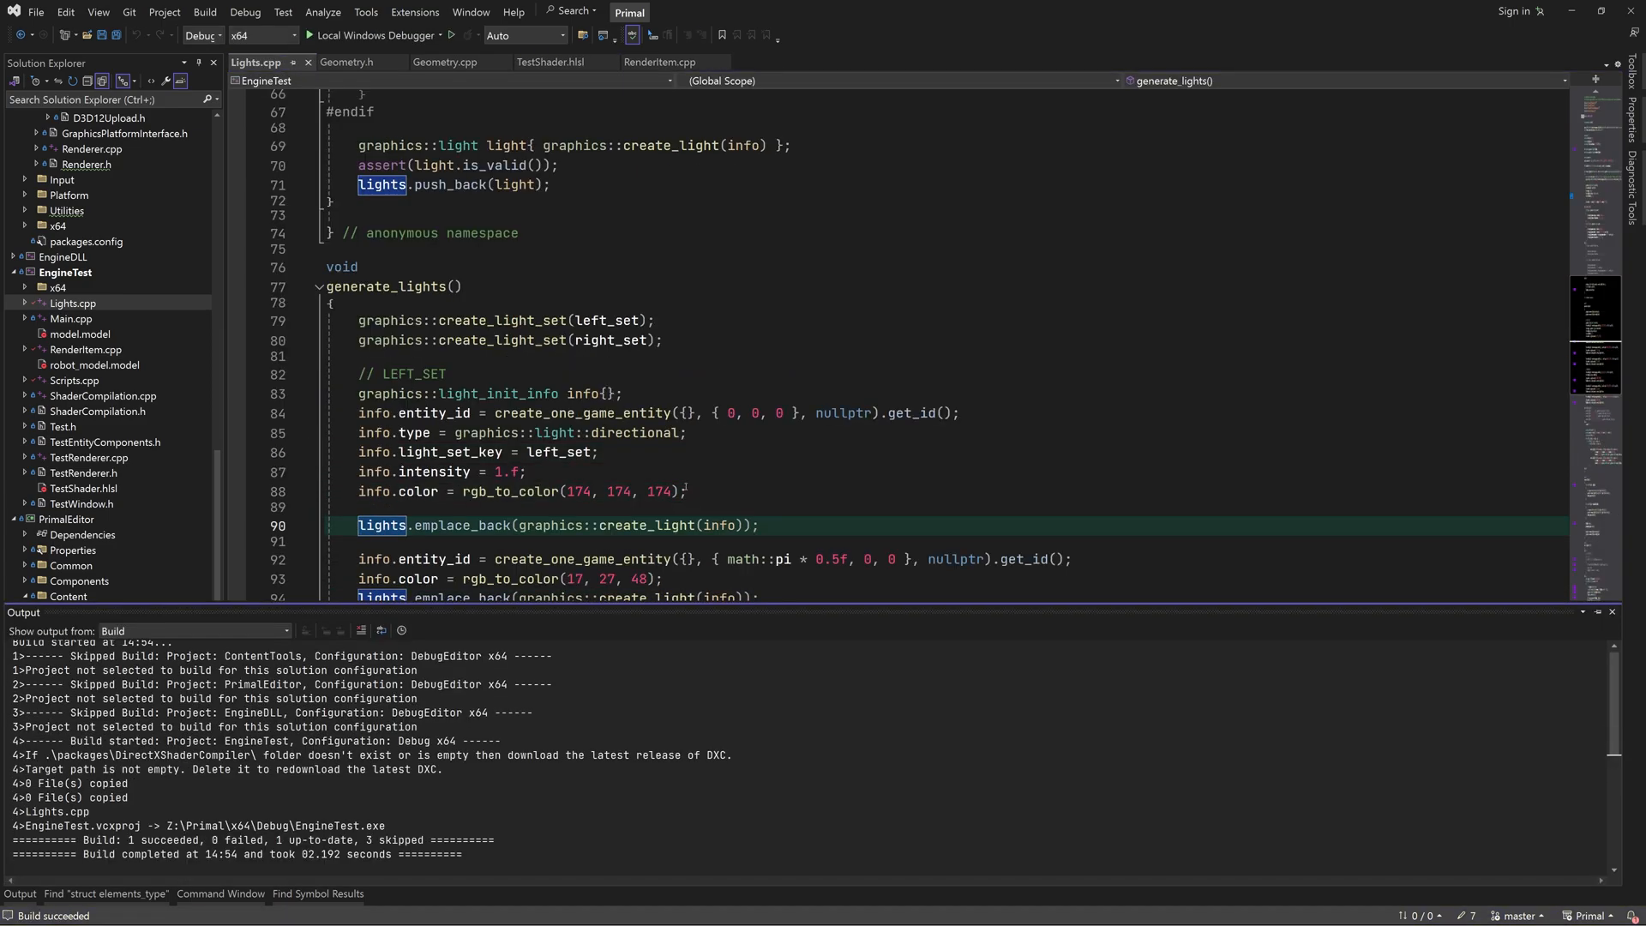
# Step: Run the engine test to render the Fembot, then switch to the TestShader.hlsl GetSurface instance
pyautogui.click(322, 35)
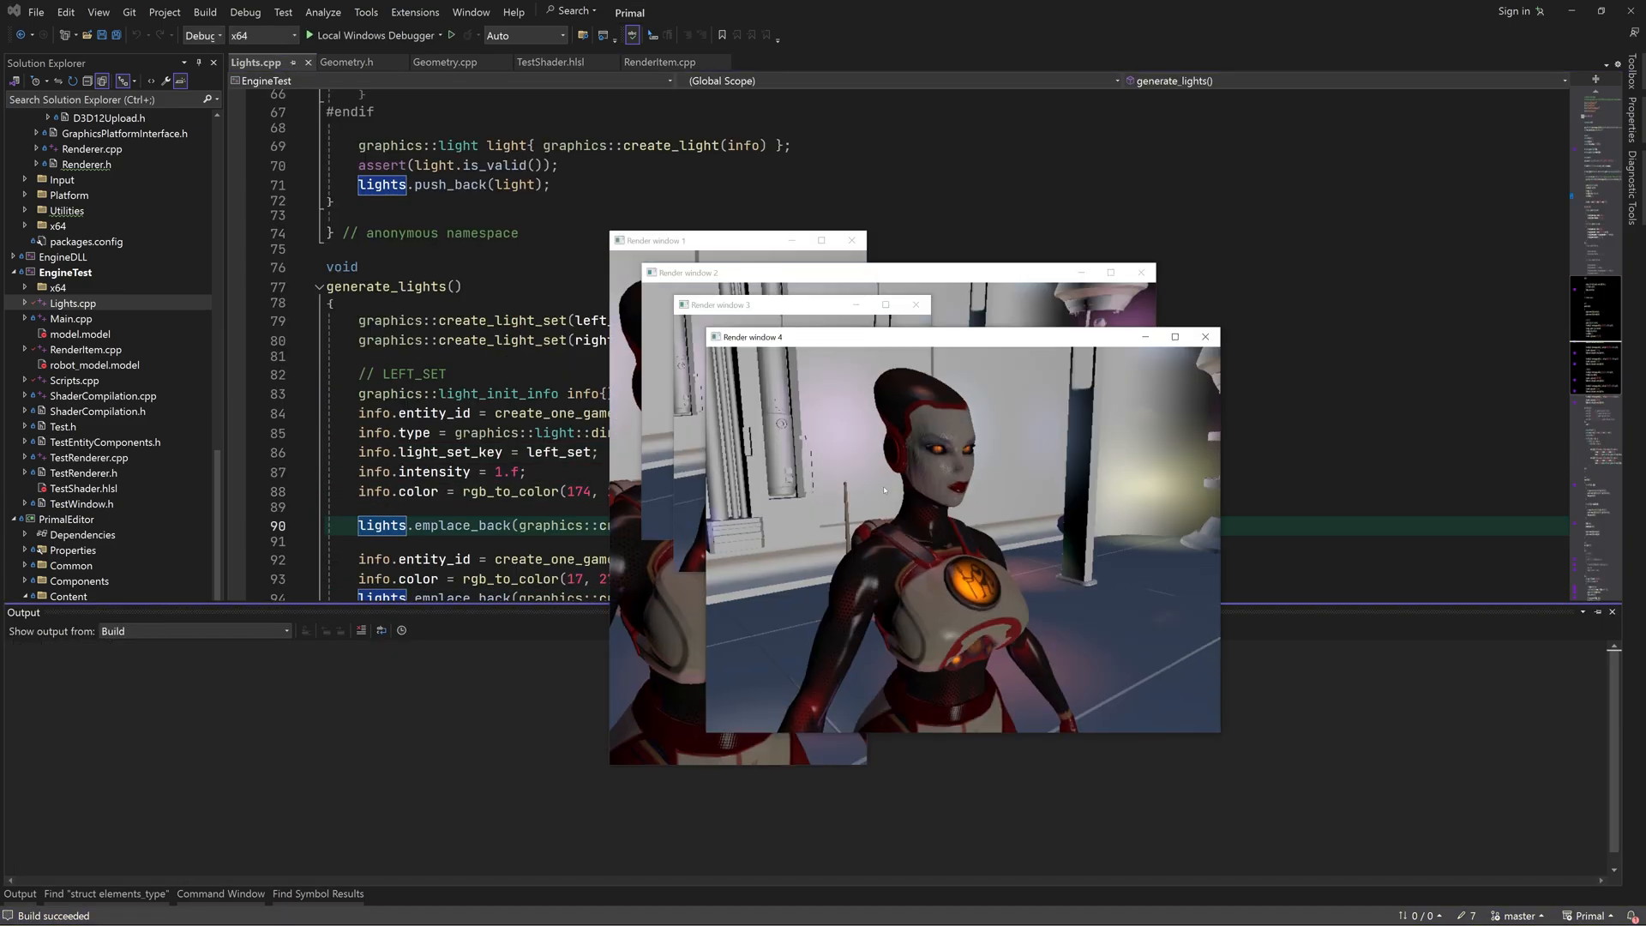
pyautogui.click(1175, 336)
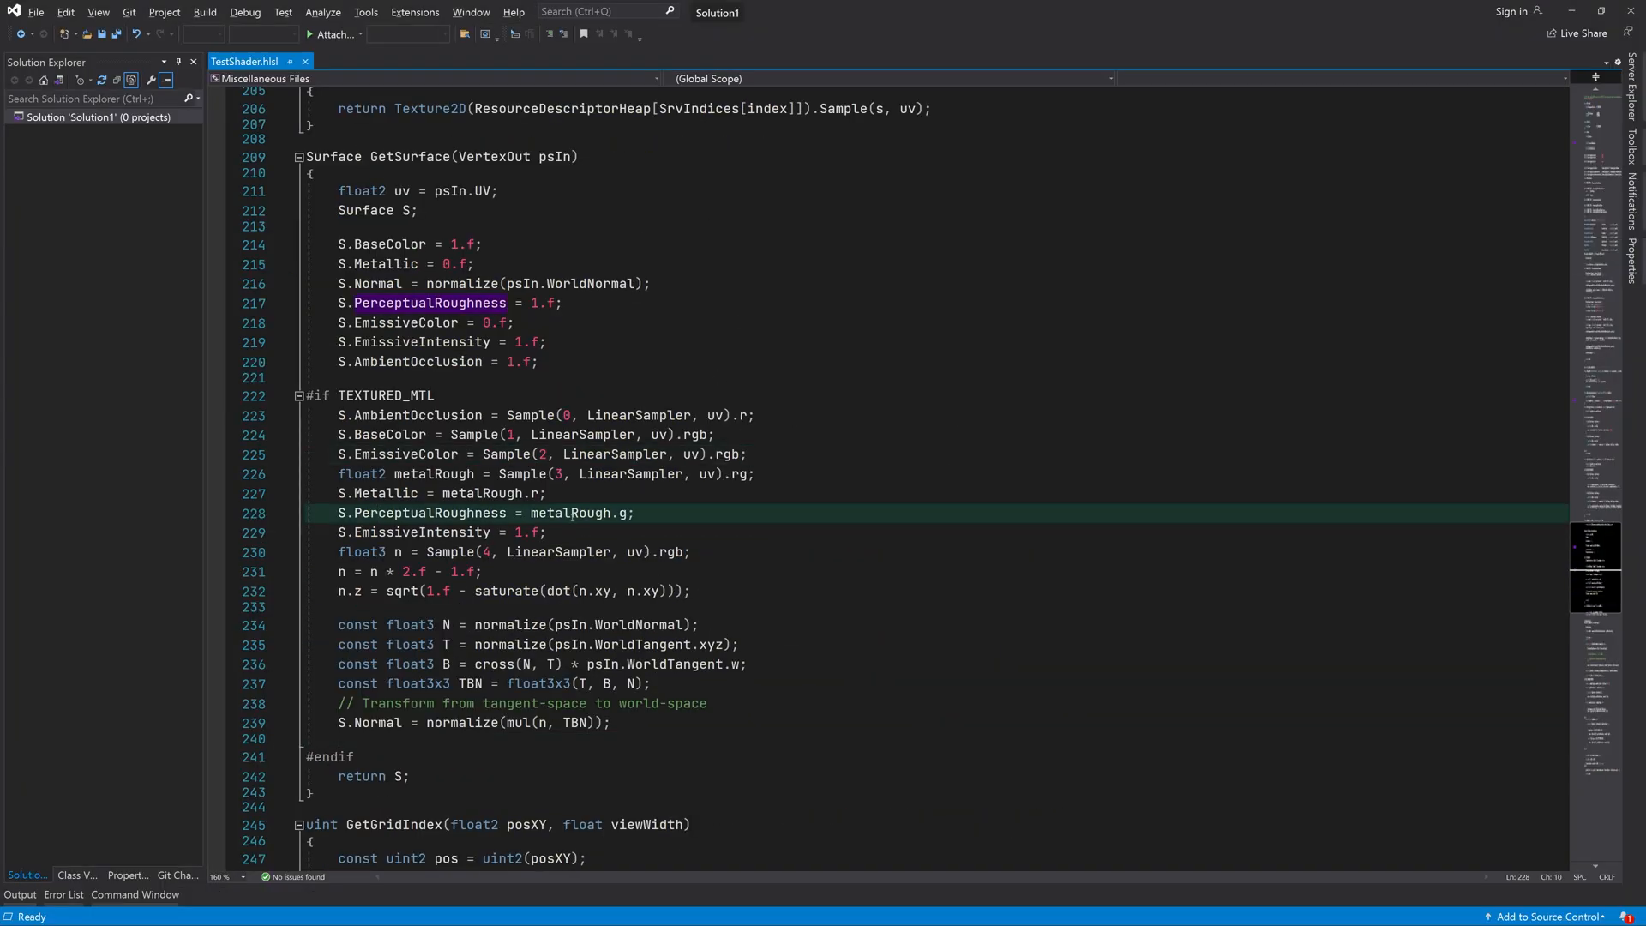
# Step: Return to the Primal solution and launch EngineTest again with Local Windows Debugger
pyautogui.click(636, 513)
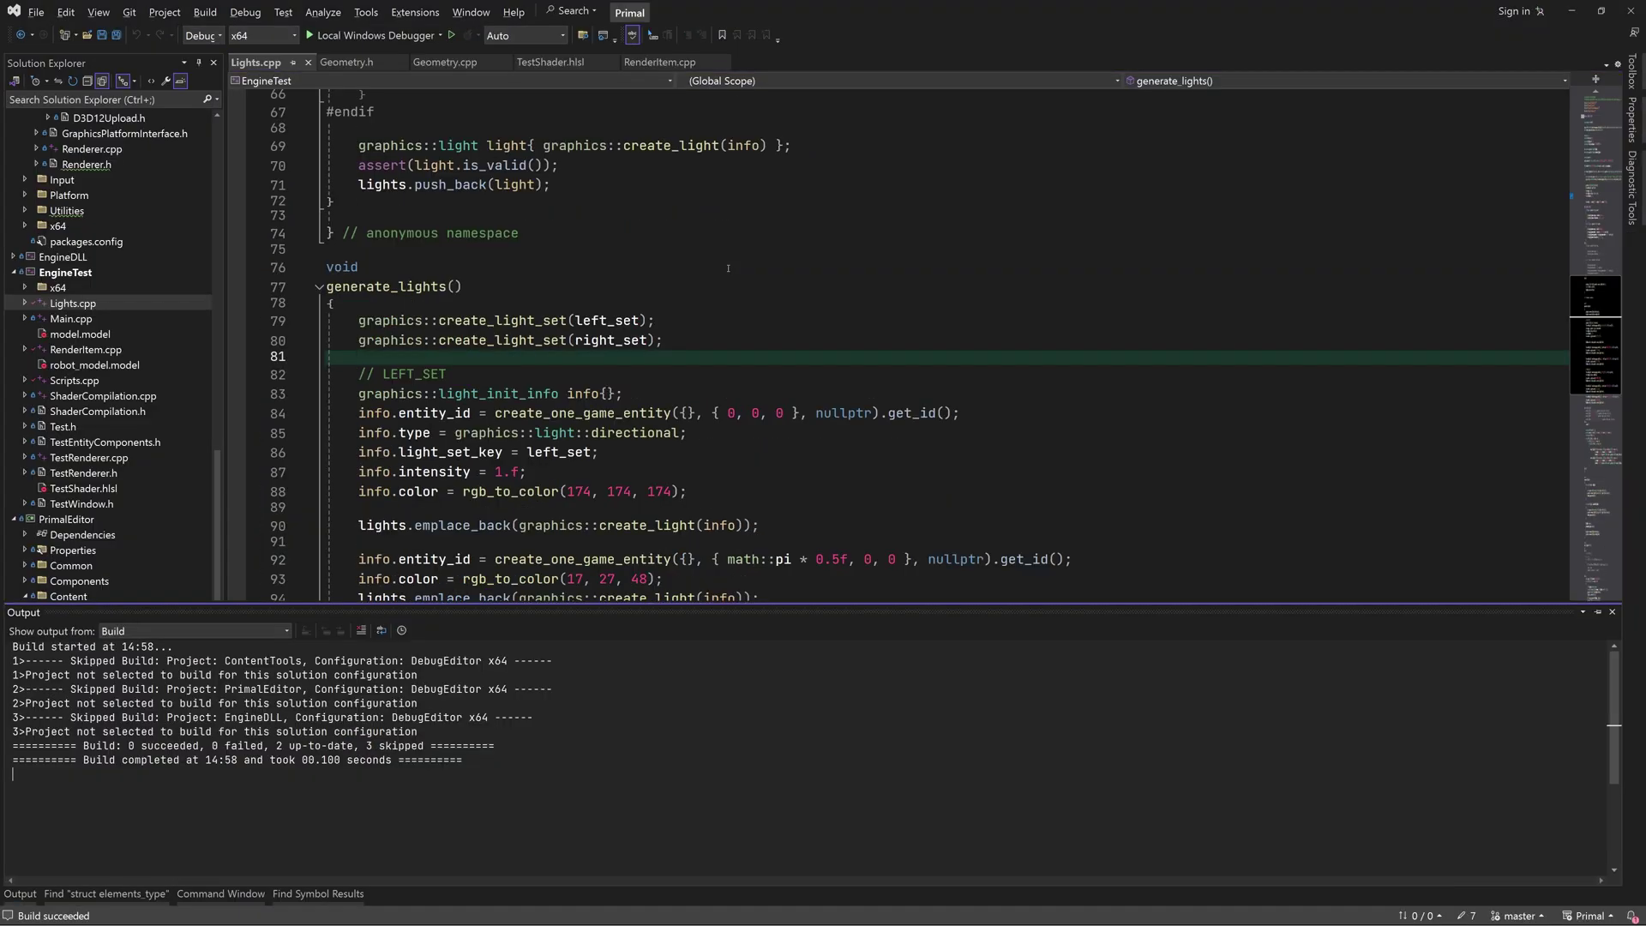
pyautogui.click(312, 35)
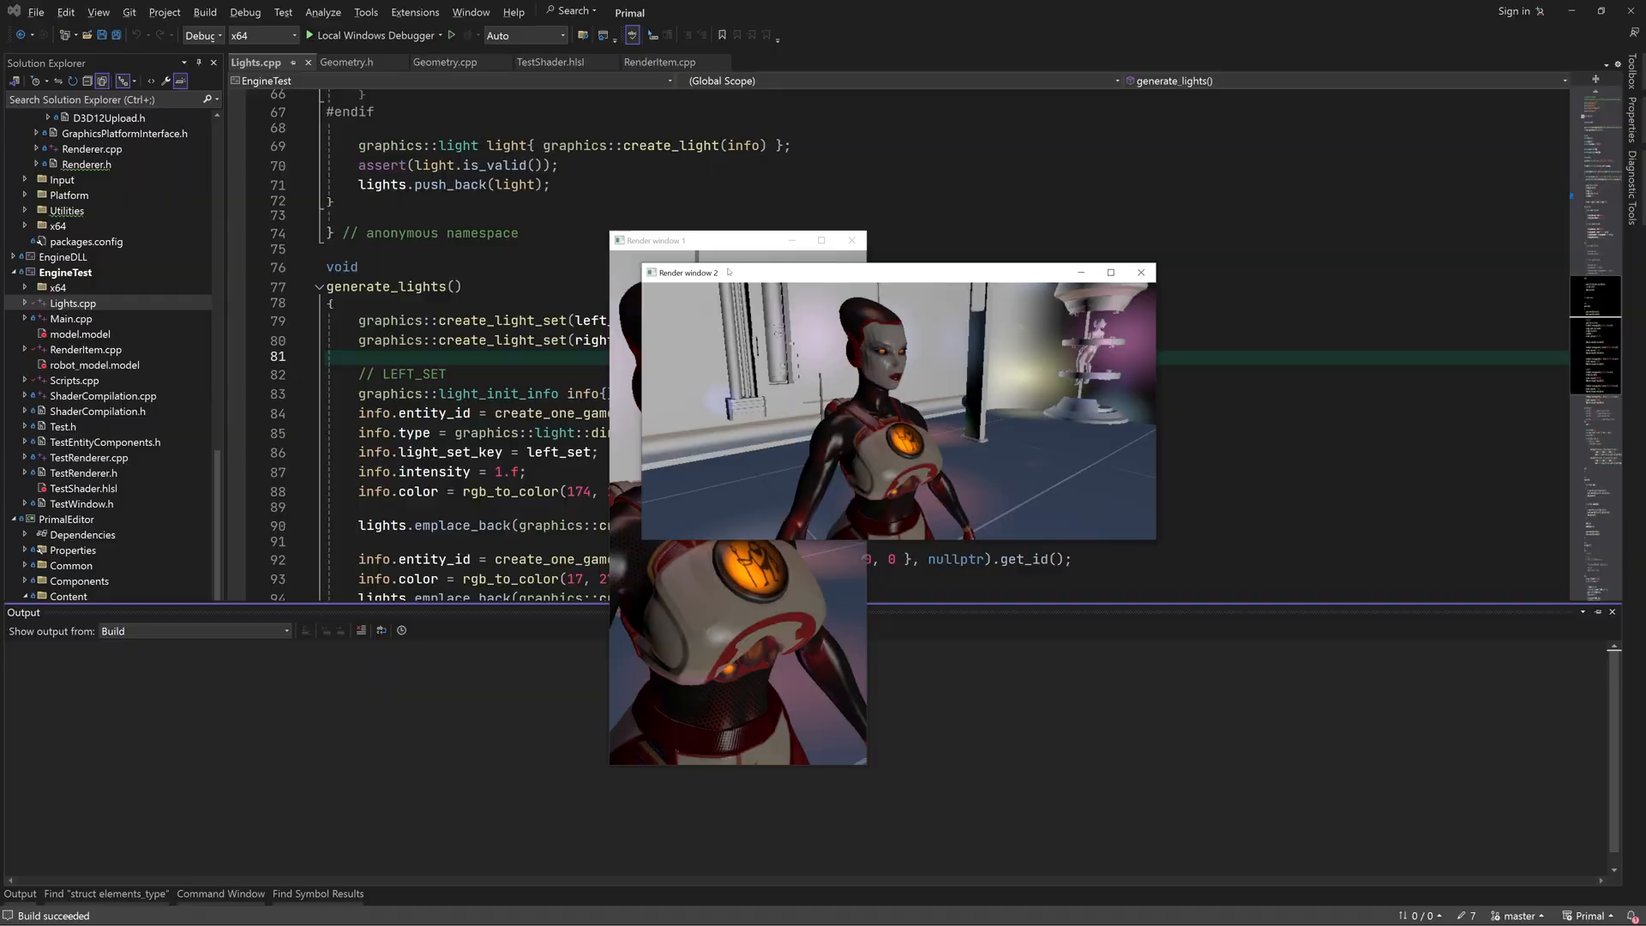